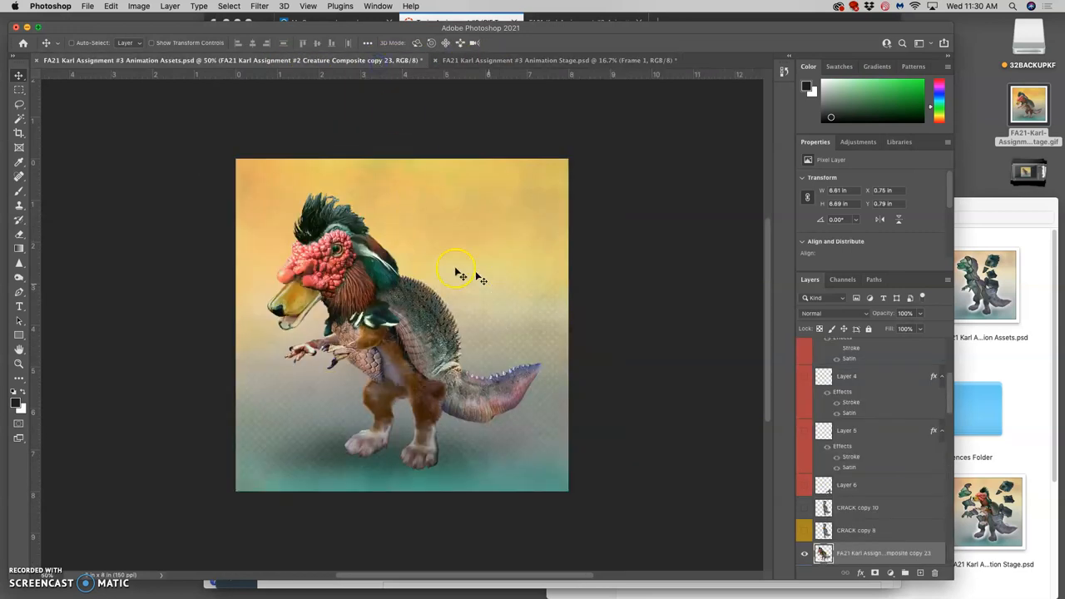
Find the instructor's storyboard demonstration post and choose Edit from its options menu
scroll("down", 3)
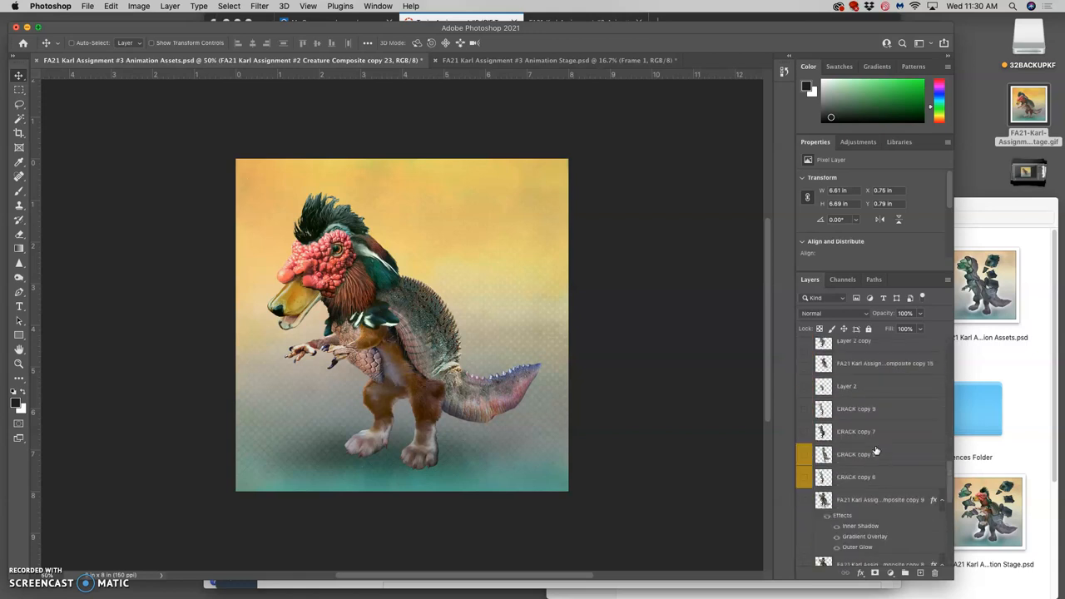
left_click(548, 59)
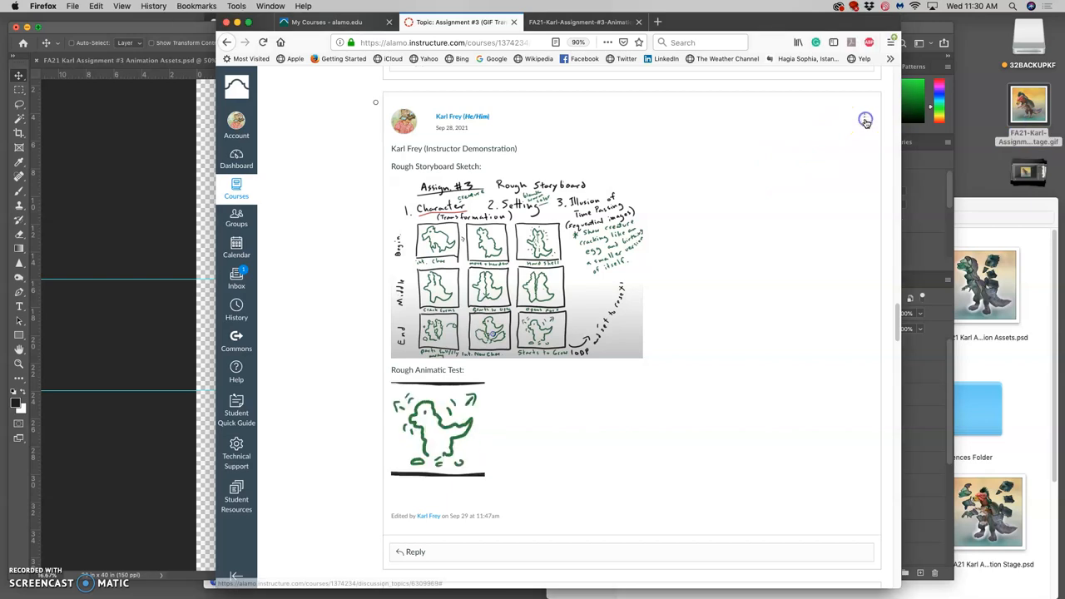
left_click(865, 119)
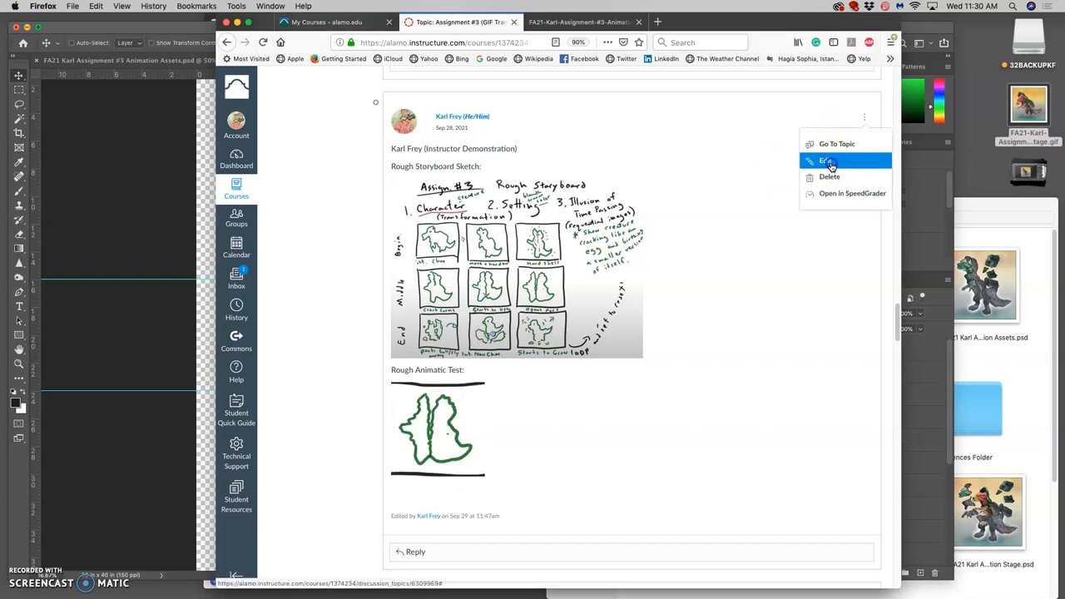
left_click(826, 160)
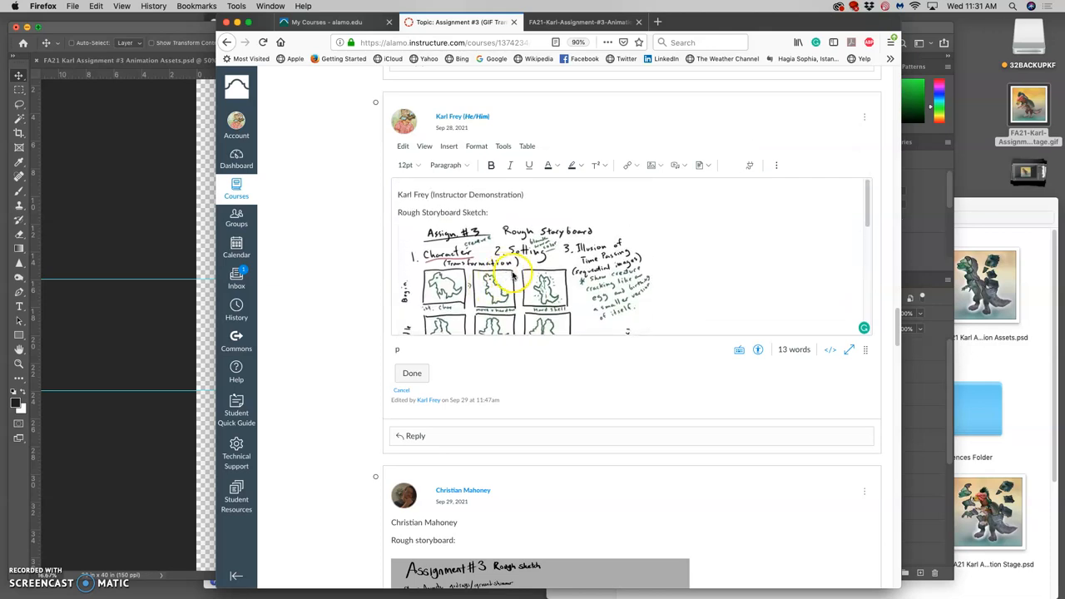
scroll("down", 3)
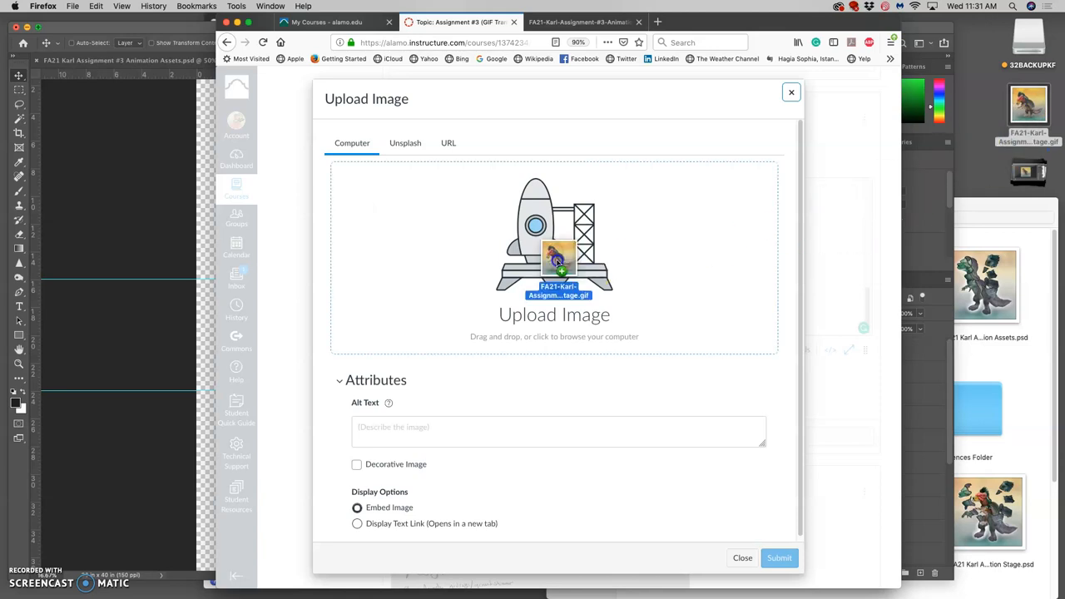
Embed the creature animation GIF and add a 'Refined Storyboard' line beneath it
left_click(554, 257)
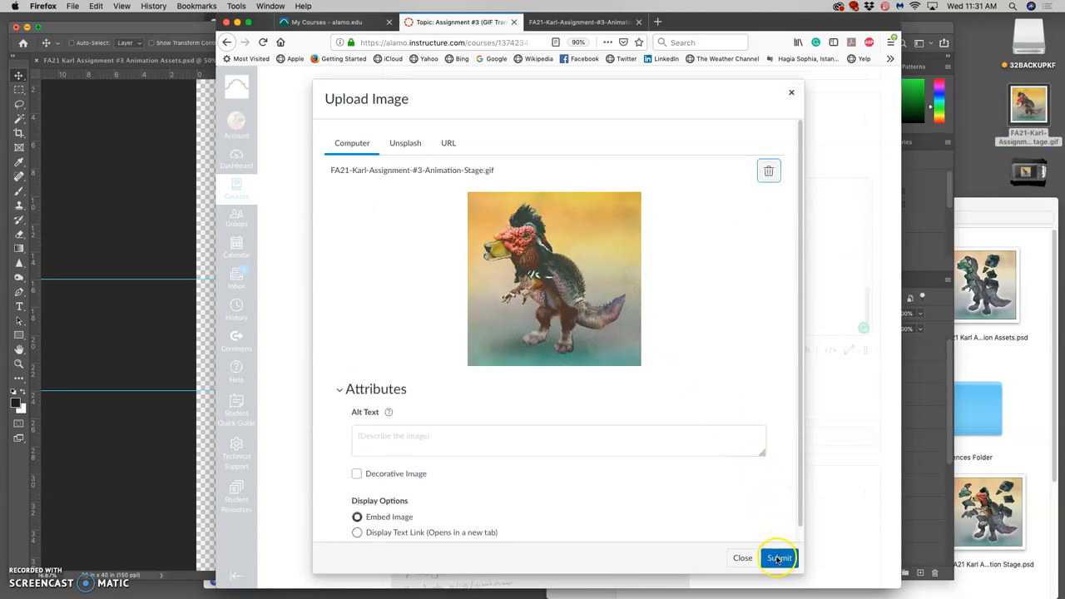
left_click(777, 557)
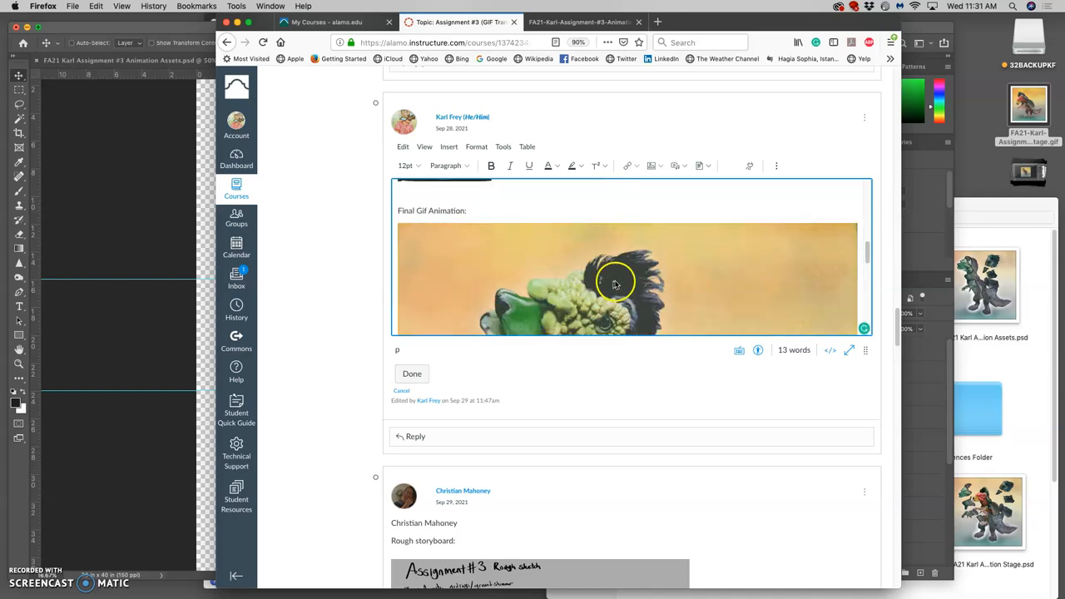
left_click(616, 283)
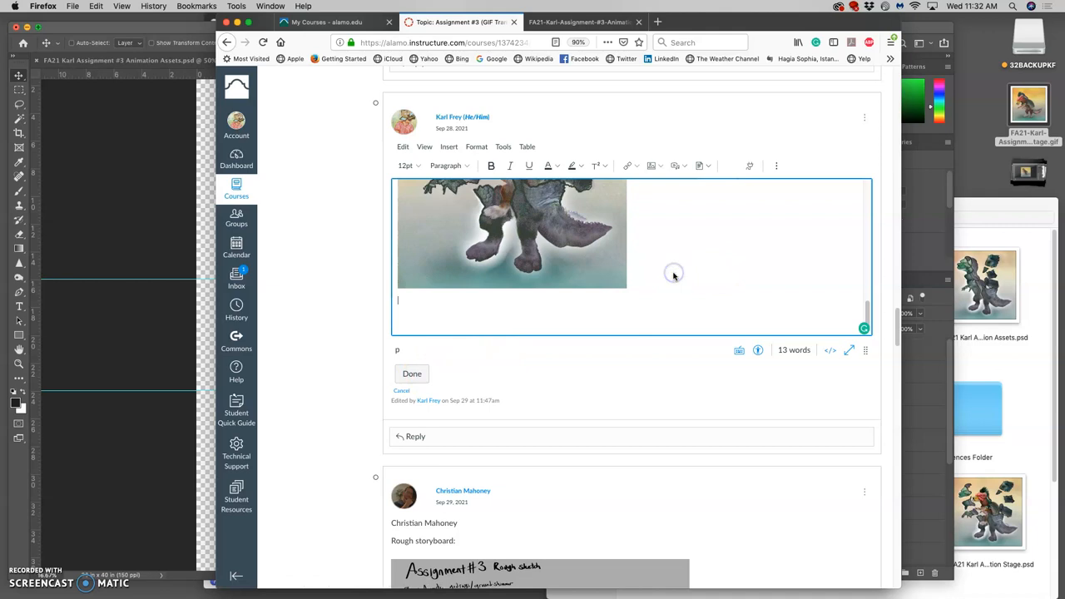
type("Refined S")
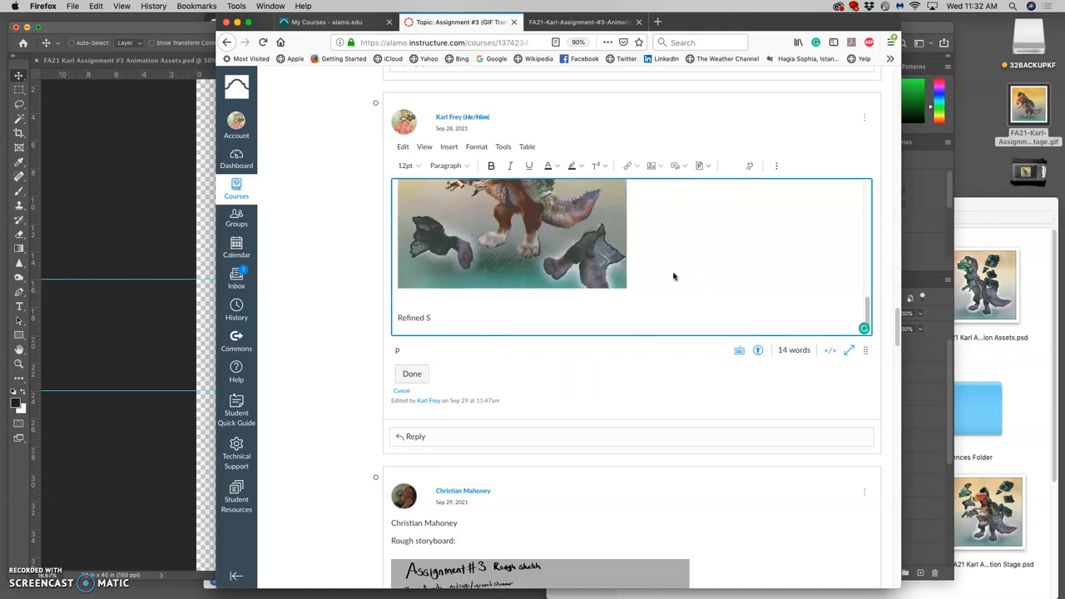
type("toryboard")
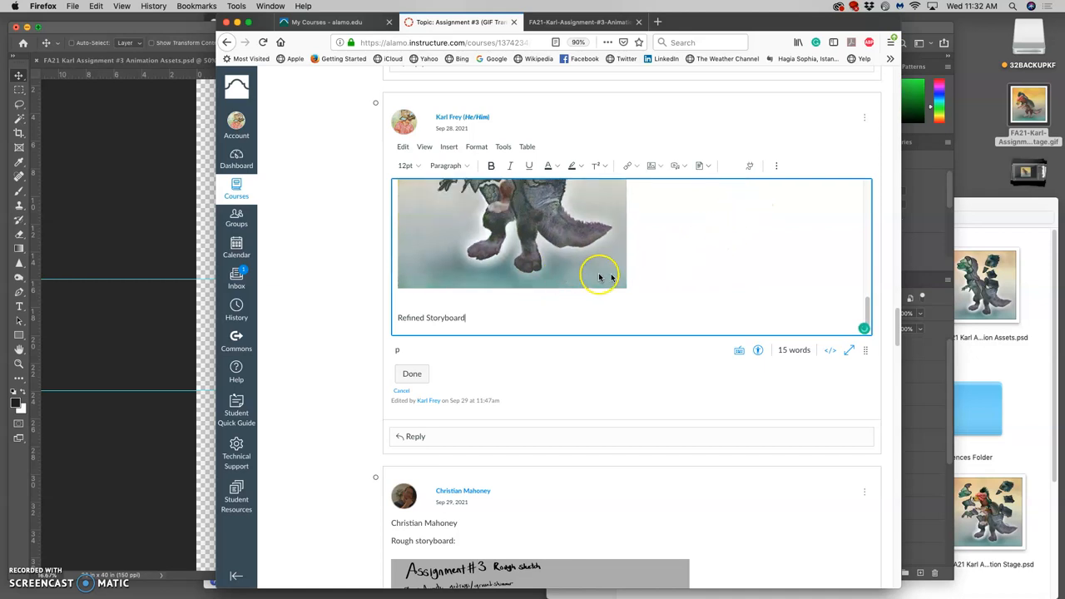
scroll("down", 3)
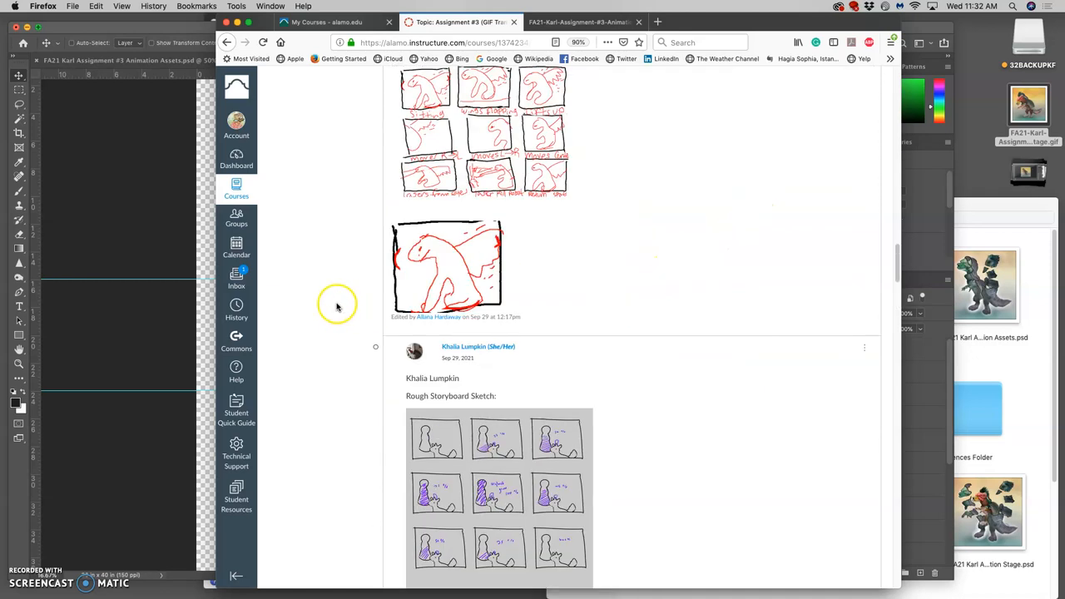
scroll("down", 3)
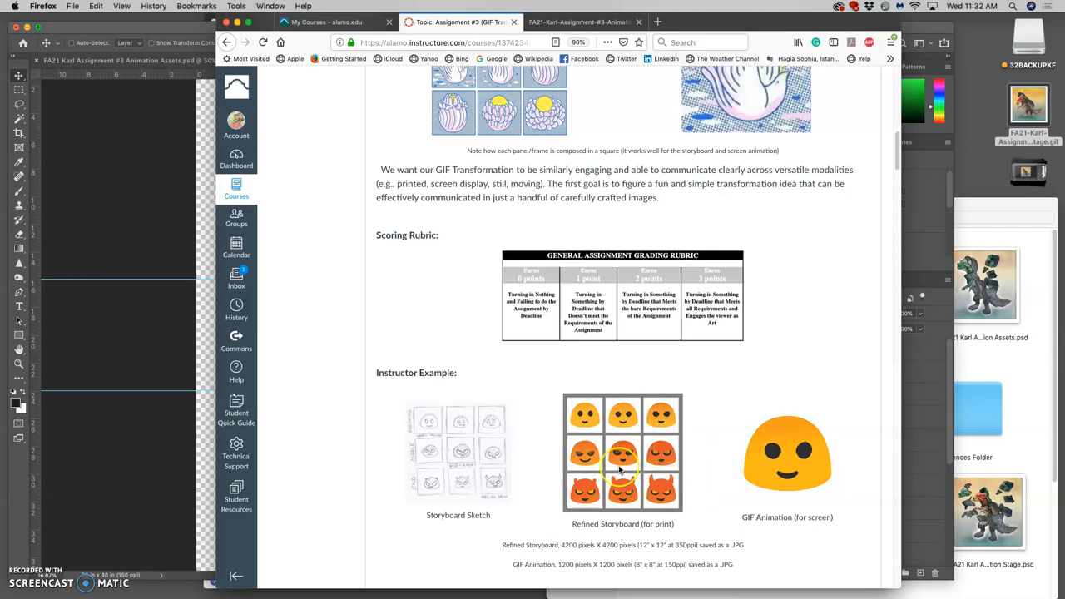
scroll("down", 3)
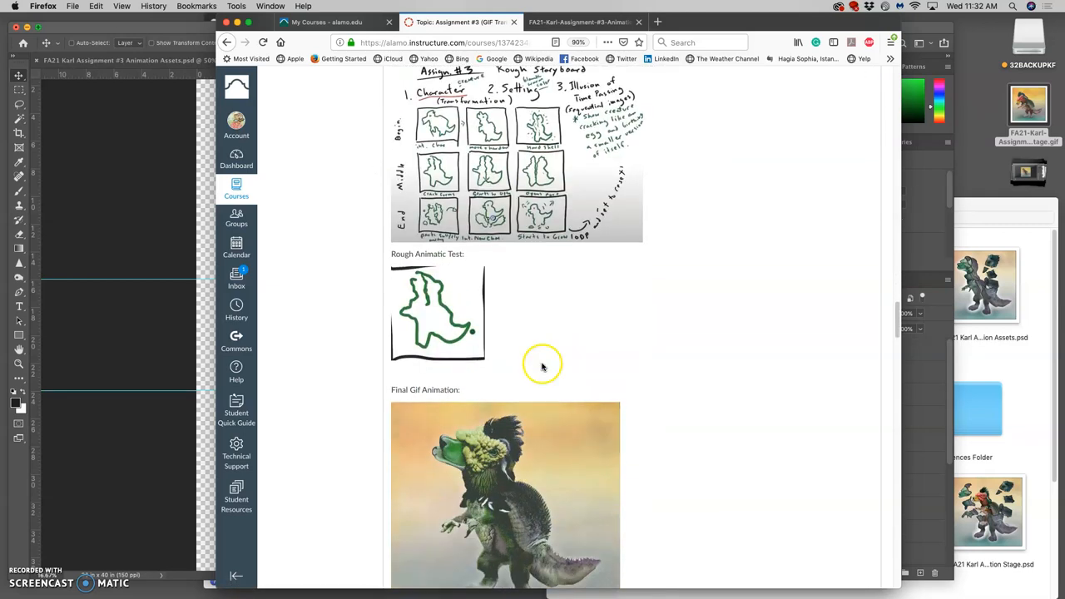
left_click(203, 358)
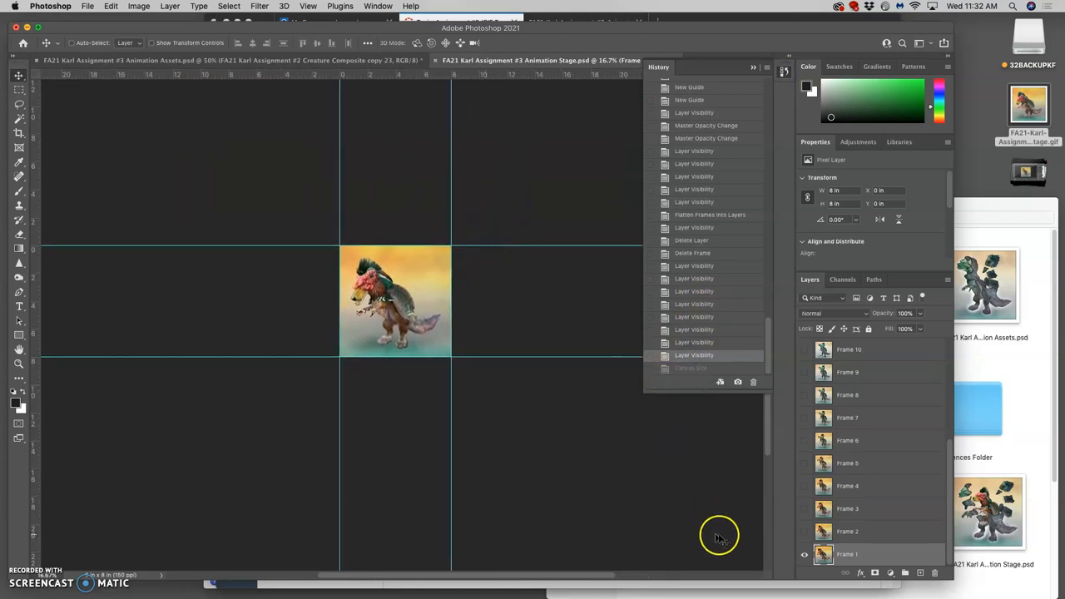
mouse_move(886, 495)
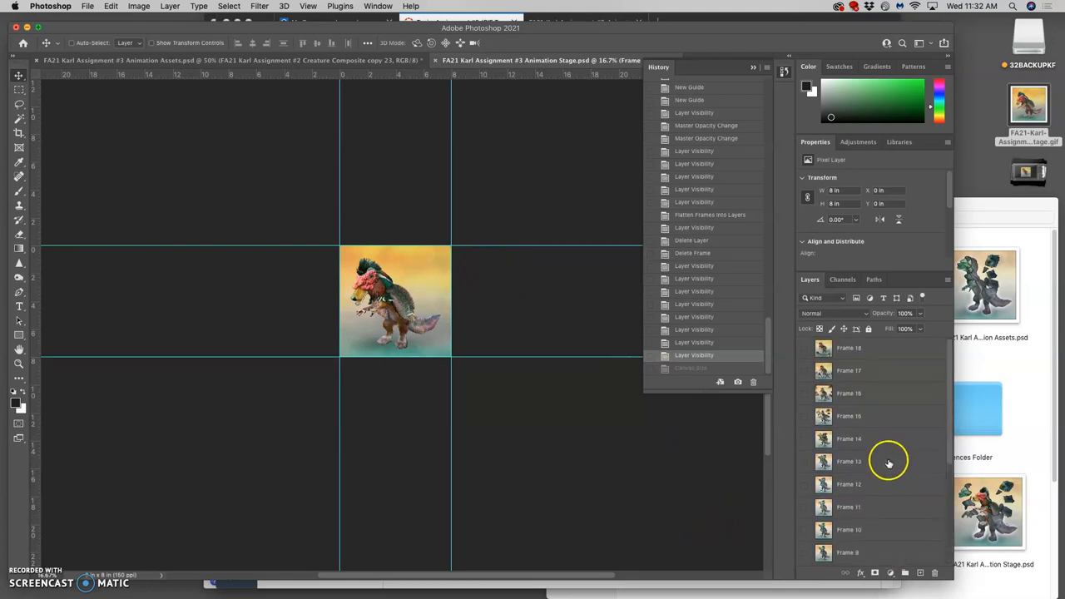
Revert to the Flatten Frames Into Layers history state and show the Timeline panel
scroll("down", 3)
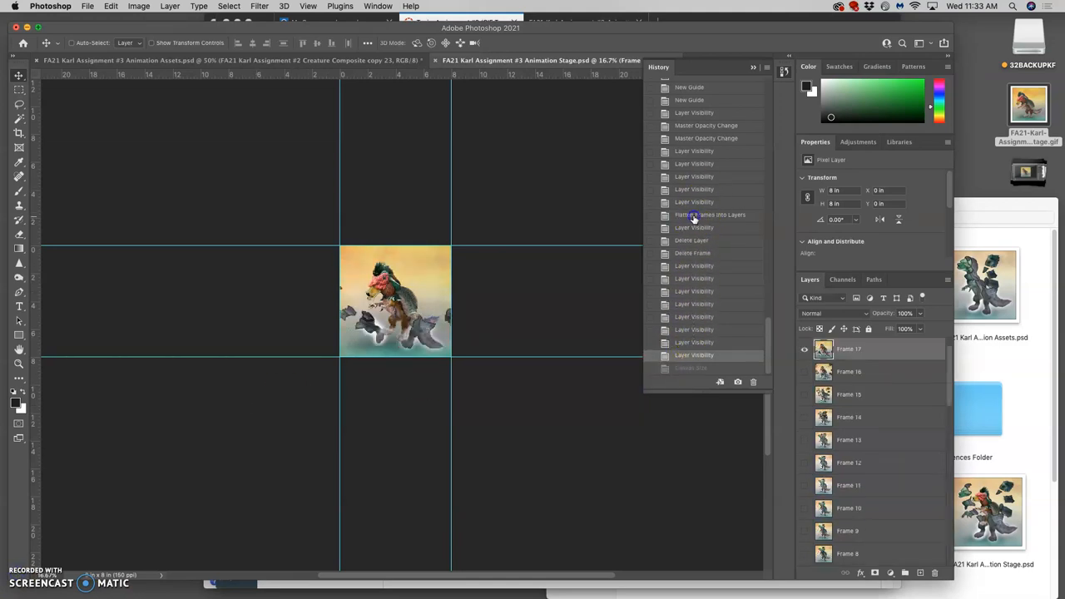
left_click(377, 6)
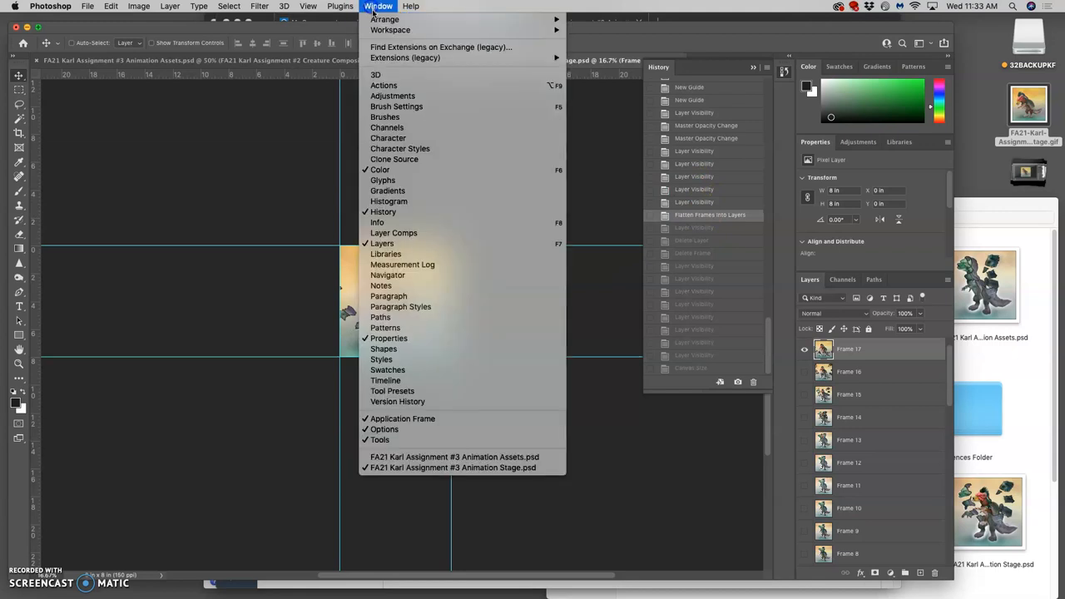
mouse_move(402, 232)
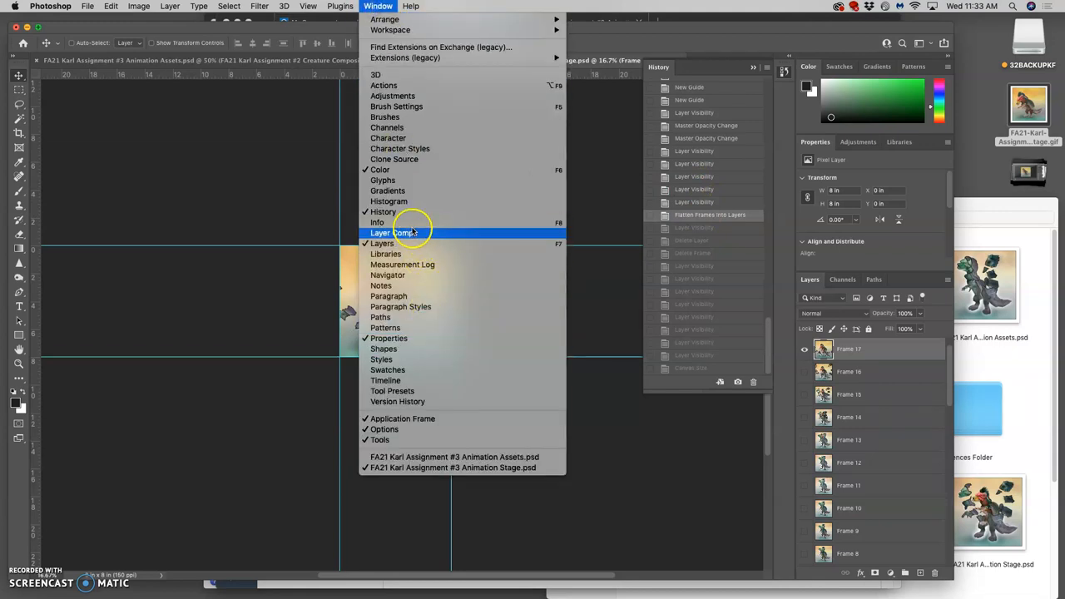
mouse_move(394, 380)
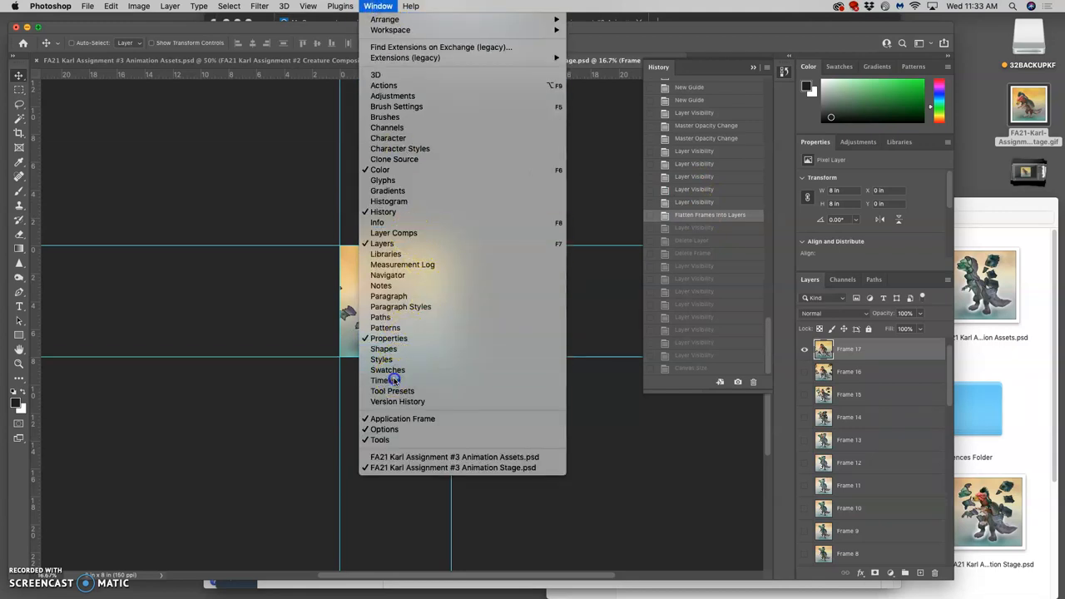
left_click(380, 380)
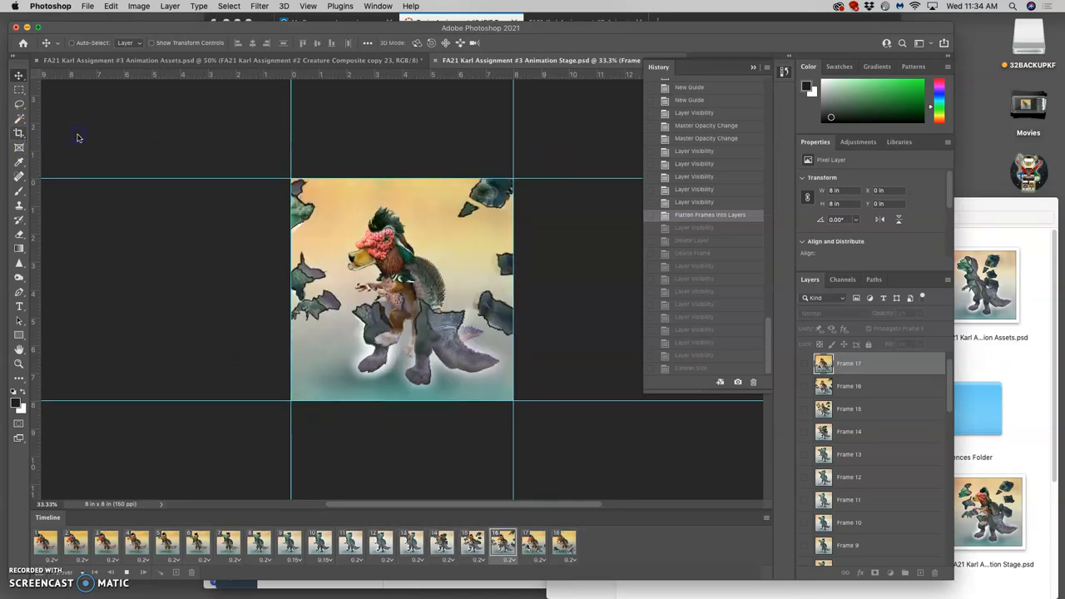
Crop the stage to the 8-inch square creature image, 1200×1200 px at 150 ppi
left_click(15, 134)
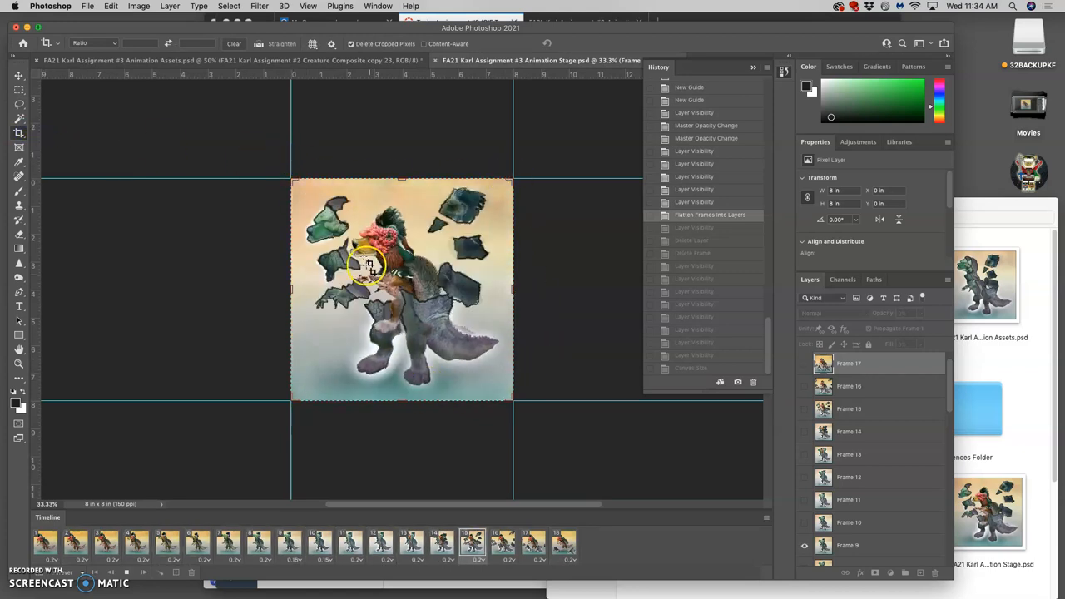
left_click(61, 543)
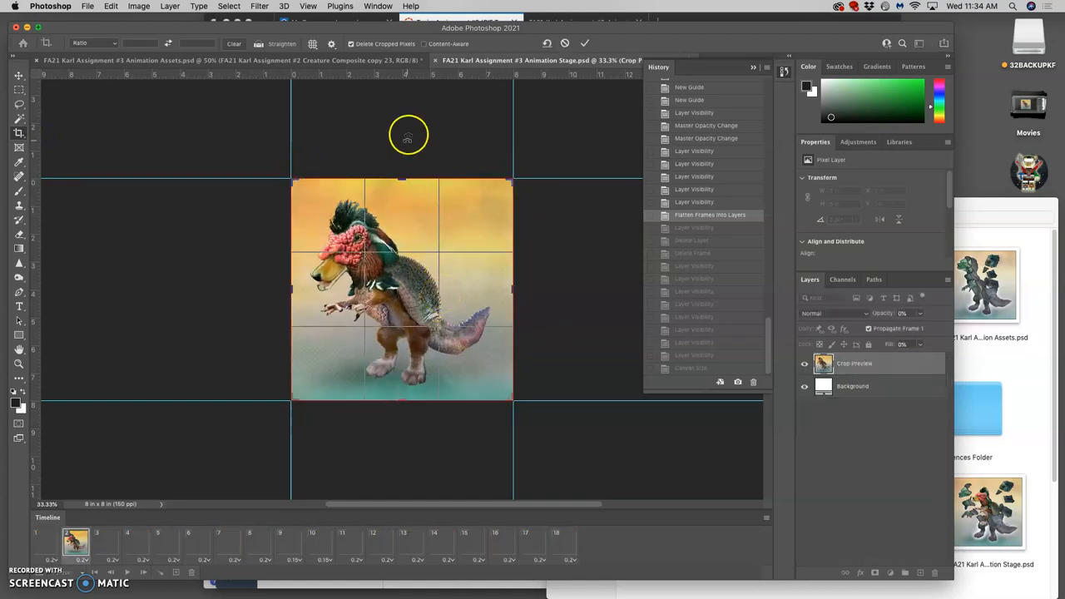
mouse_move(261, 167)
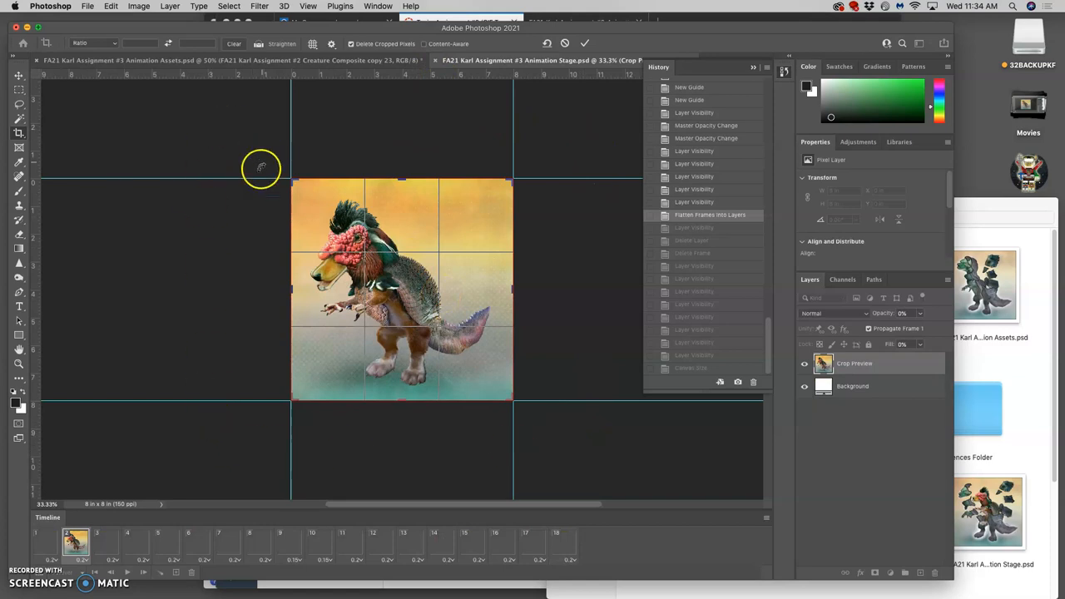
mouse_move(253, 189)
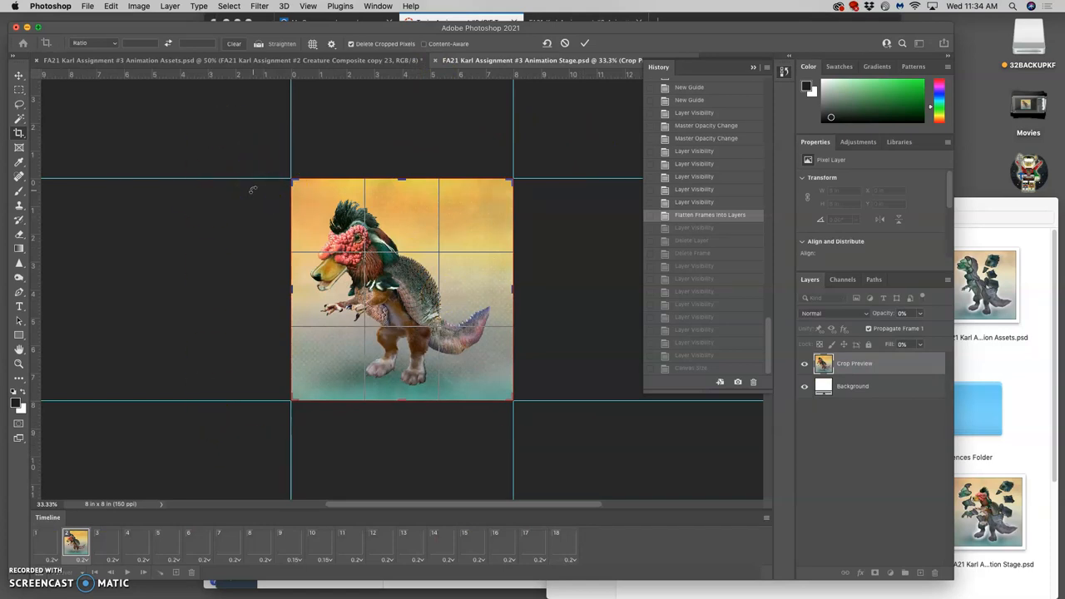
mouse_move(301, 153)
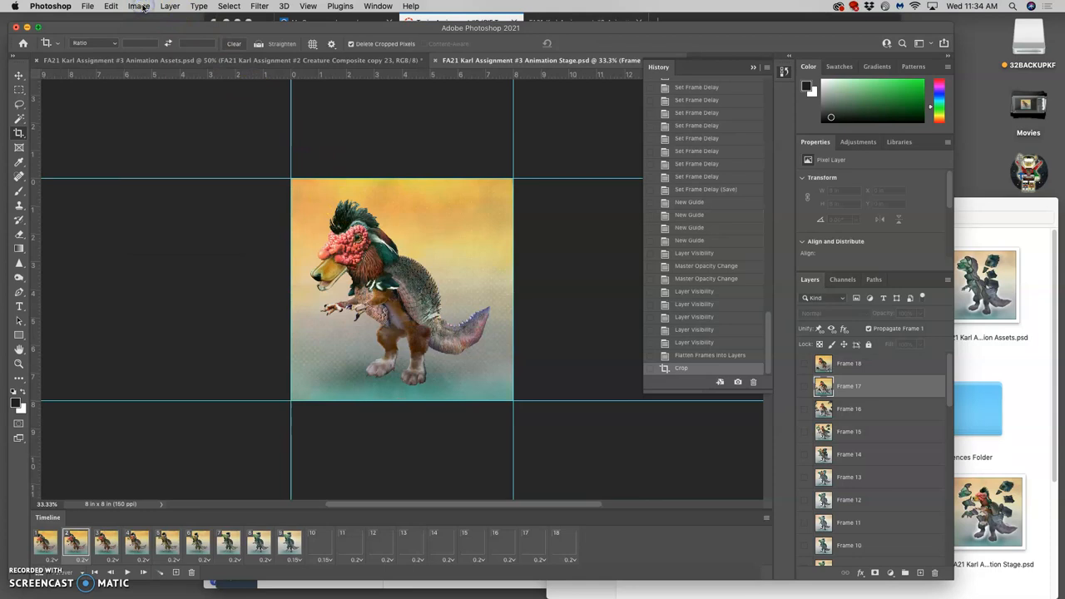
mouse_move(380, 186)
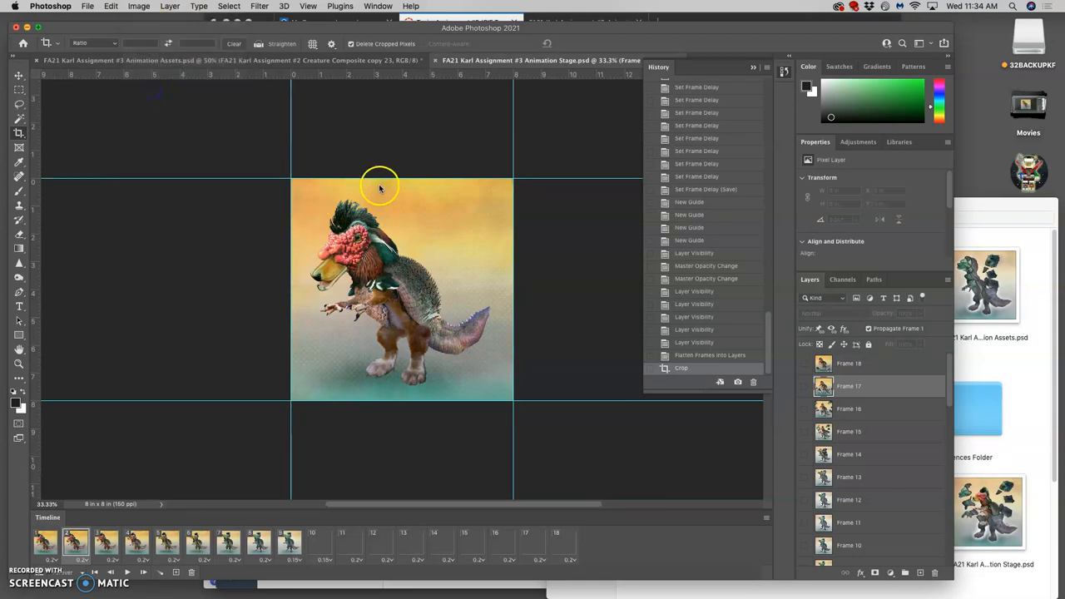
left_click(112, 6)
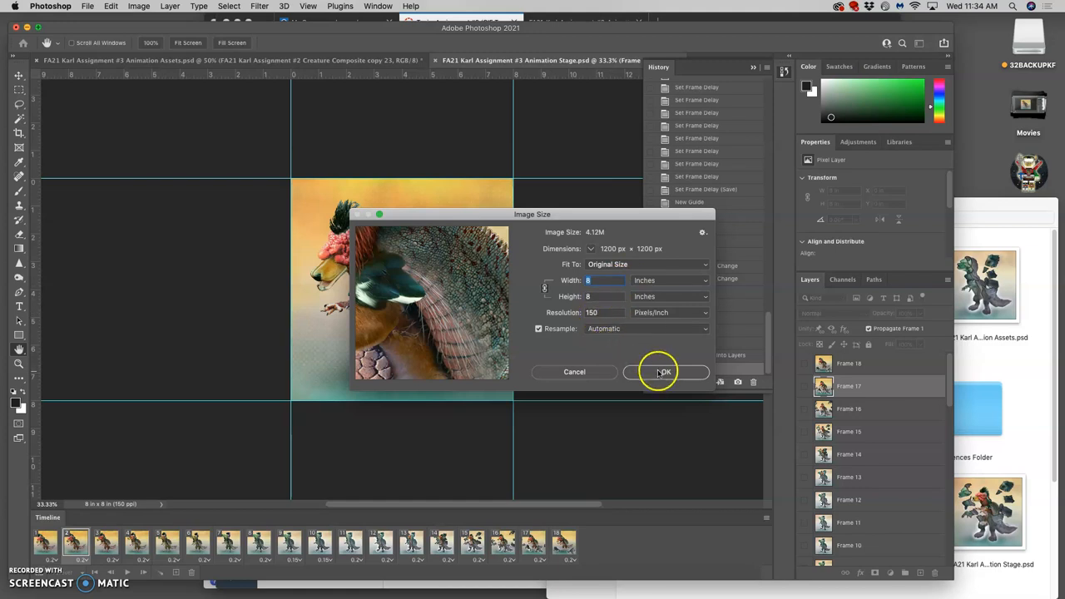
left_click(663, 372)
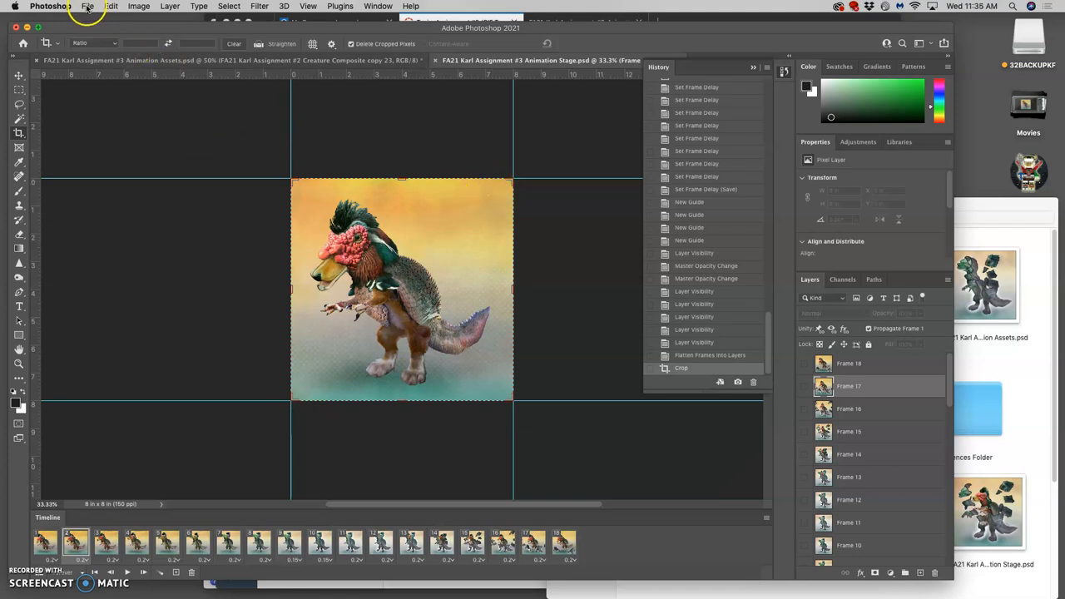
Save as 'FA21 Karl Assignment #3 Refined Storyboard.psd' and close Animation Assets, saving changes
left_click(81, 8)
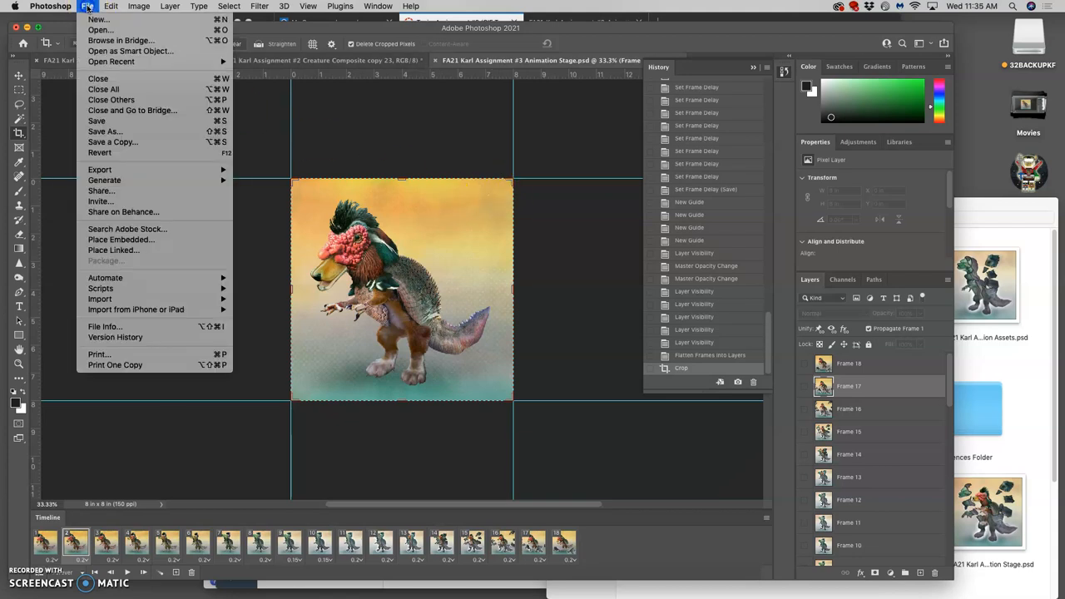
mouse_move(118, 131)
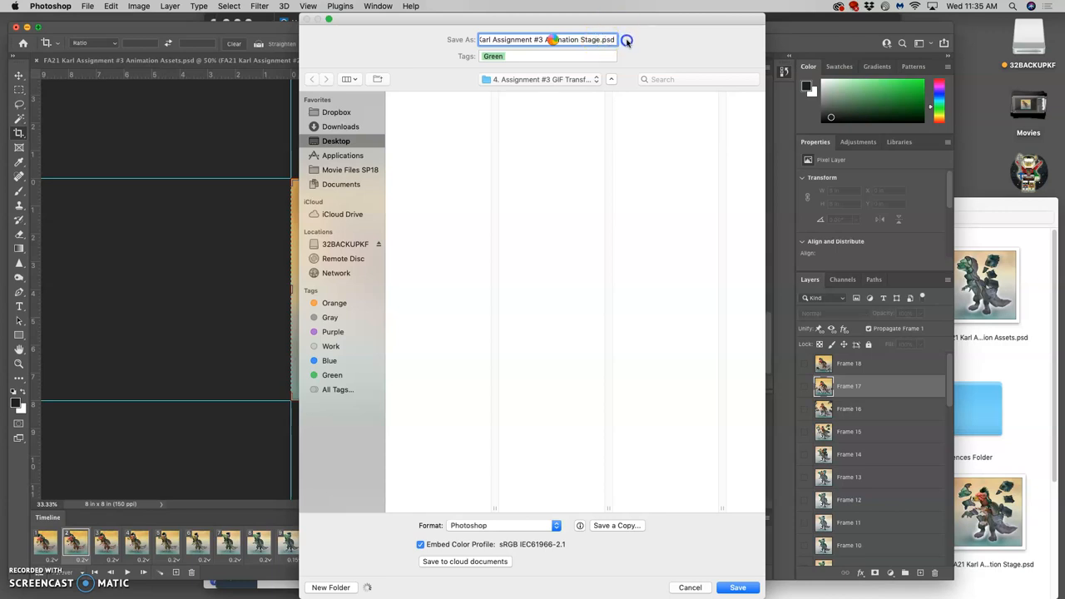
left_click(745, 587)
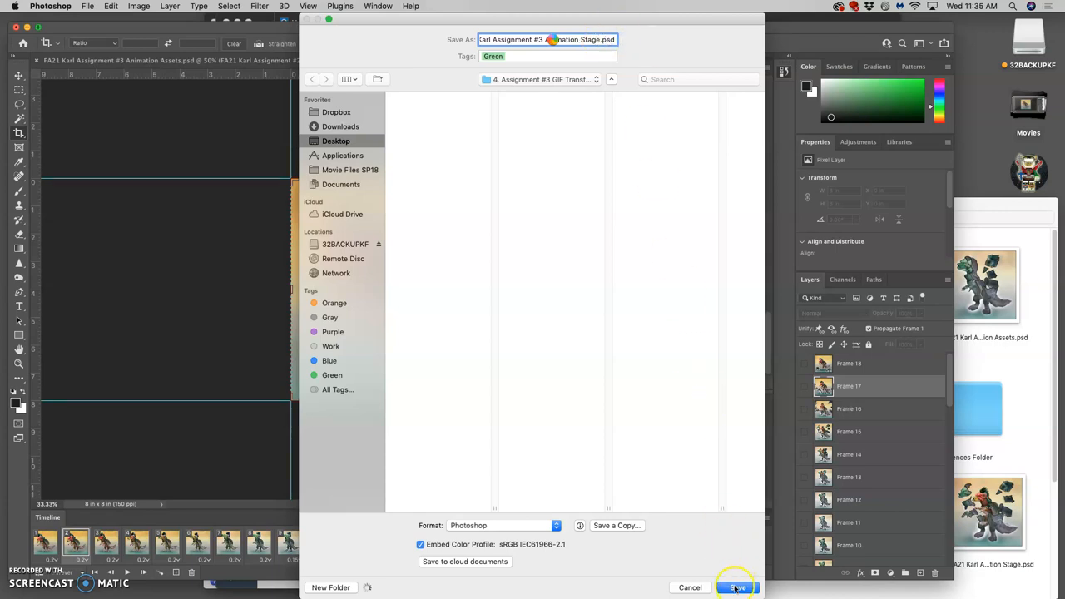
left_click(739, 586)
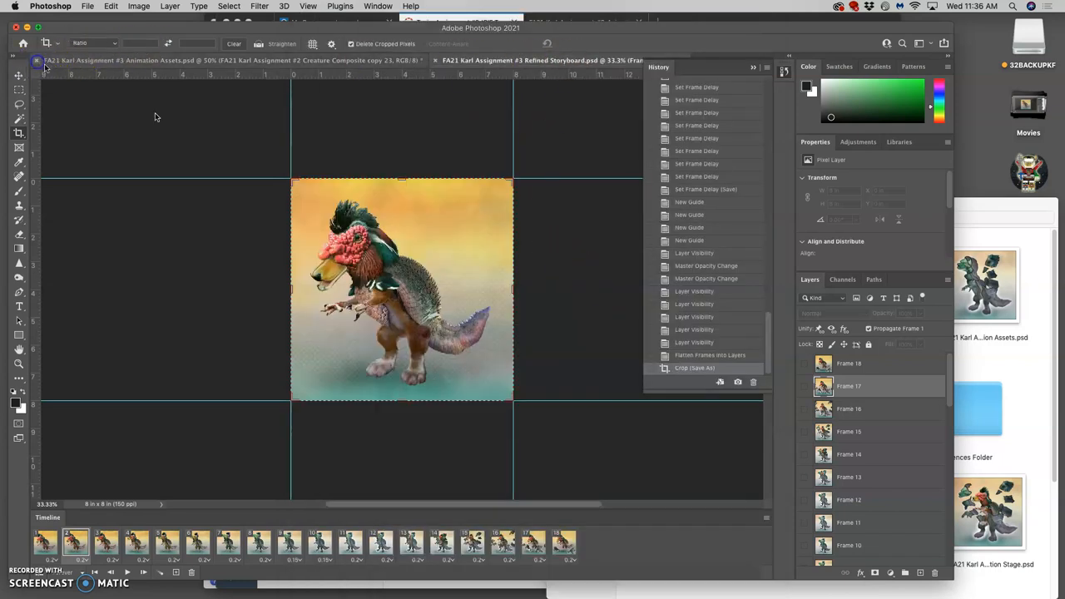
left_click(39, 58)
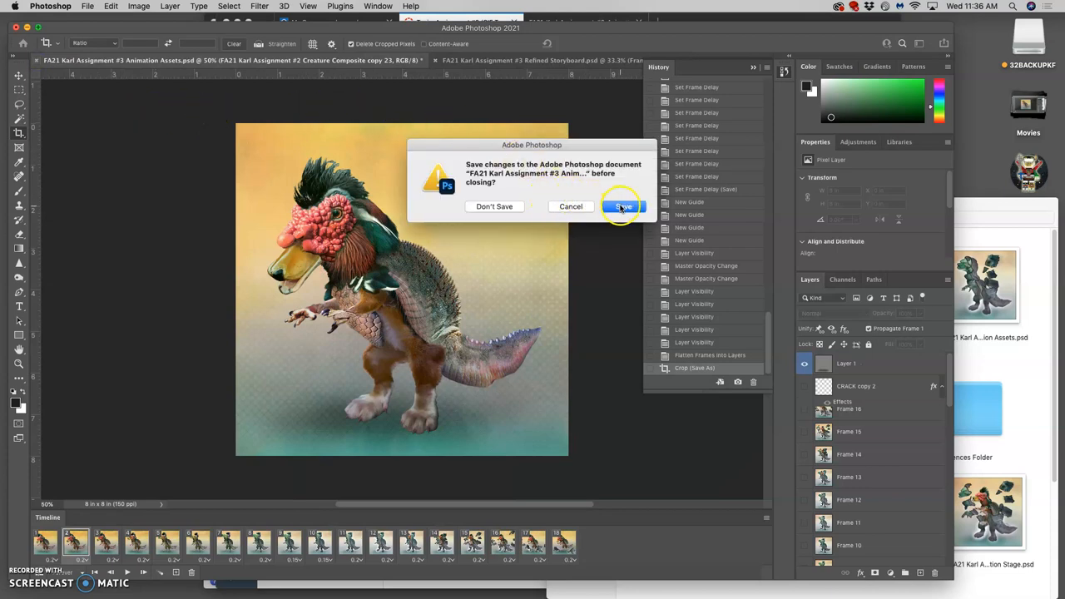
left_click(623, 207)
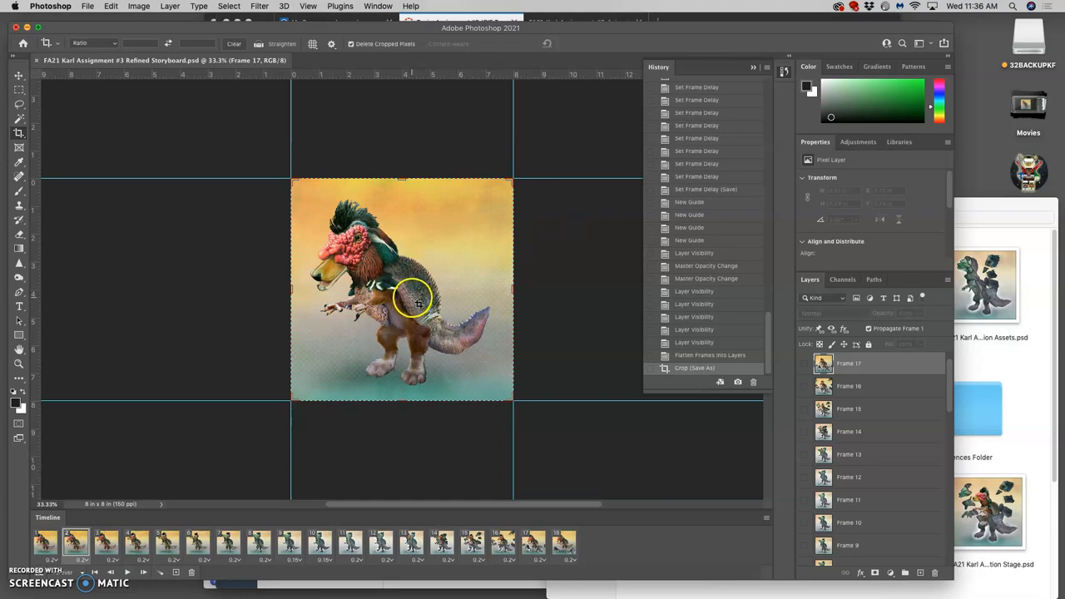
mouse_move(422, 395)
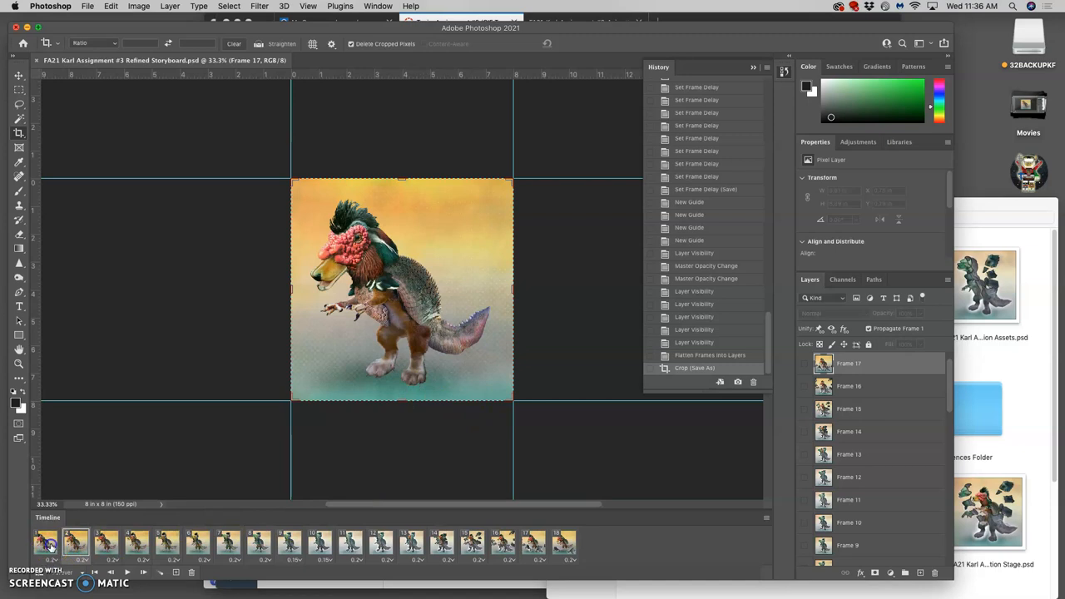
Flatten all timeline frames into separate Frame layers
left_click(562, 559)
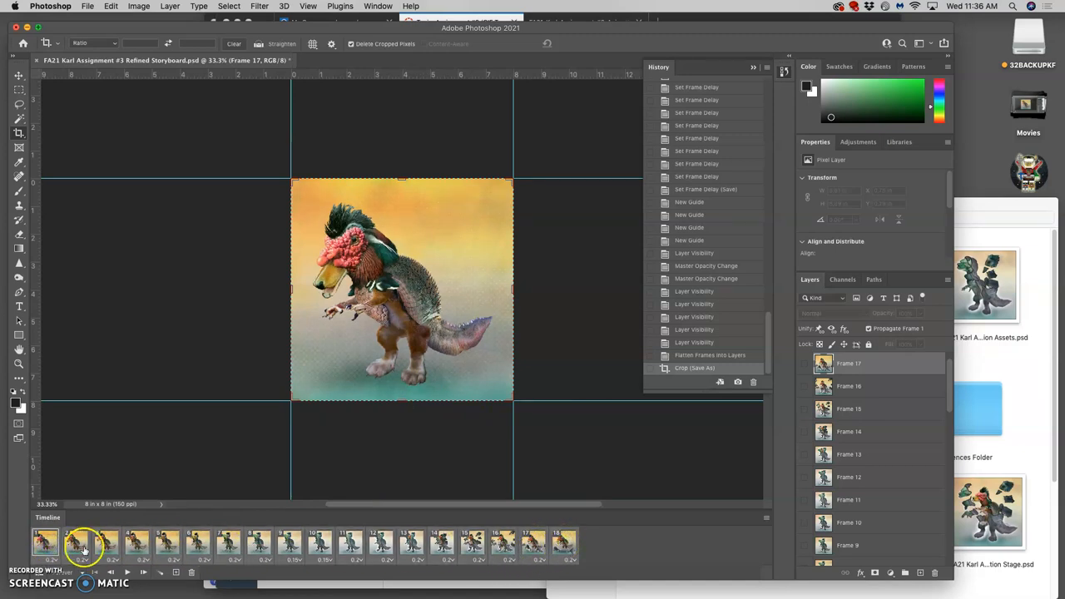
left_click(765, 524)
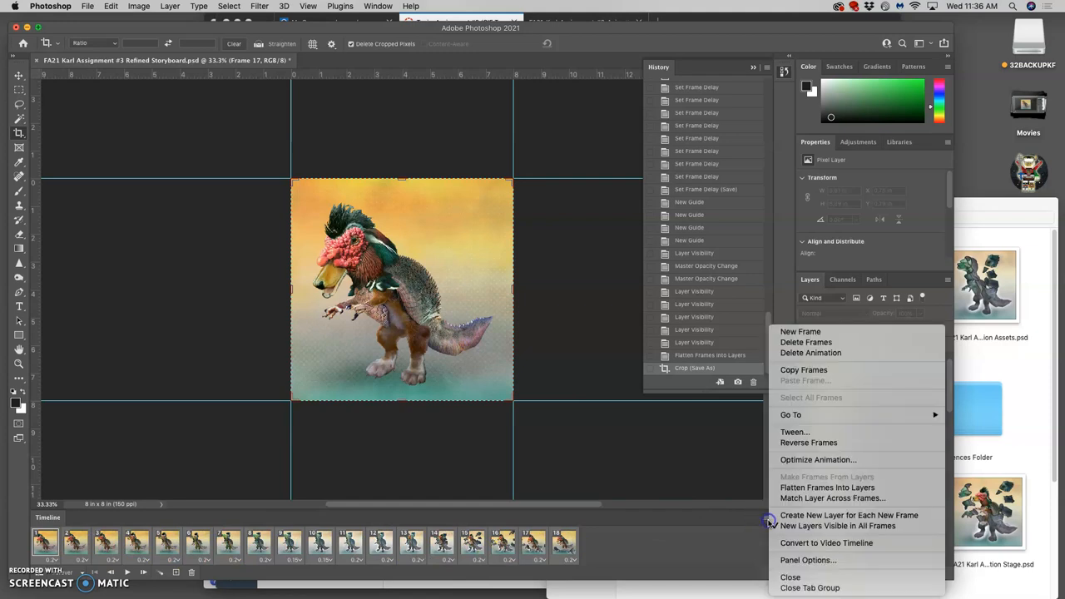
mouse_move(830, 488)
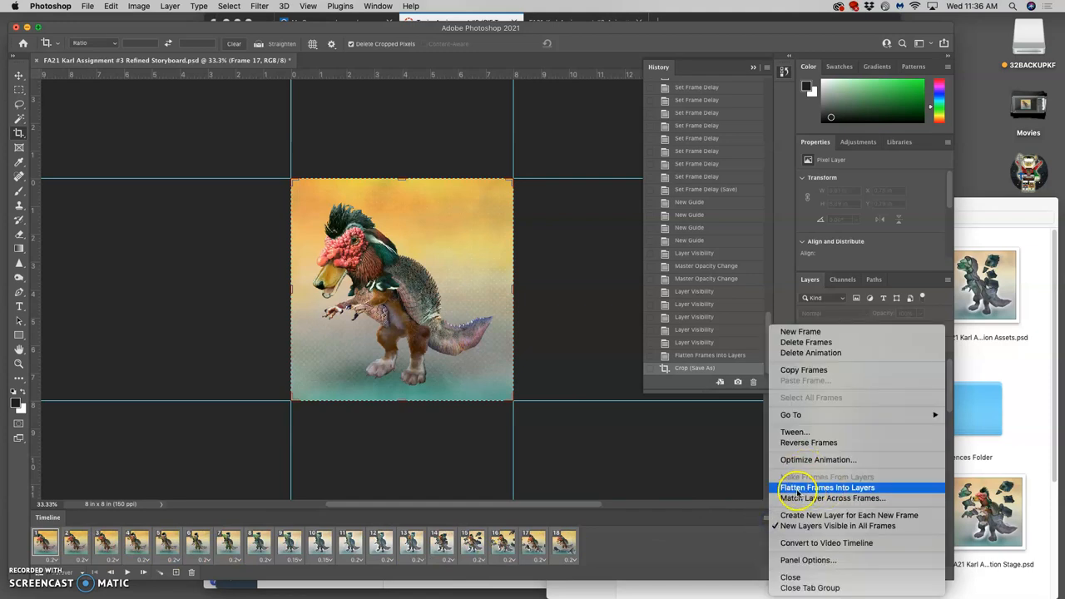
left_click(821, 487)
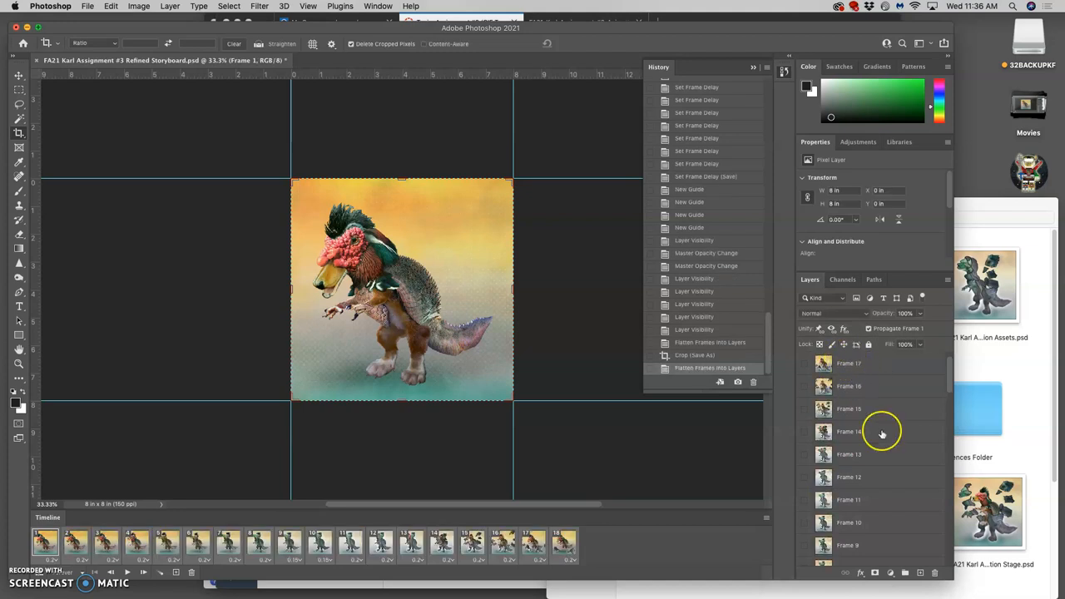
scroll("down", 3)
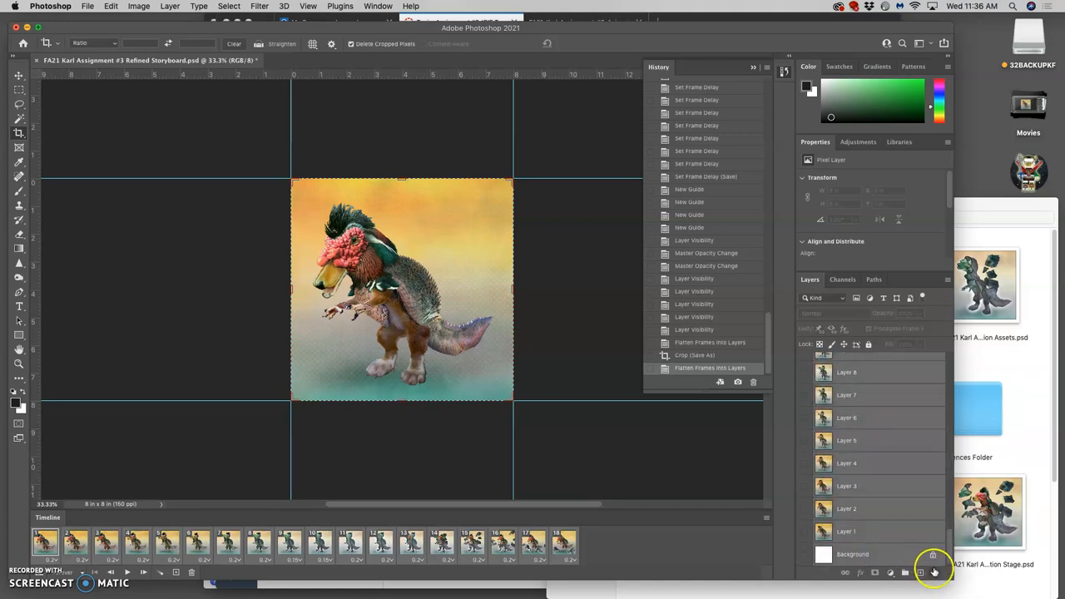
Delete the original leftover layers and the extra timeline frames
left_click(932, 572)
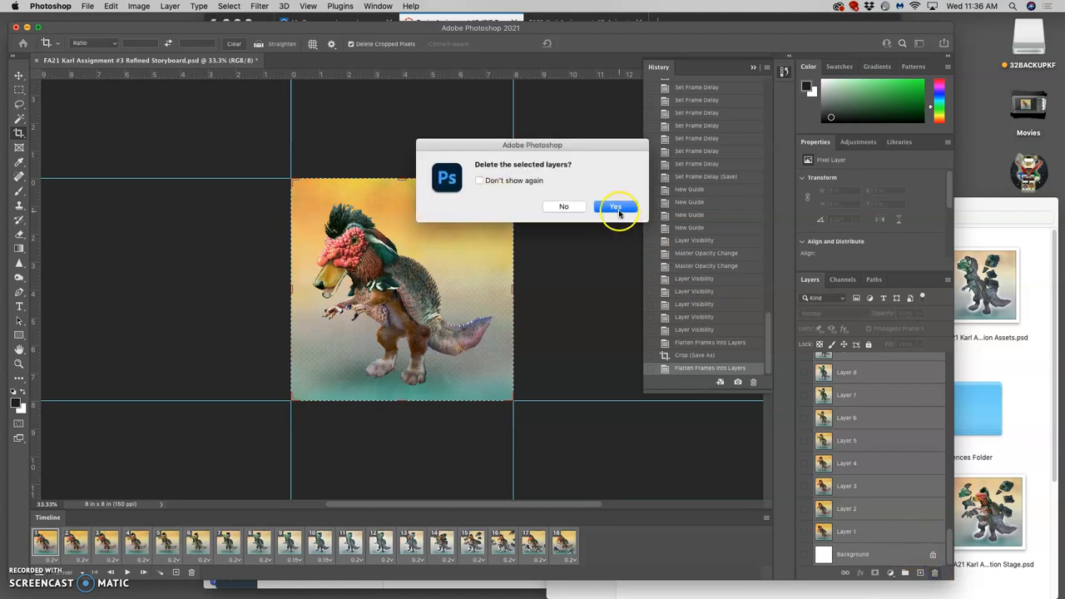
left_click(616, 206)
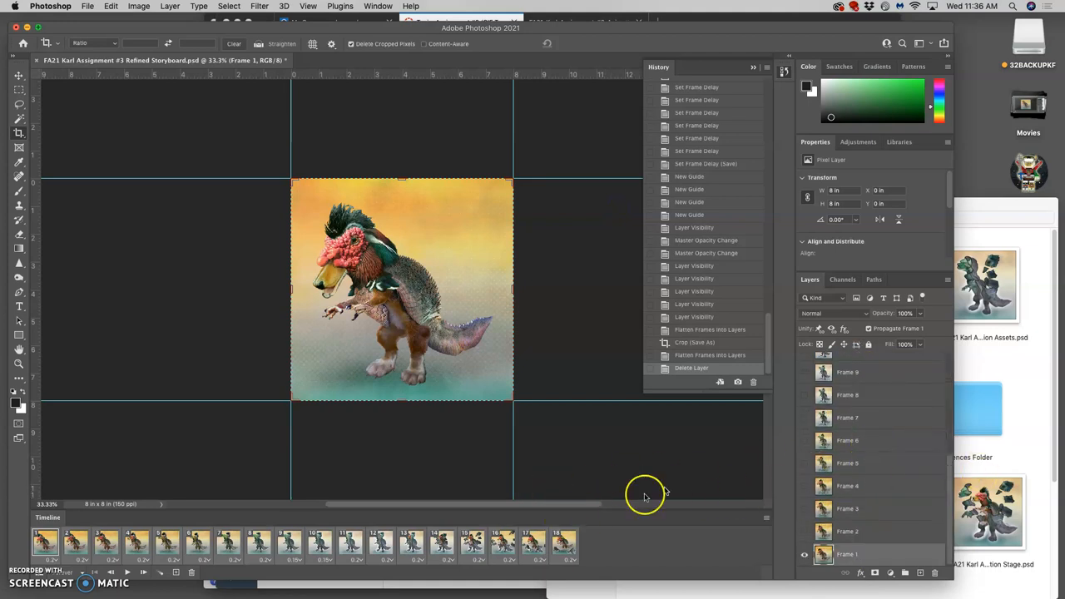
mouse_move(655, 483)
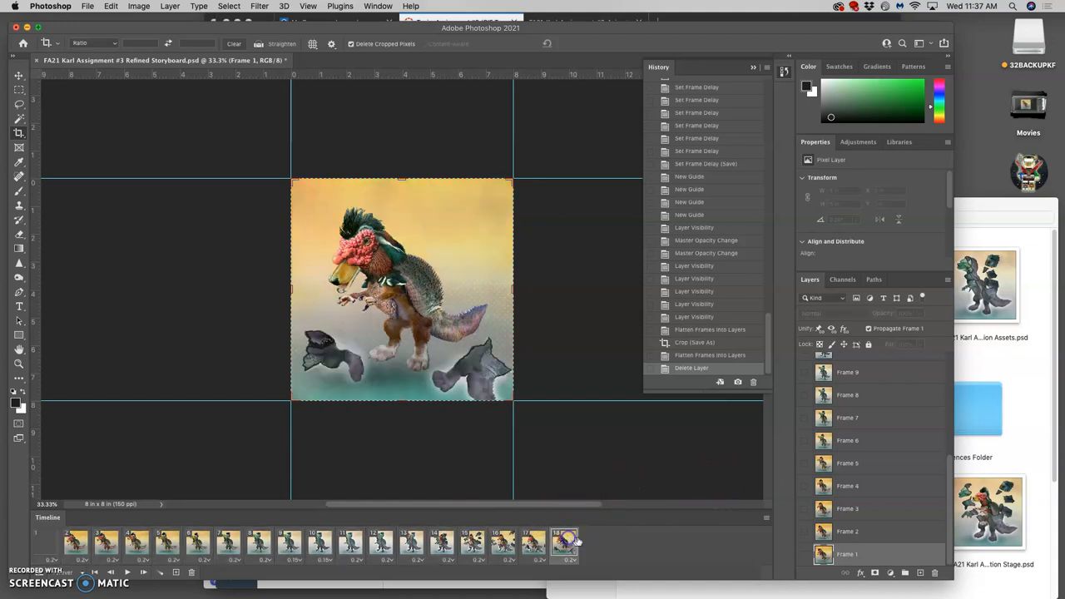
left_click(51, 551)
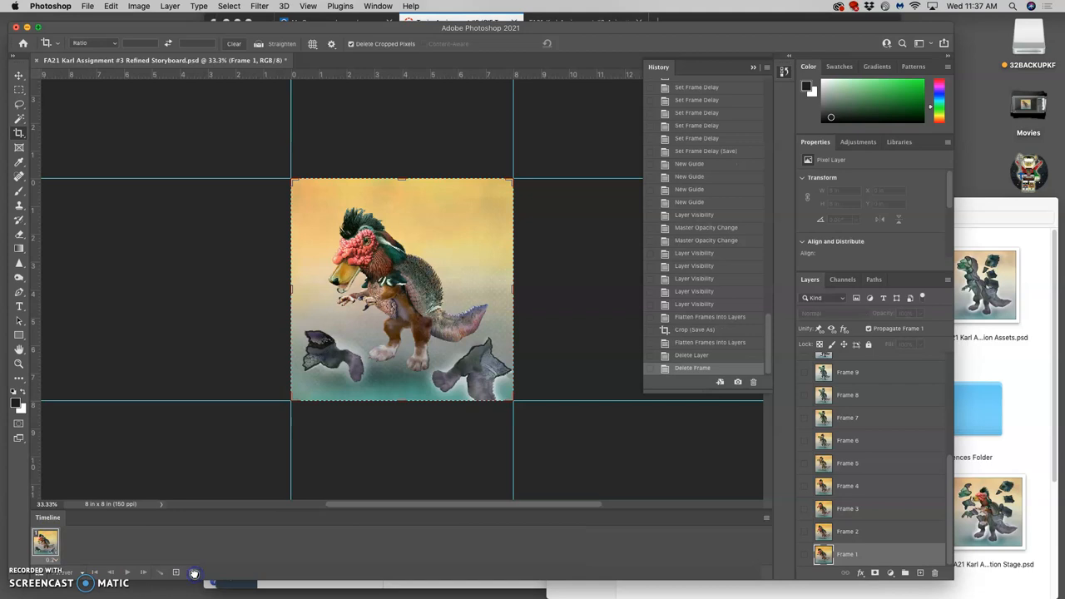
left_click(374, 6)
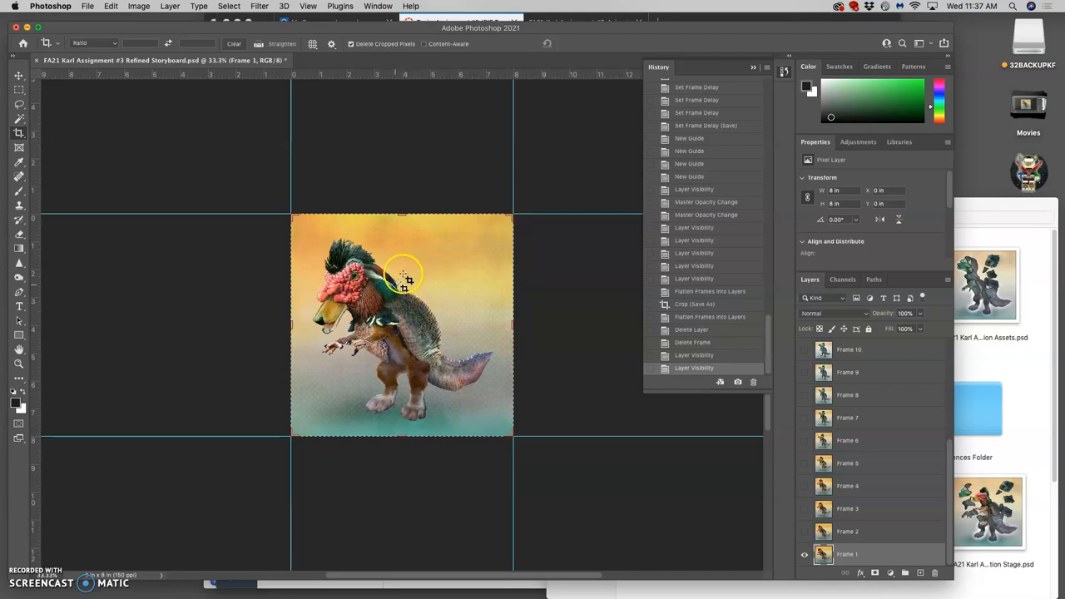
Resize the canvas to 30 by 40 inches with a centre anchor
left_click(131, 6)
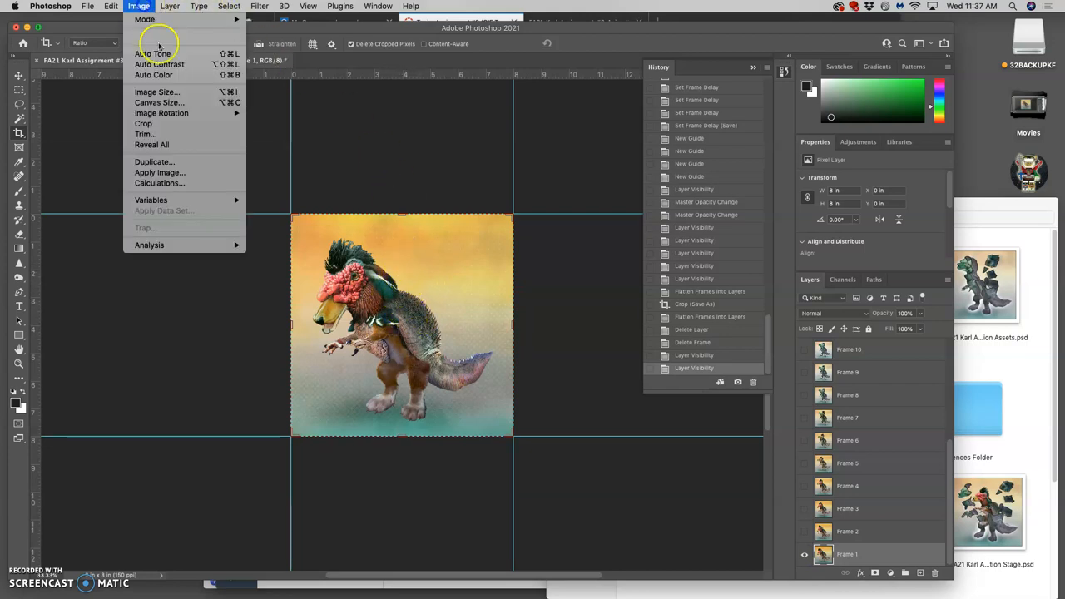
left_click(159, 102)
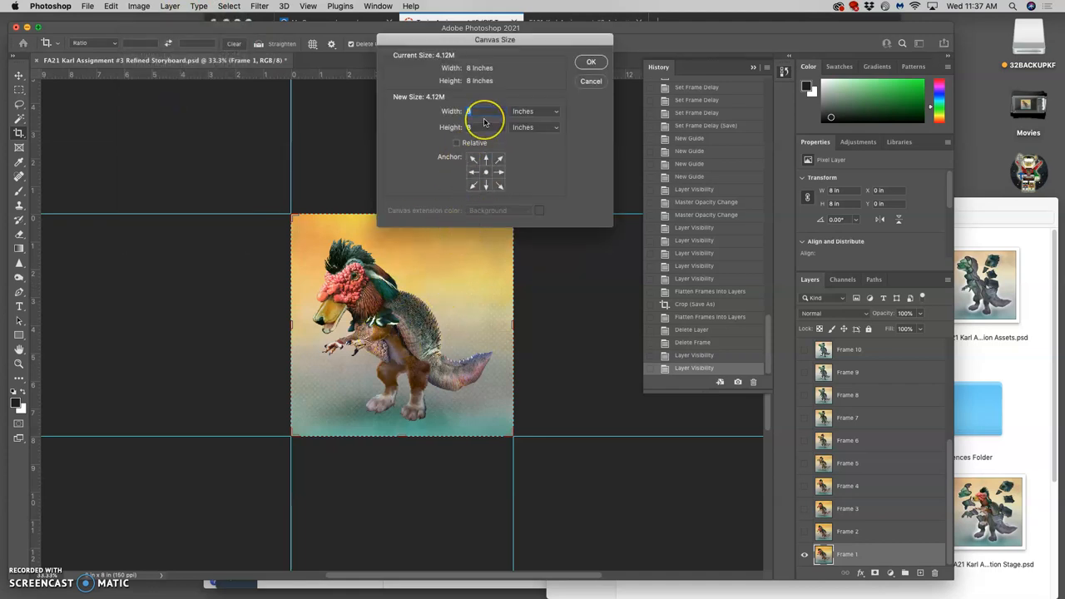
type("30")
left_click(486, 128)
type("40")
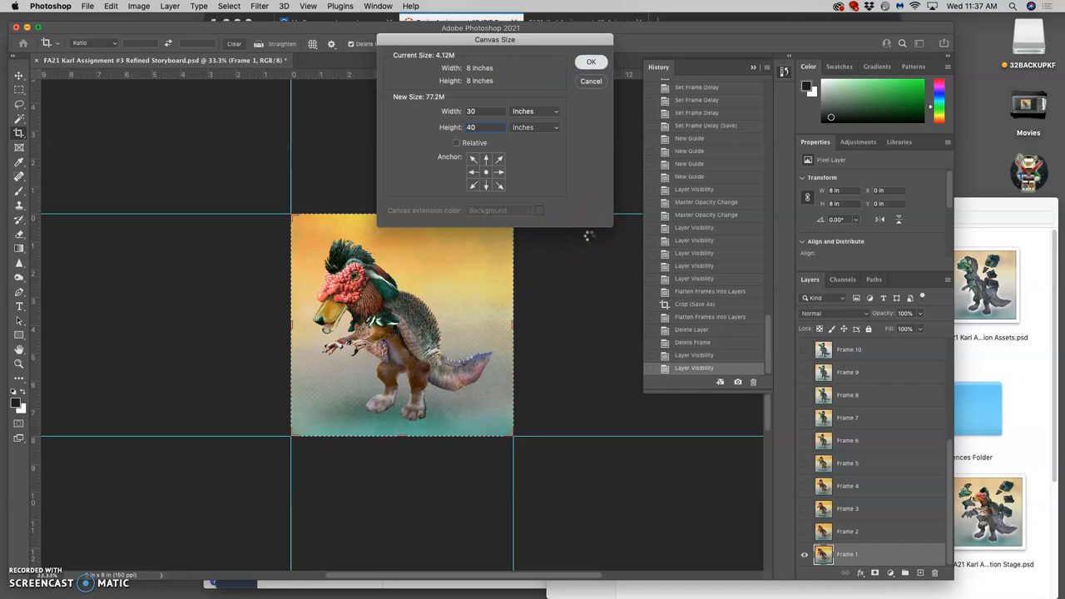
left_click(590, 62)
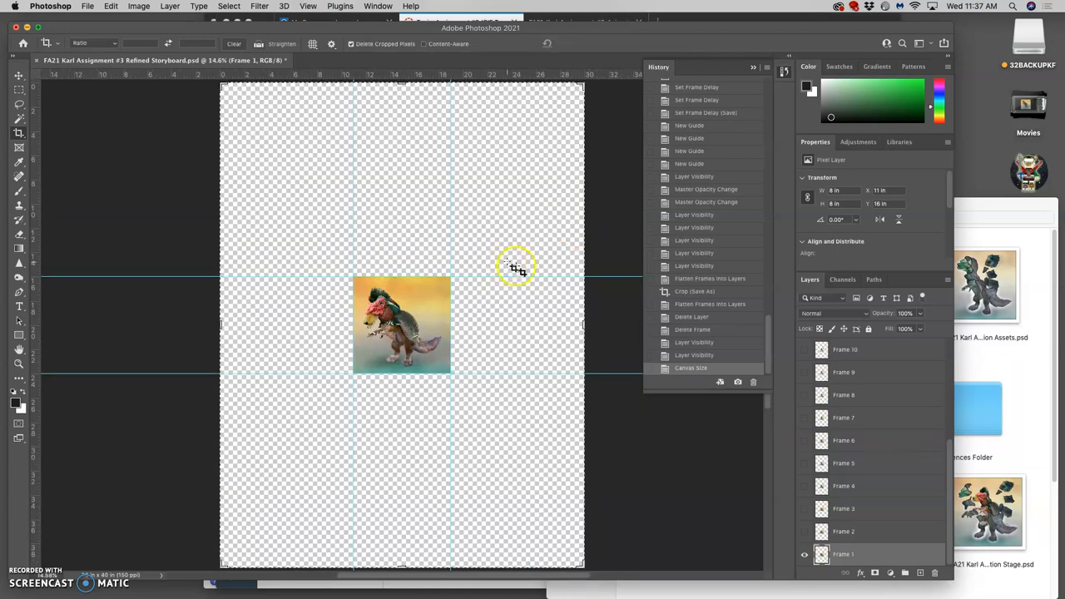
mouse_move(905, 446)
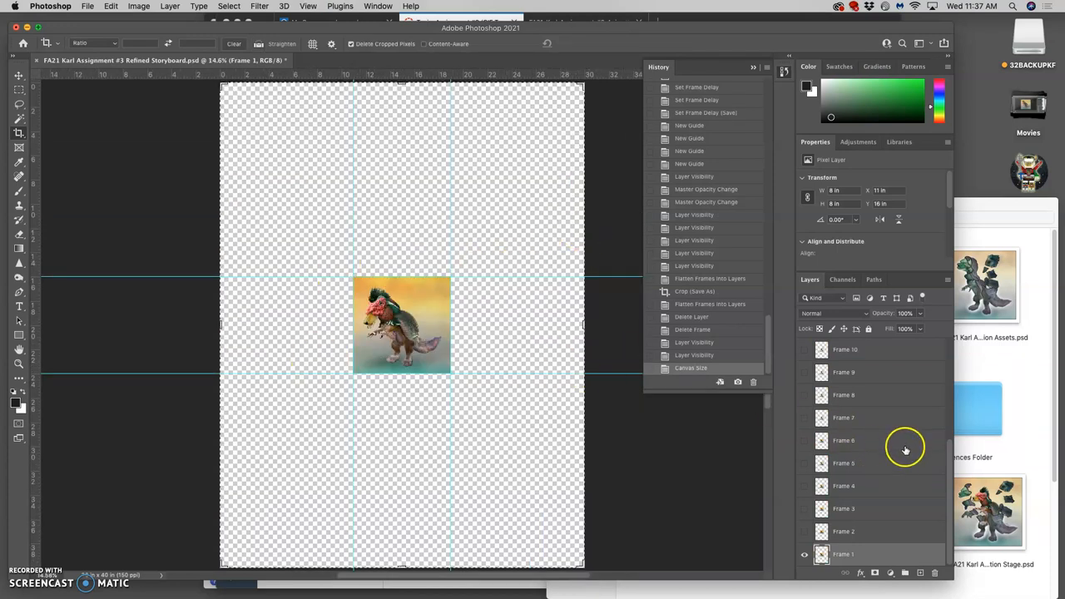
mouse_move(895, 454)
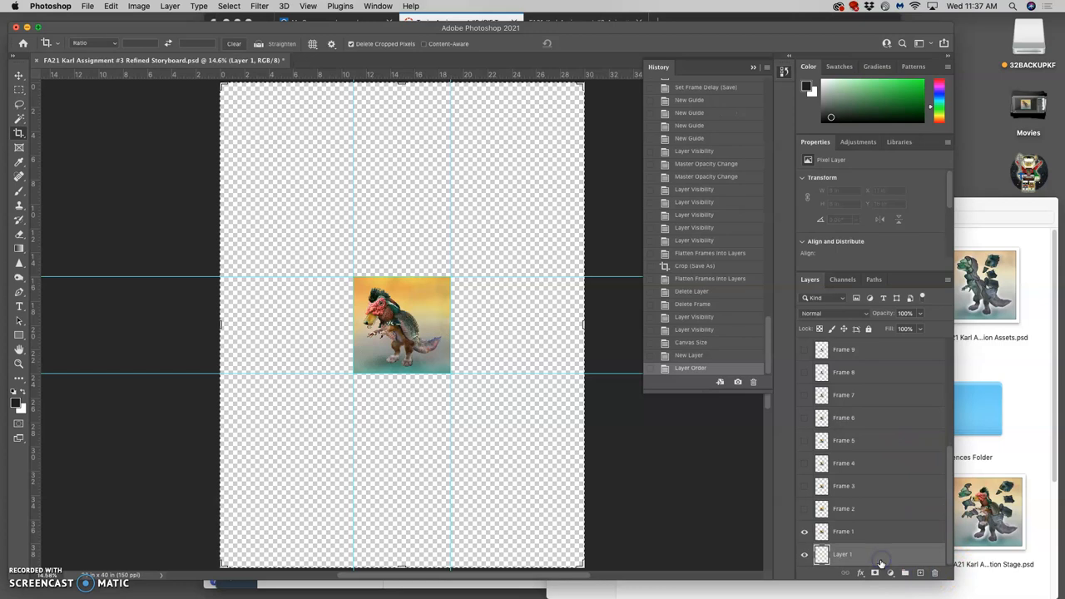
Fill the new bottom layer with White using Edit > Fill
left_click(109, 6)
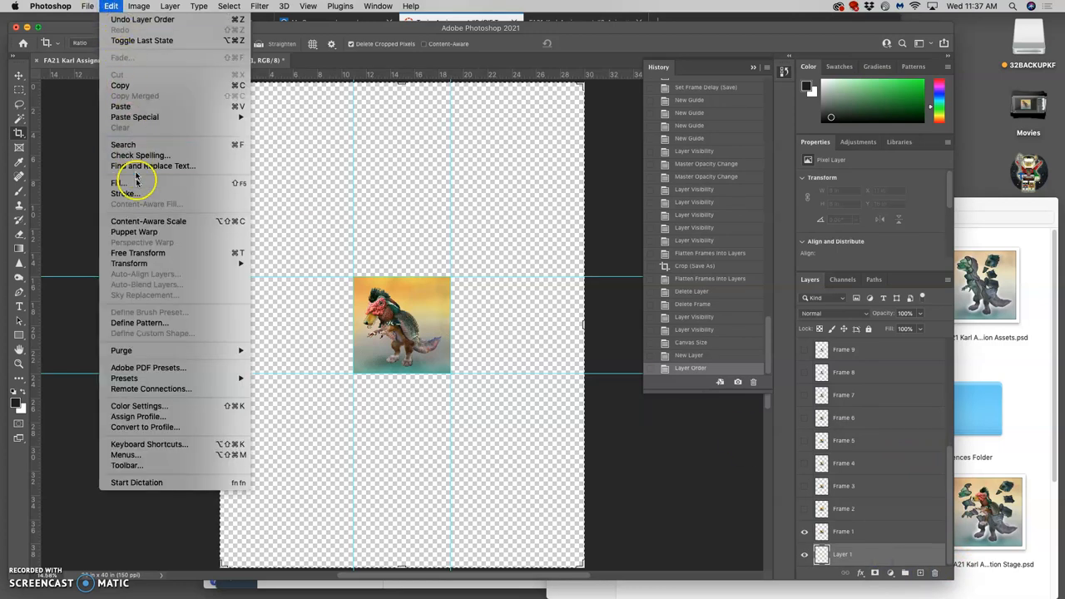
left_click(116, 182)
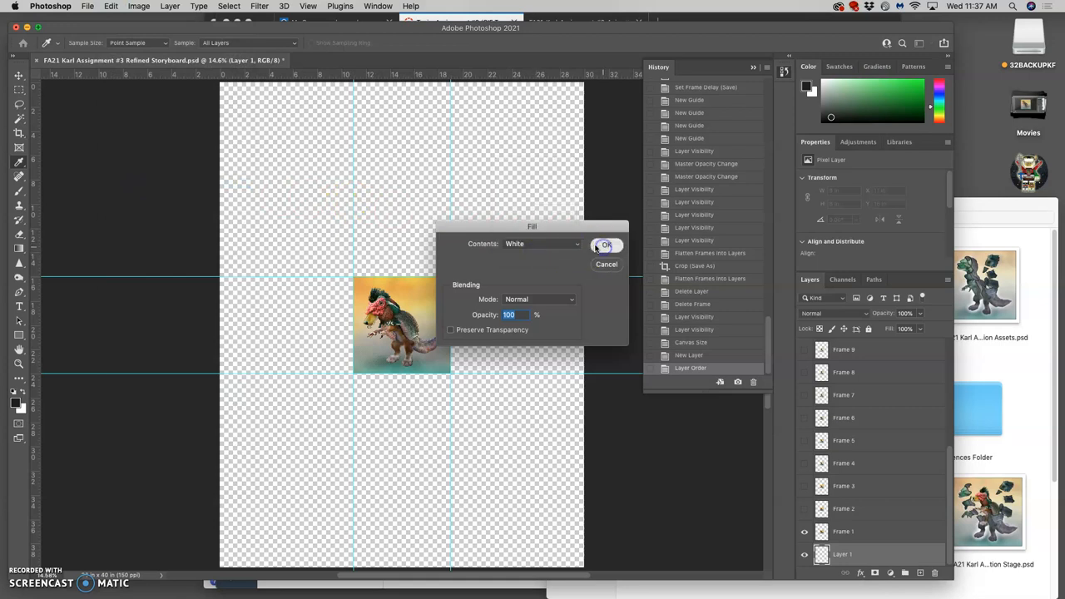
left_click(606, 244)
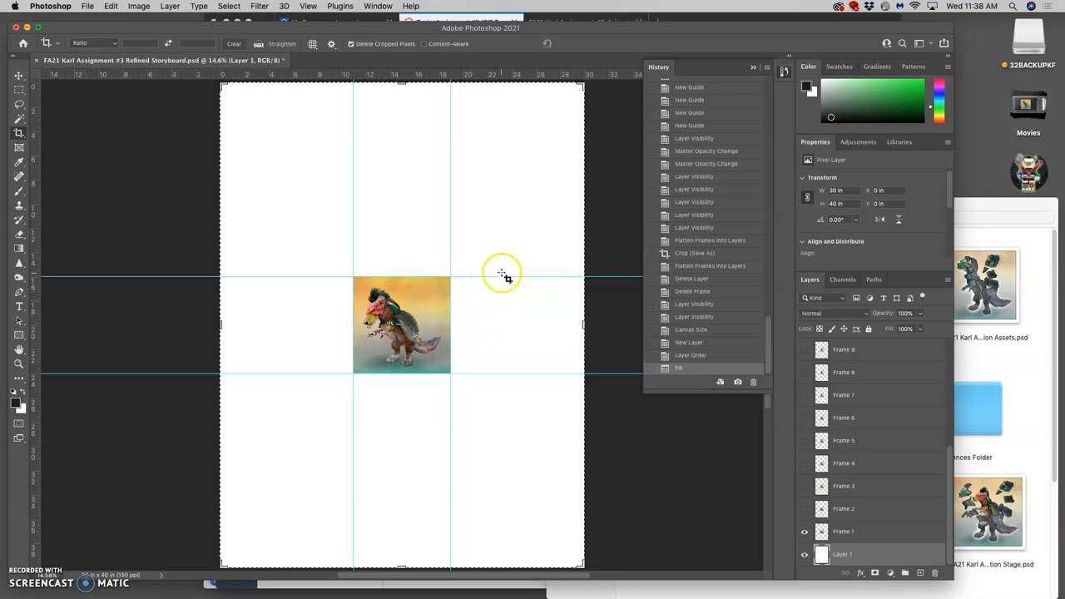
mouse_move(396, 460)
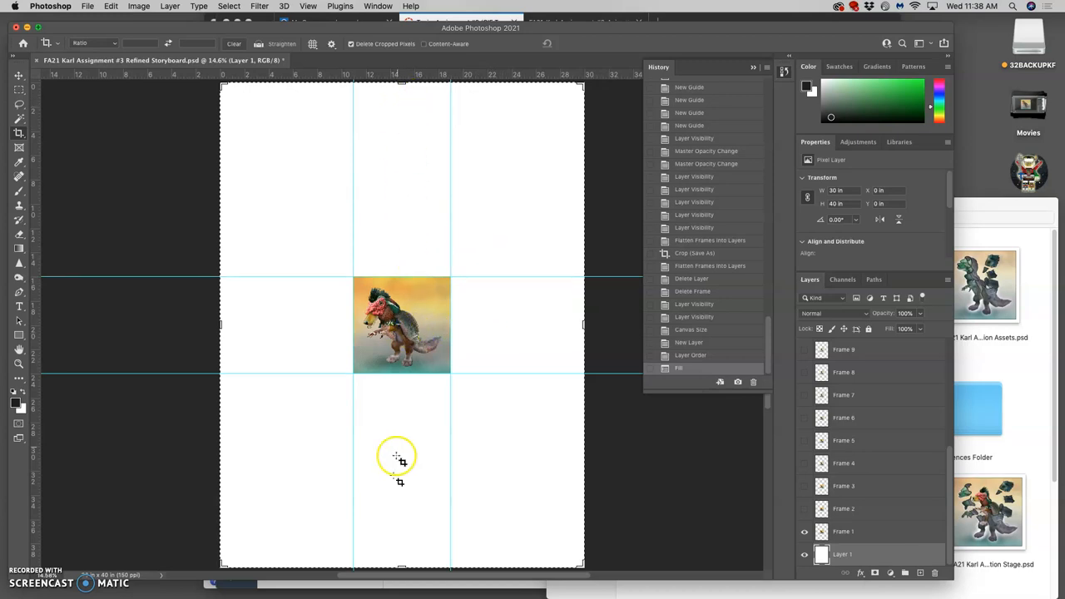
mouse_move(491, 318)
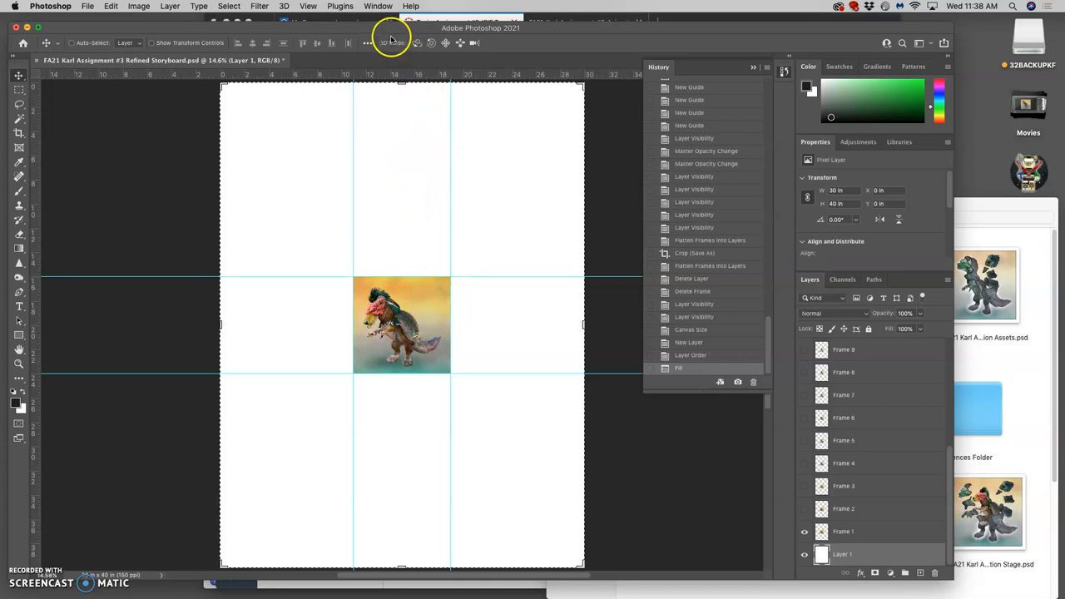
mouse_move(389, 37)
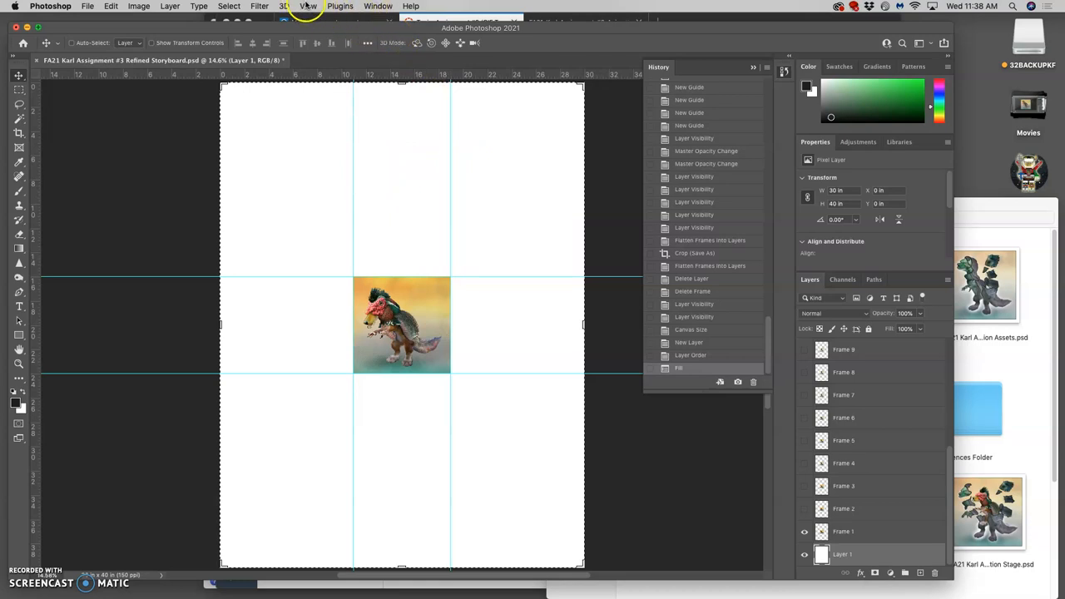
Show the grid, add four gutter guides between cells, then hide the grid
left_click(307, 6)
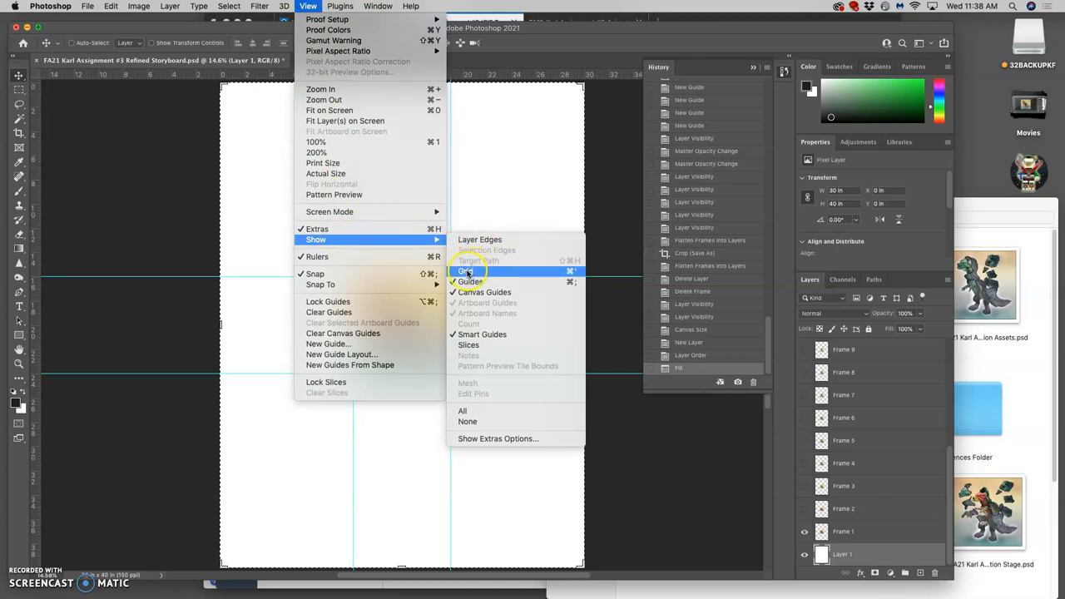
left_click(469, 271)
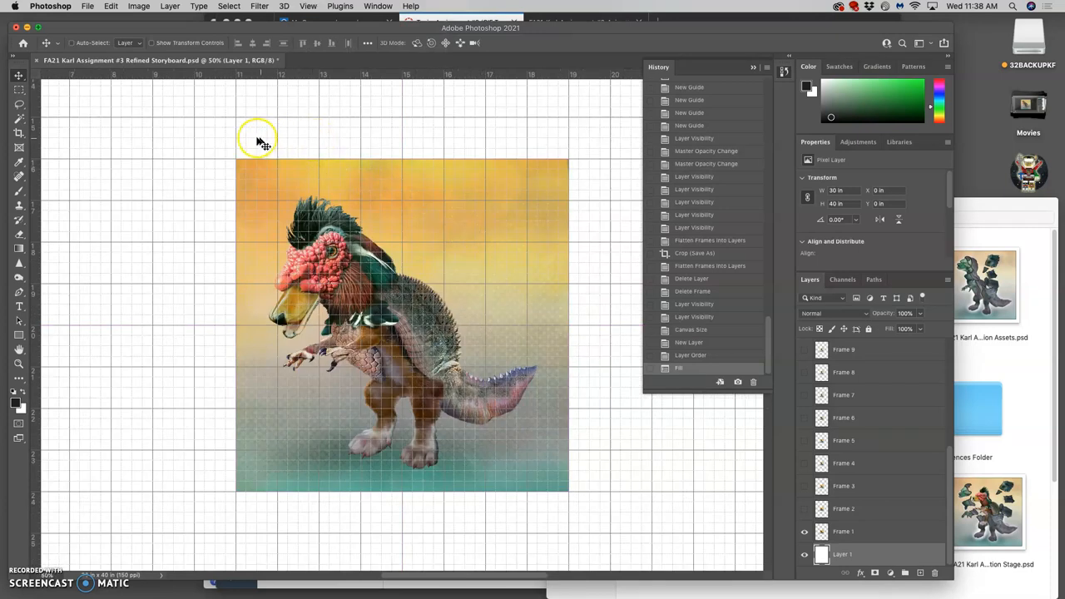
mouse_move(514, 447)
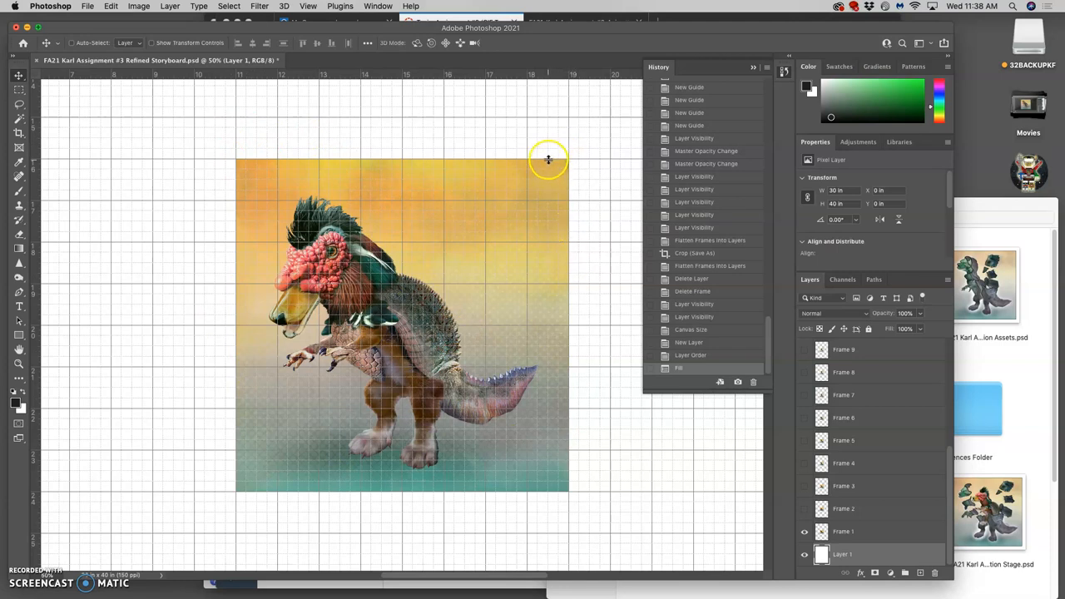
mouse_move(215, 123)
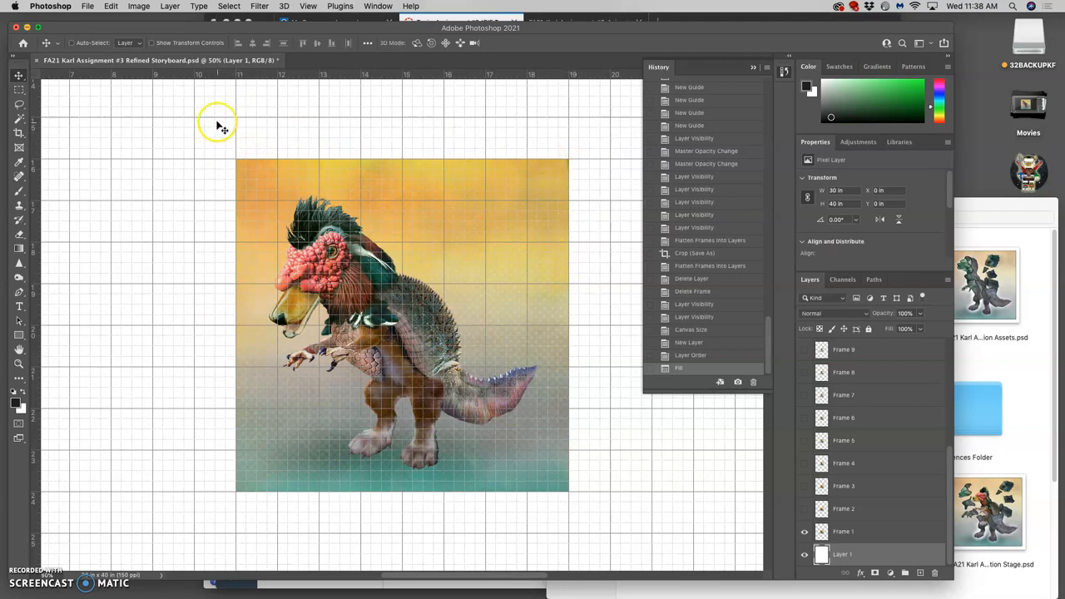
mouse_move(221, 129)
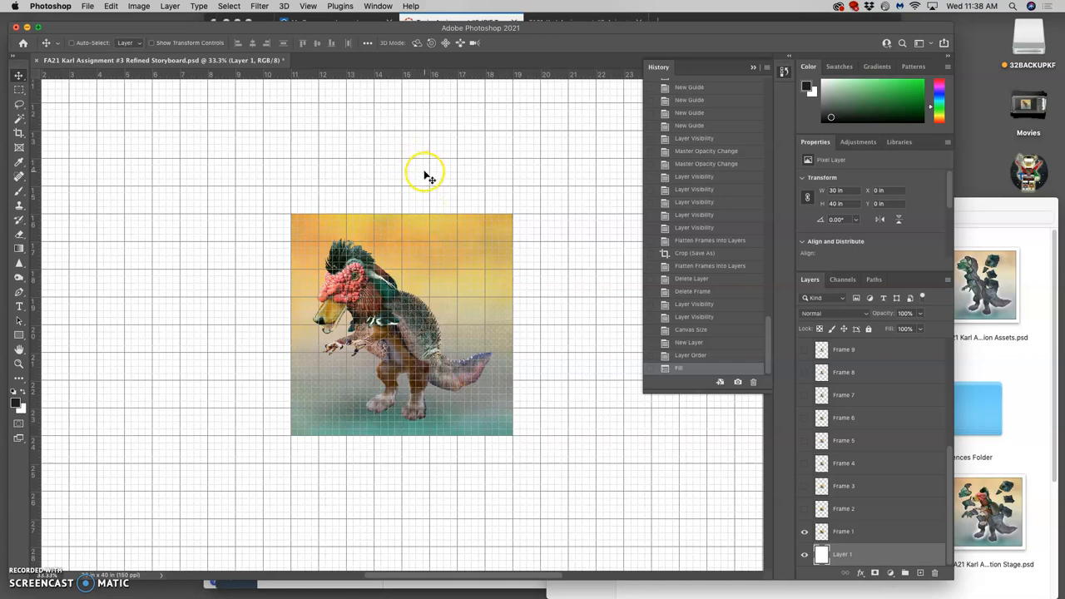
mouse_move(403, 73)
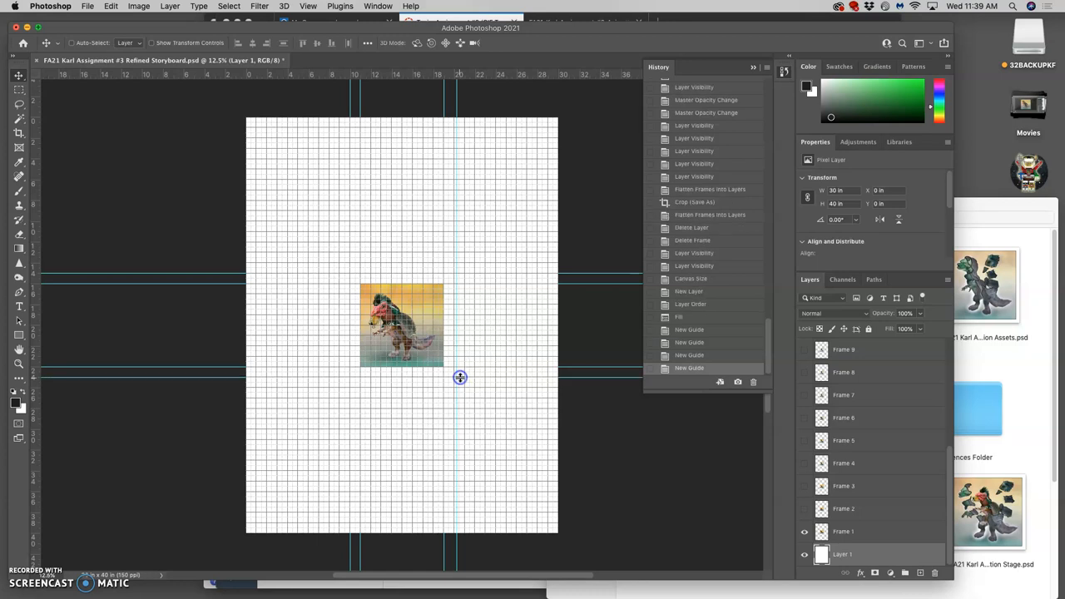
mouse_move(810, 513)
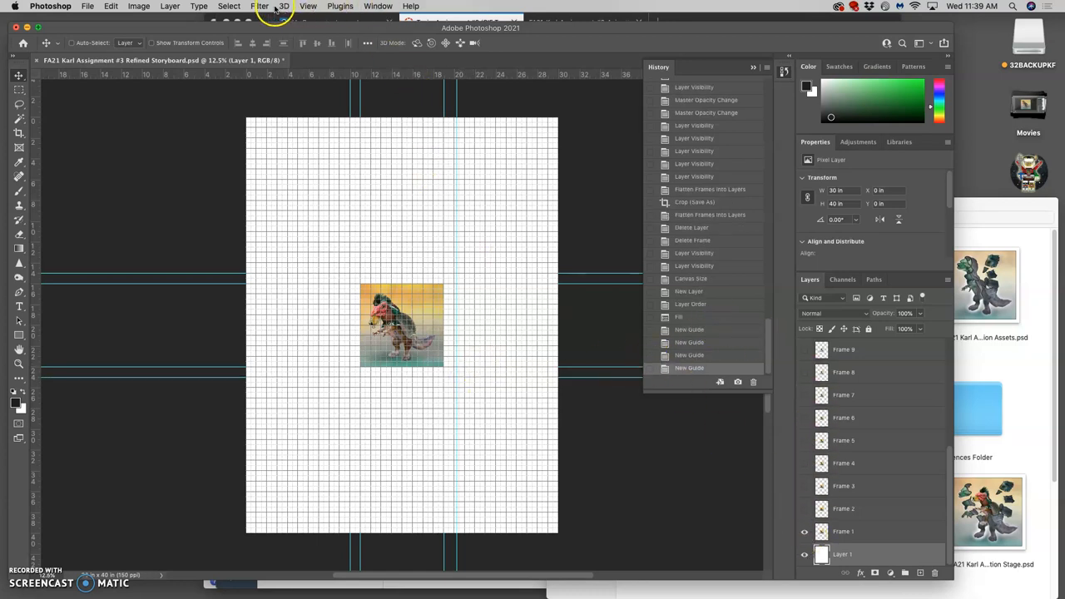
left_click(307, 7)
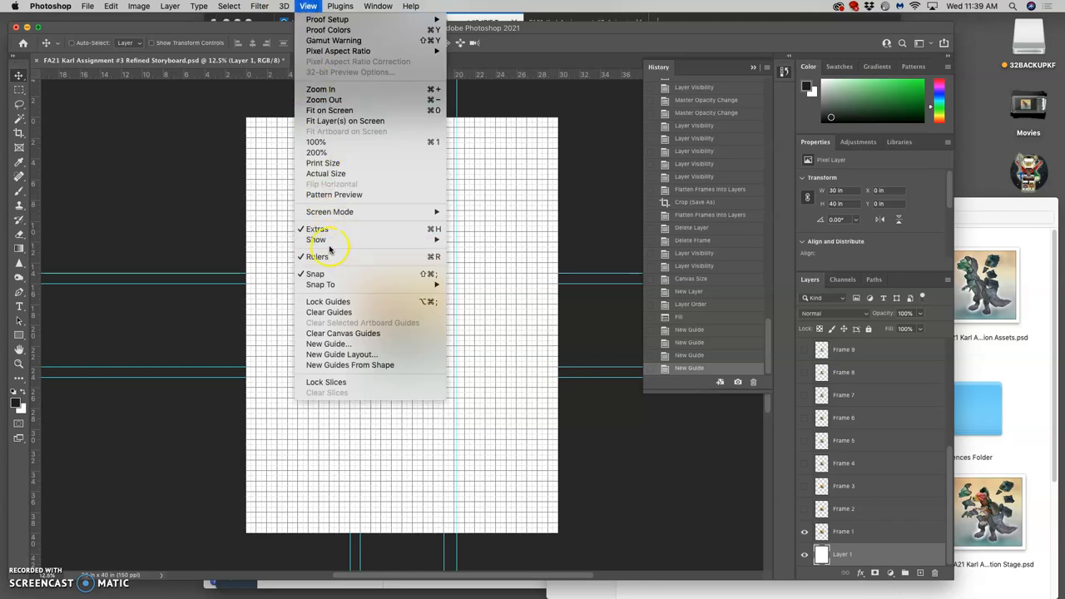
mouse_move(316, 240)
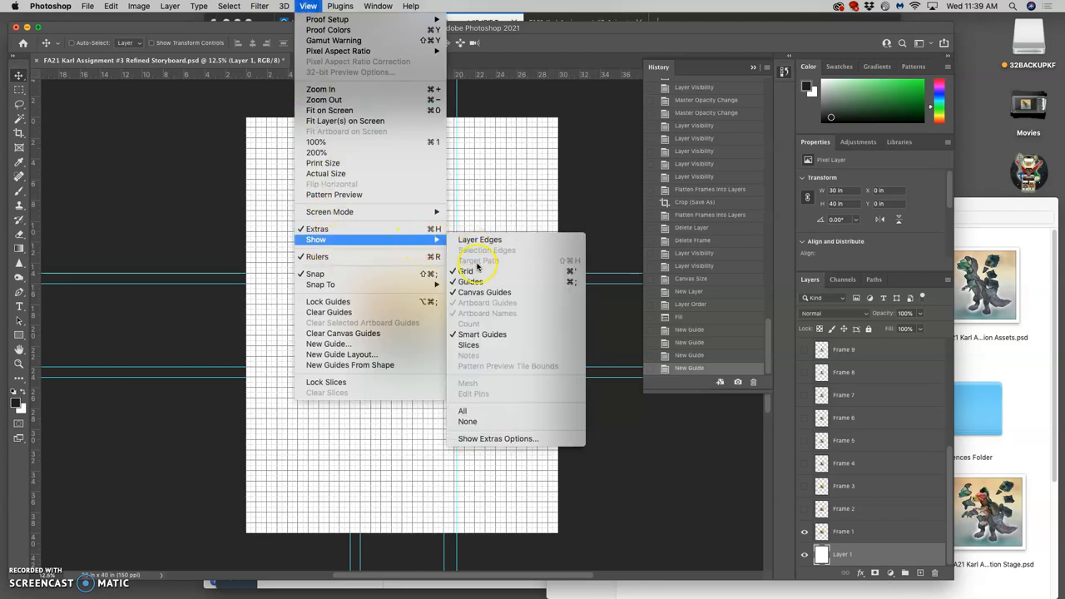
left_click(470, 270)
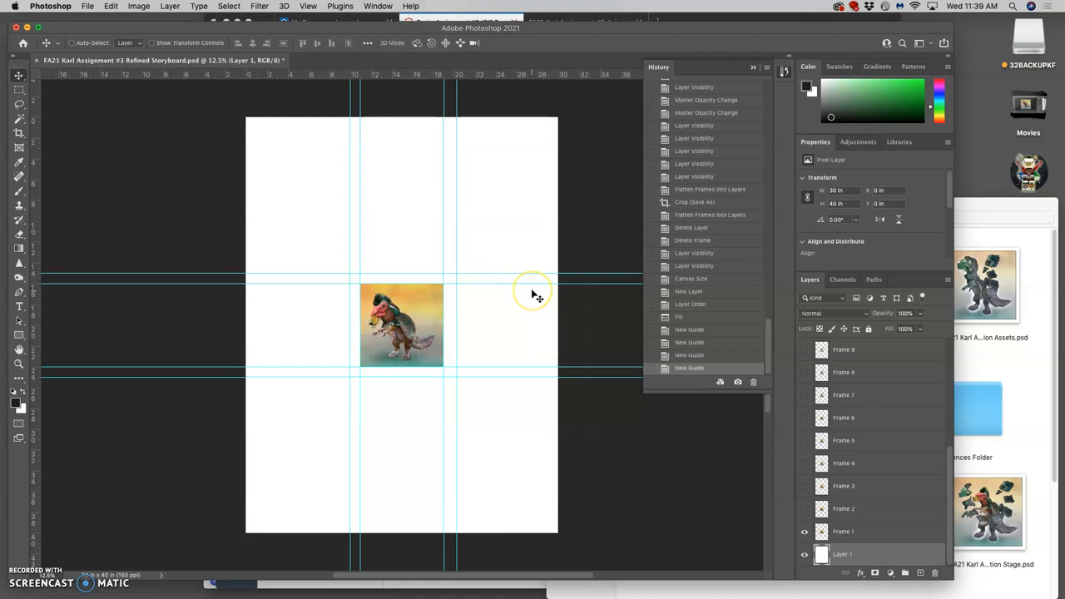
mouse_move(536, 297)
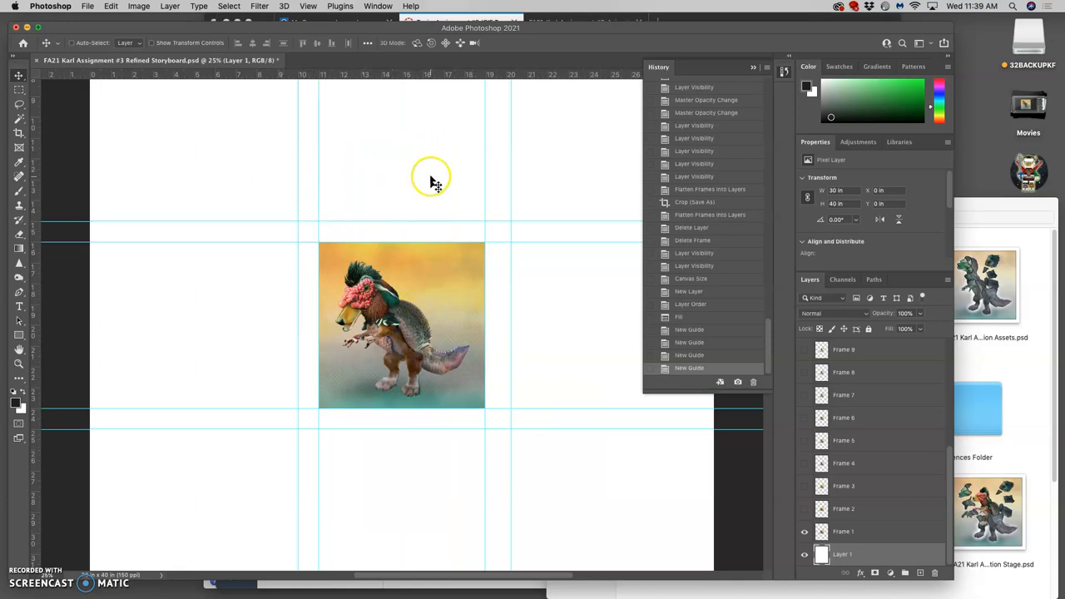
mouse_move(251, 174)
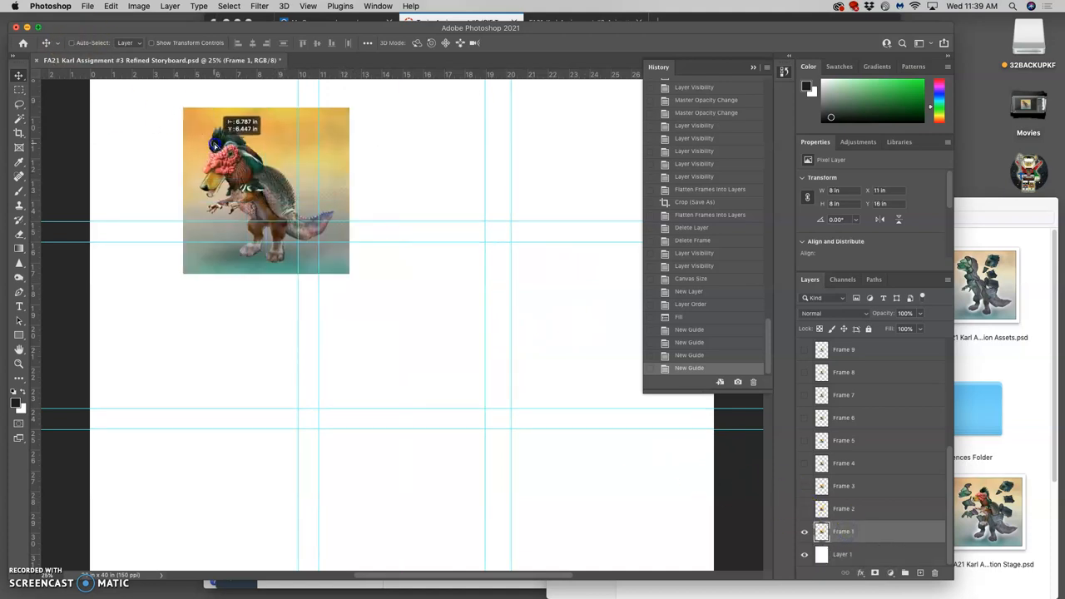
Move Frame 1 into the top-left cell and select the next frame layer
left_click_drag(215, 146, 249, 192)
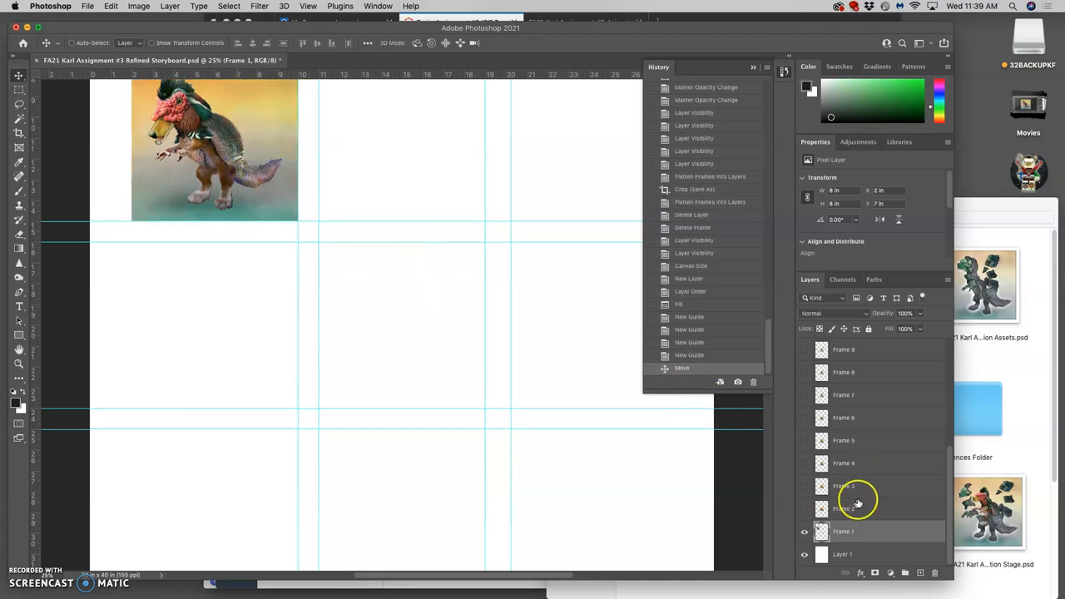
left_click(805, 509)
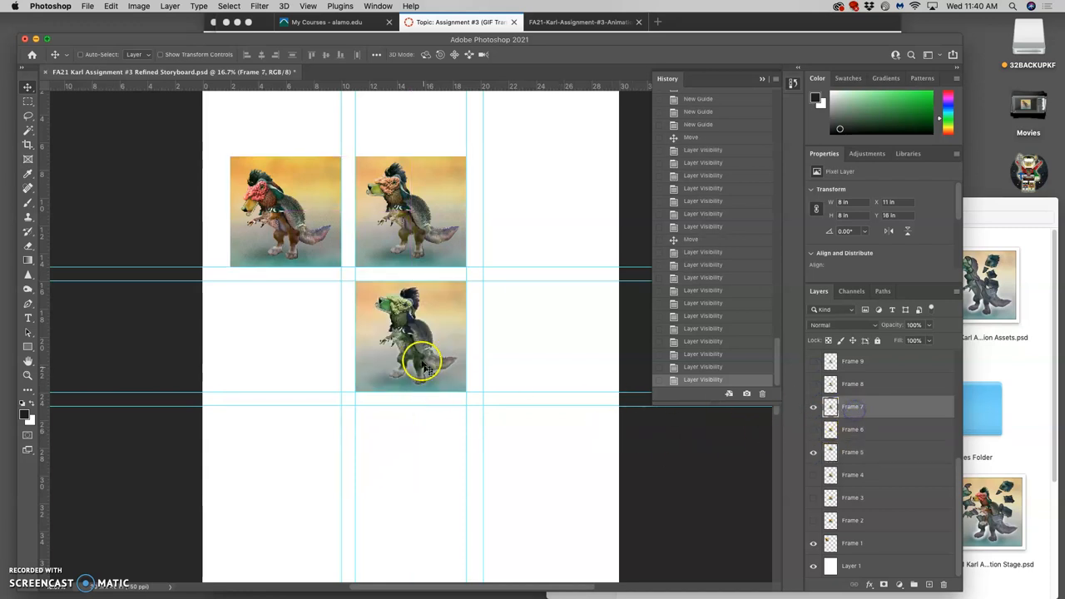
Move Frame 7 into the top-right cell and toggle Frames 8 and 9 on
left_click_drag(410, 337, 537, 224)
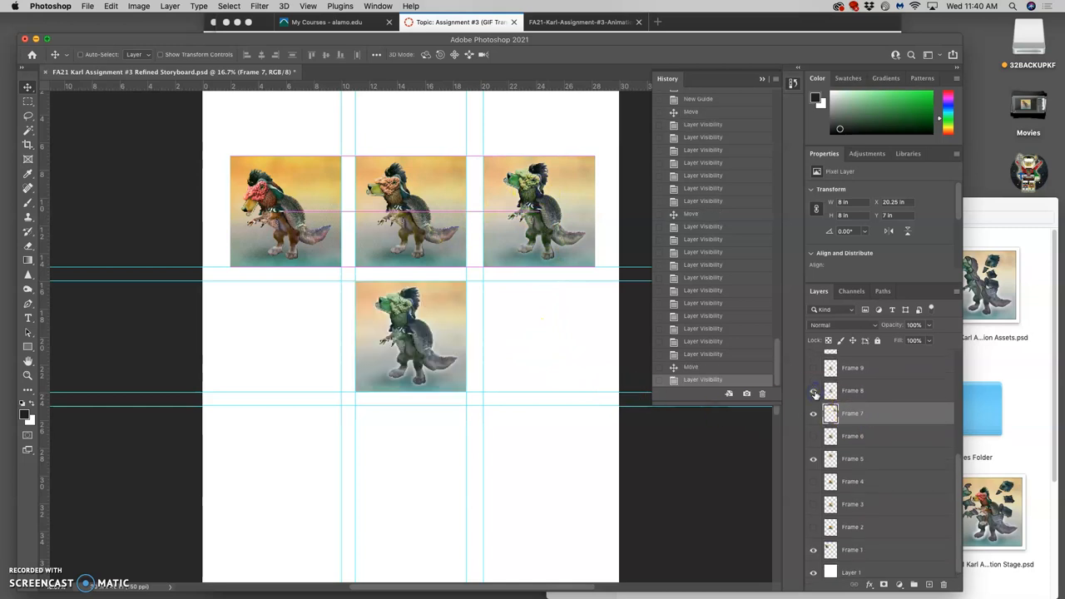
left_click(460, 21)
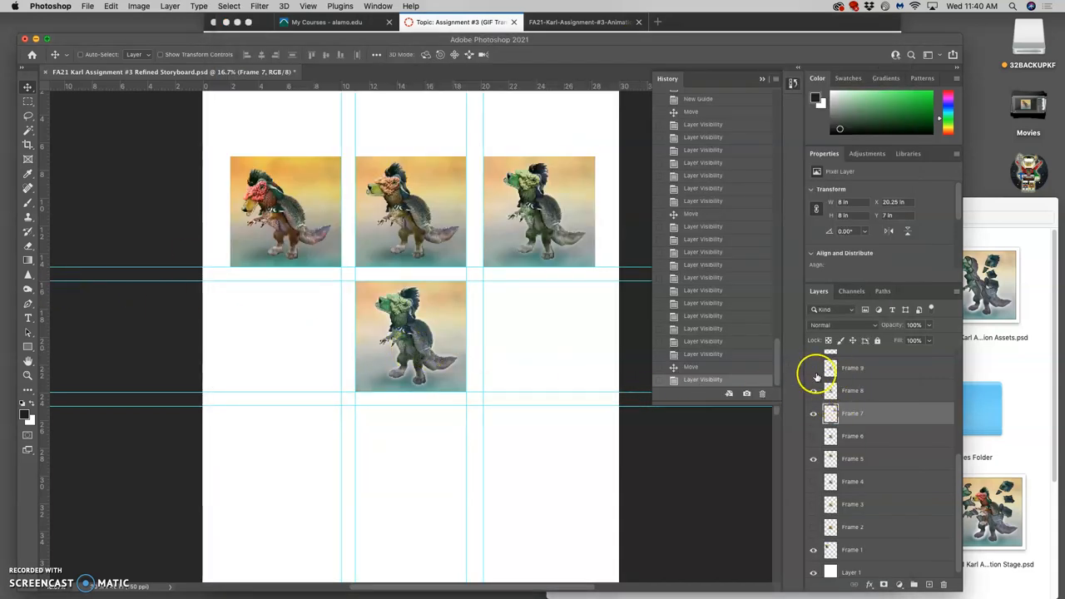
left_click(814, 374)
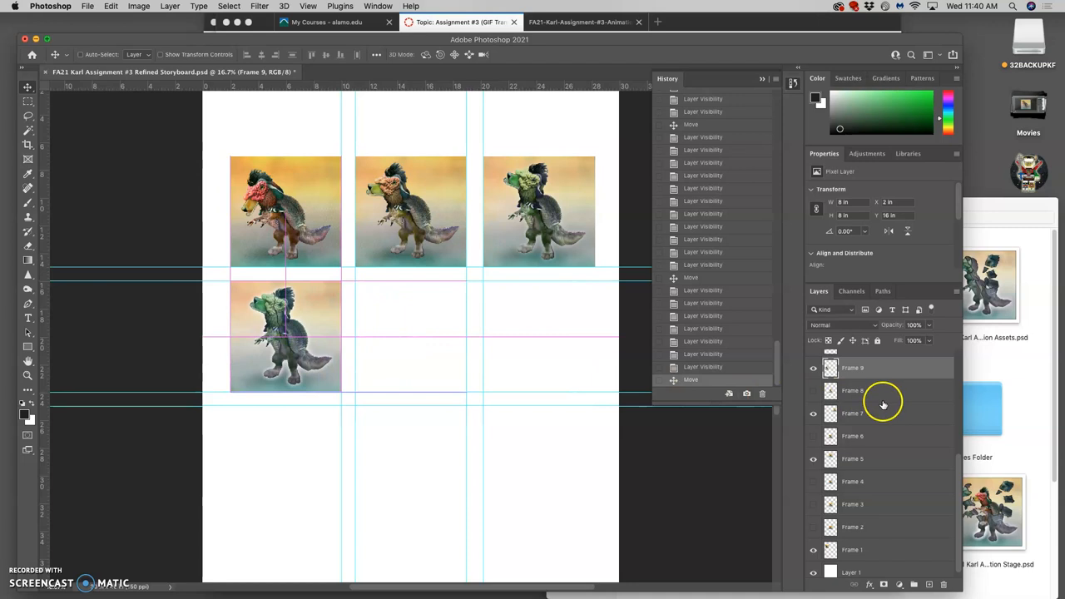
Preview Frames 11 and 12 in the middle cell, leaving Frame 11 shown
left_click(813, 479)
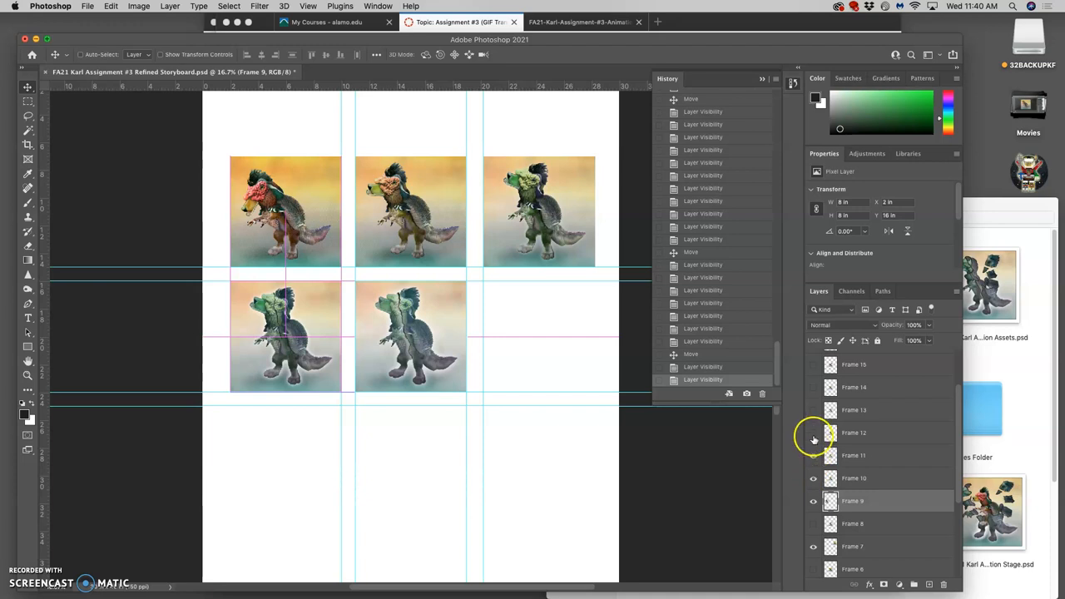
left_click(813, 433)
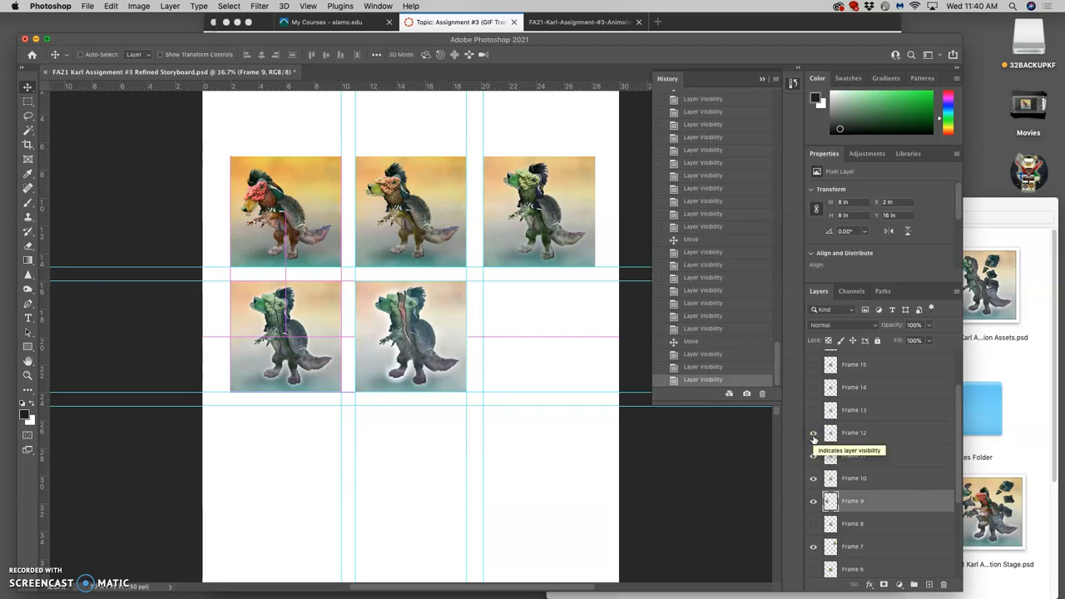
left_click(813, 433)
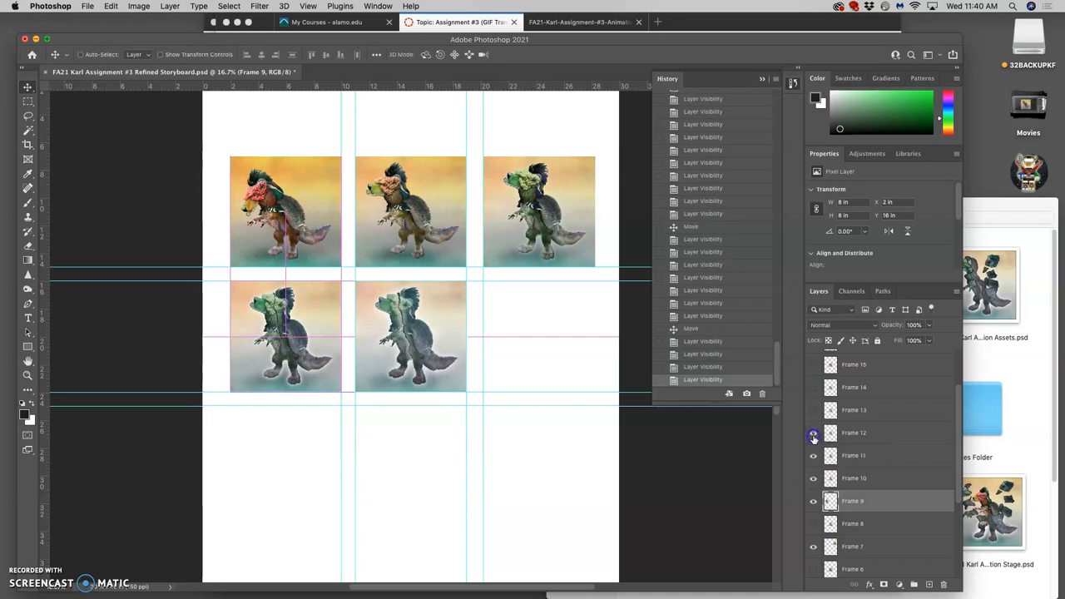
left_click(813, 477)
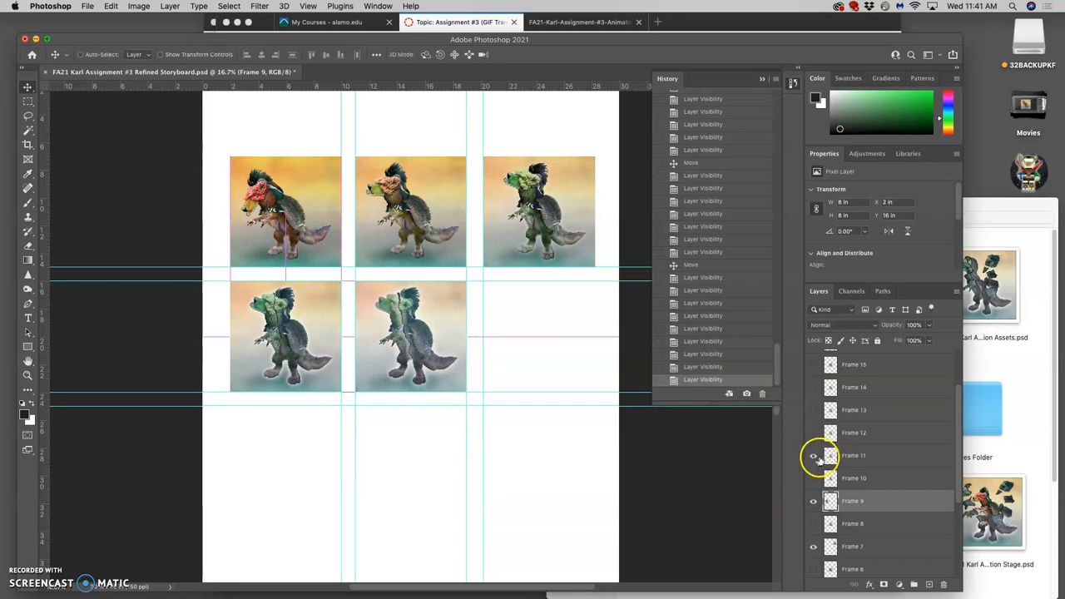
Toggle Frames 11 and 12 until Frame 12 shows over Frame 11 in the middle cell
right_click(816, 455)
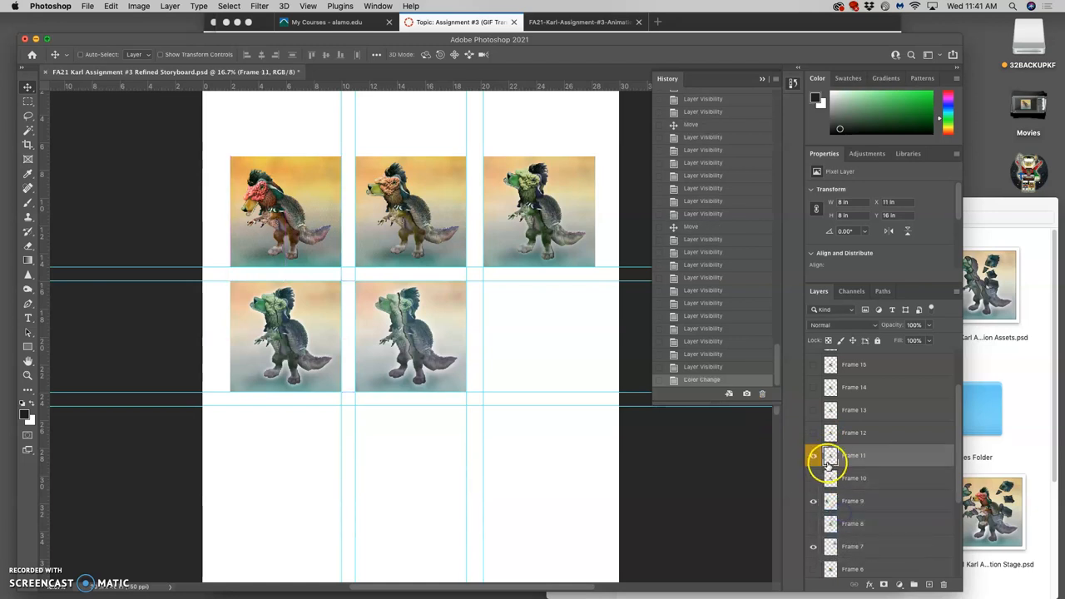
left_click(814, 455)
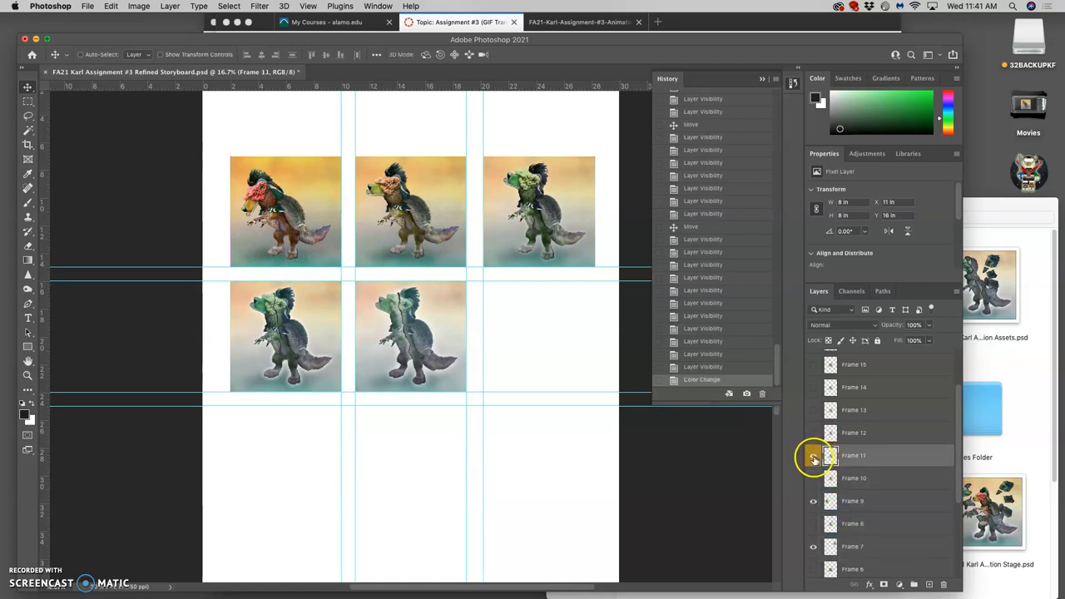
left_click(813, 456)
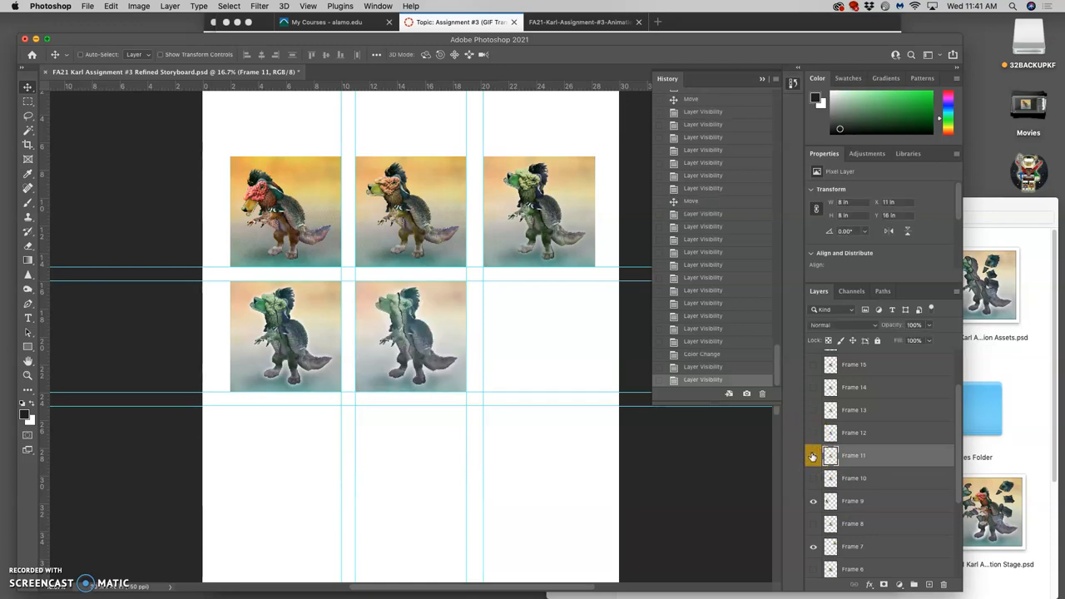
left_click(812, 433)
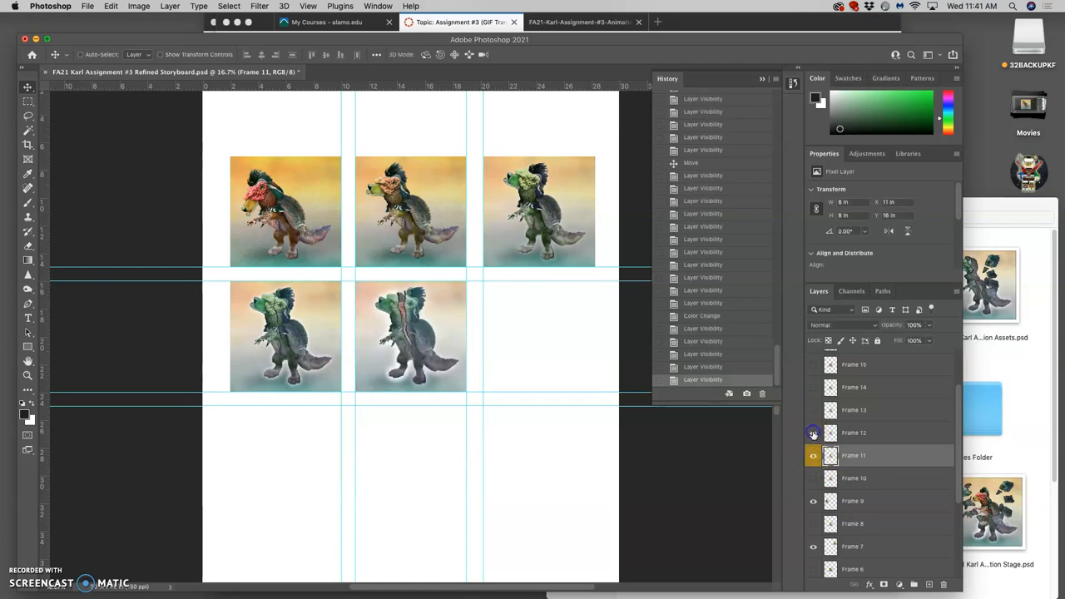
left_click(812, 433)
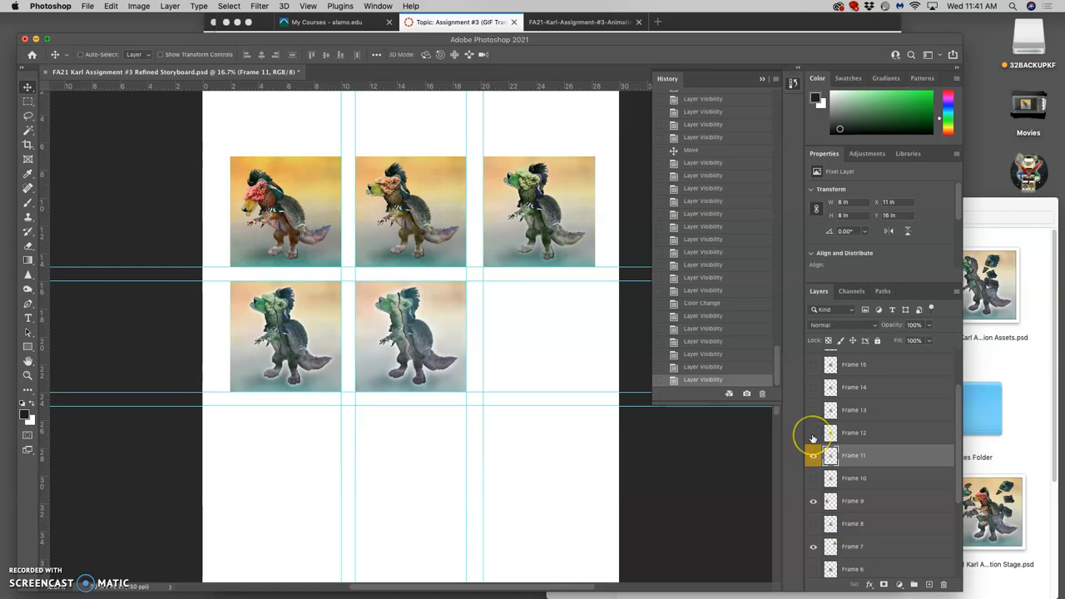
left_click(813, 455)
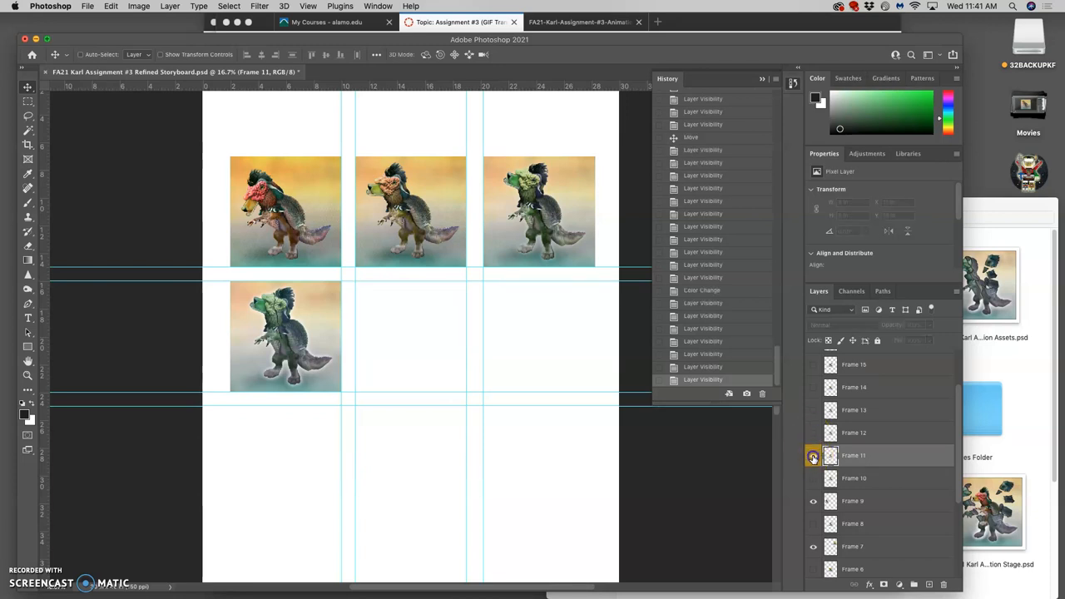
left_click(813, 433)
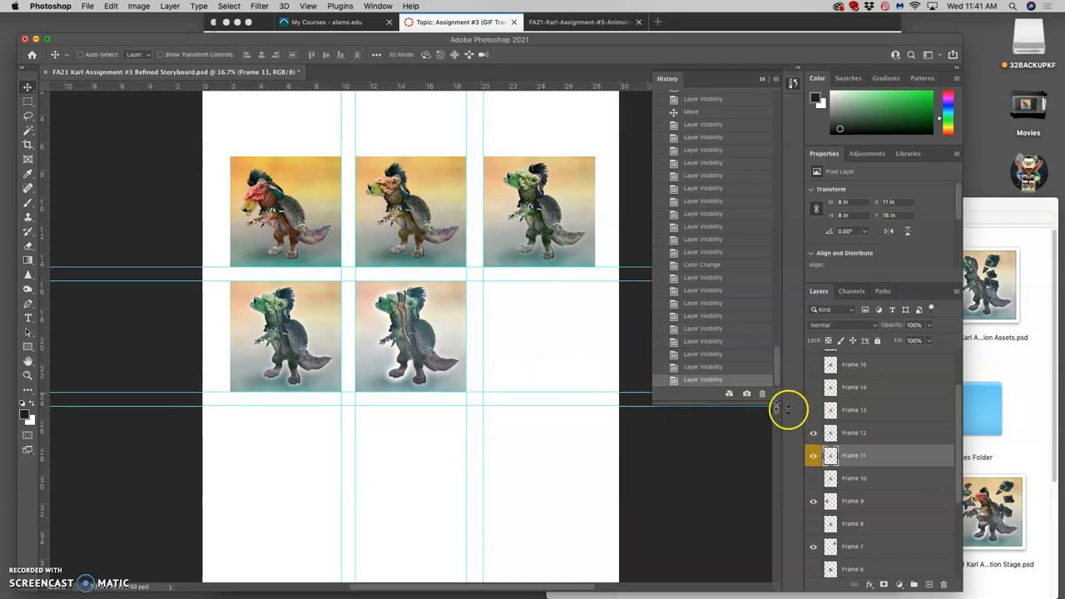
mouse_move(518, 342)
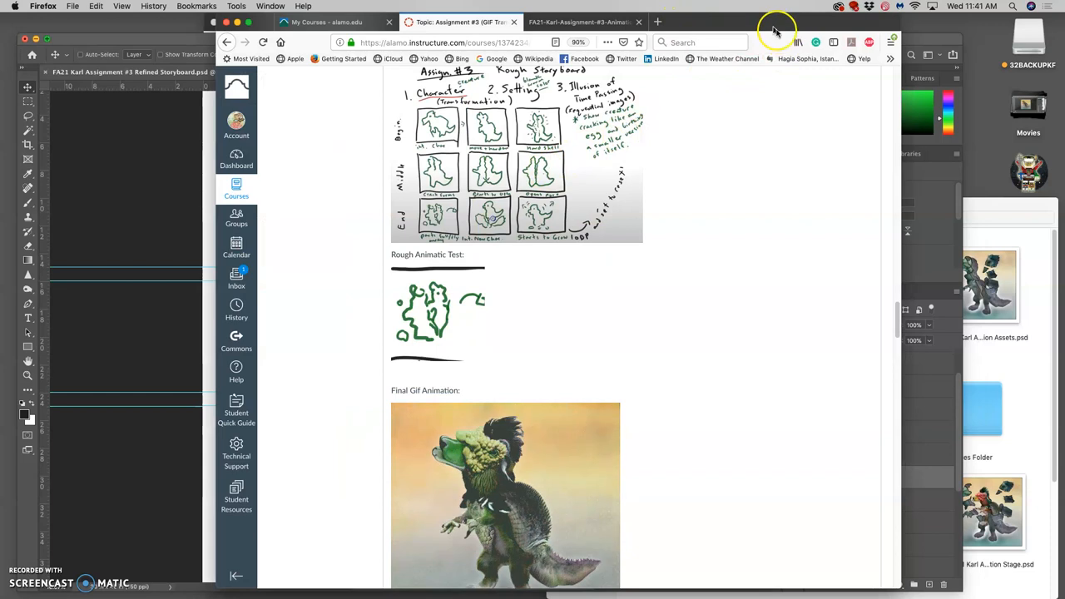
Return from the Canvas assignment page to the Photoshop storyboard document
left_click(833, 477)
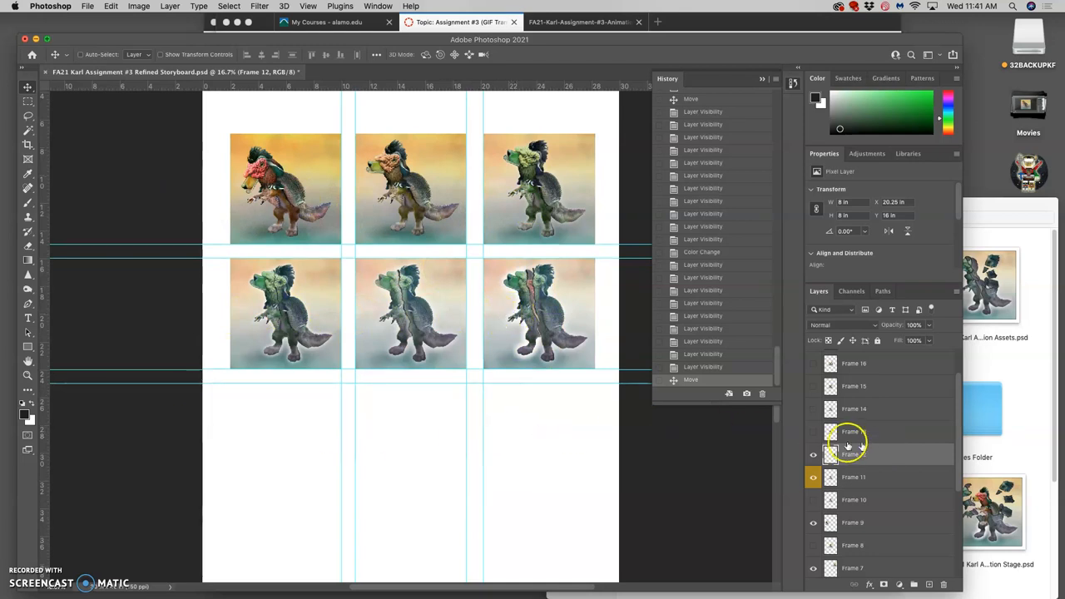
Place Frame 14 in the bottom-left cell and Frame 15 in the bottom-middle cell
left_click(814, 432)
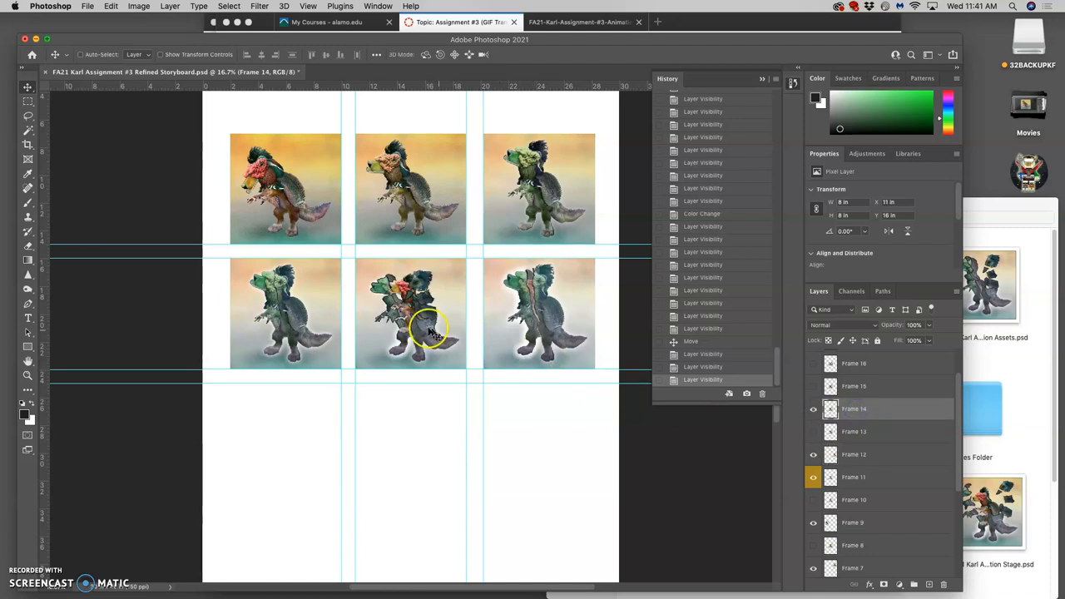
left_click_drag(432, 325, 391, 376)
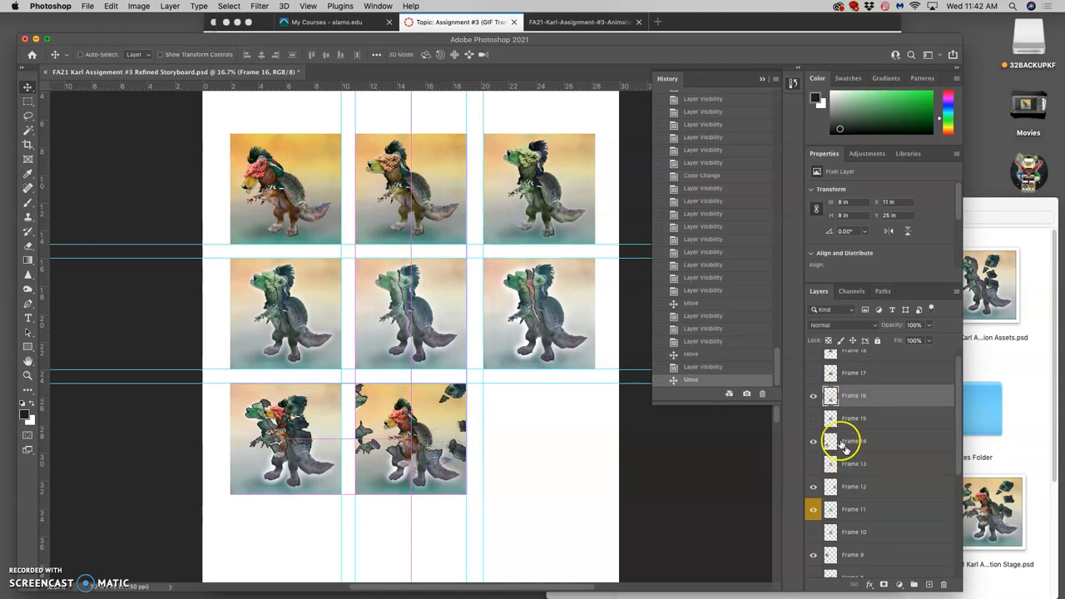
left_click(813, 419)
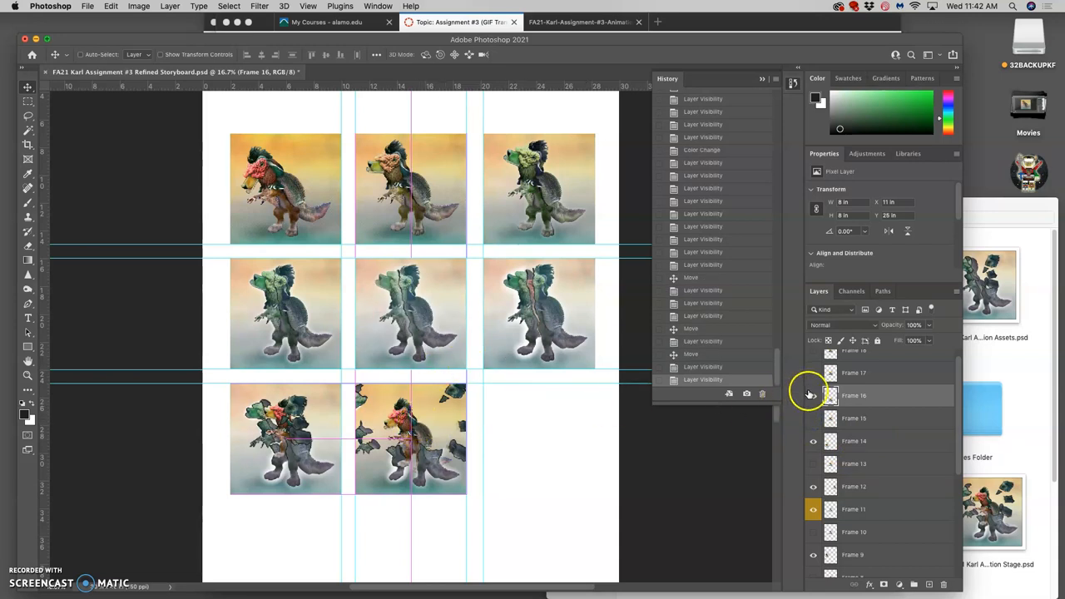
left_click(813, 373)
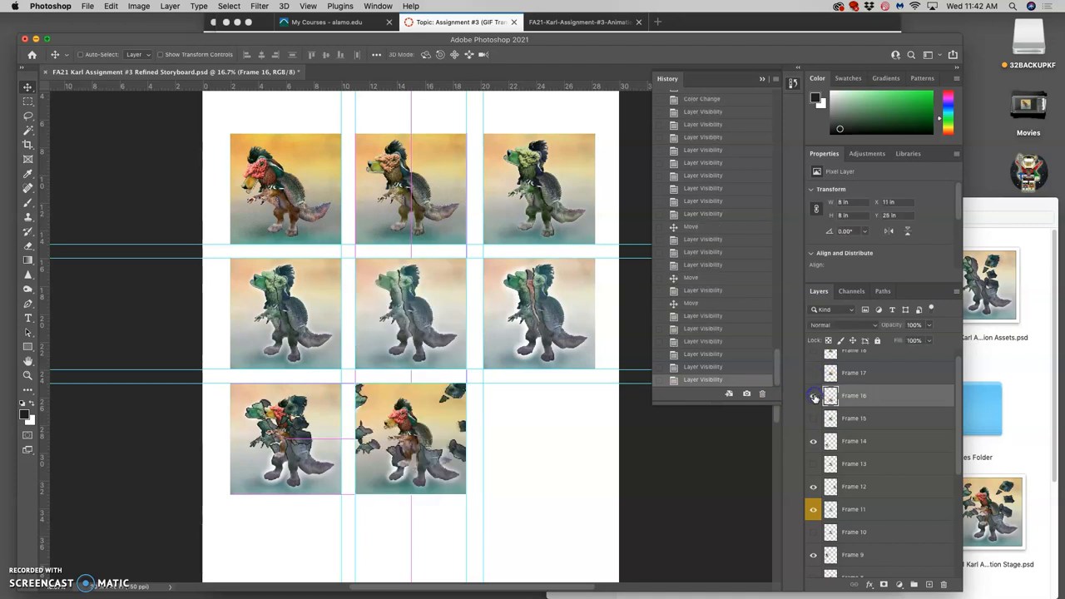
left_click(813, 419)
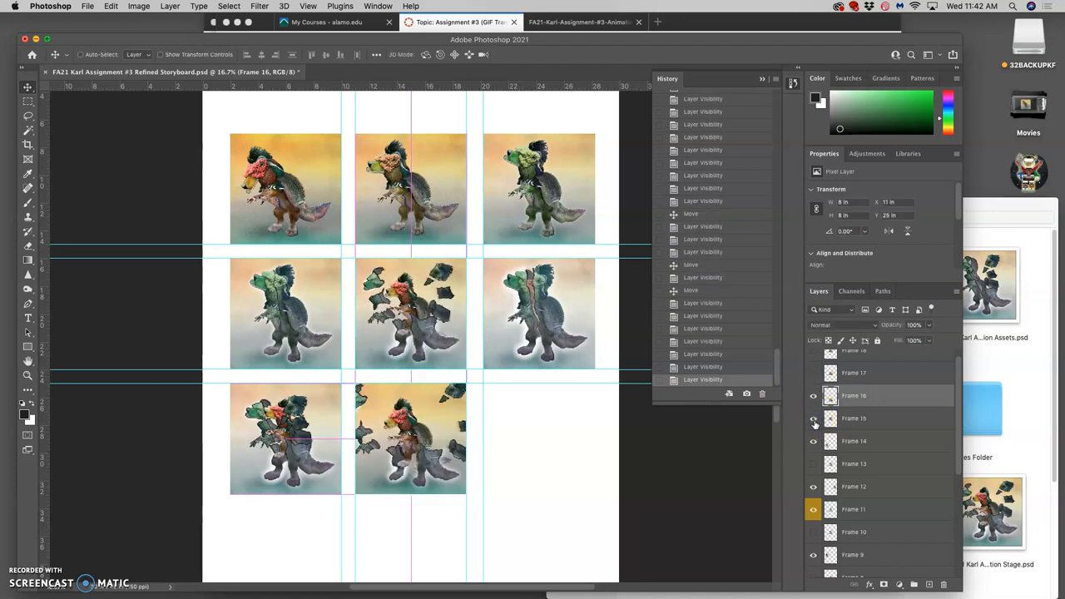
left_click(813, 418)
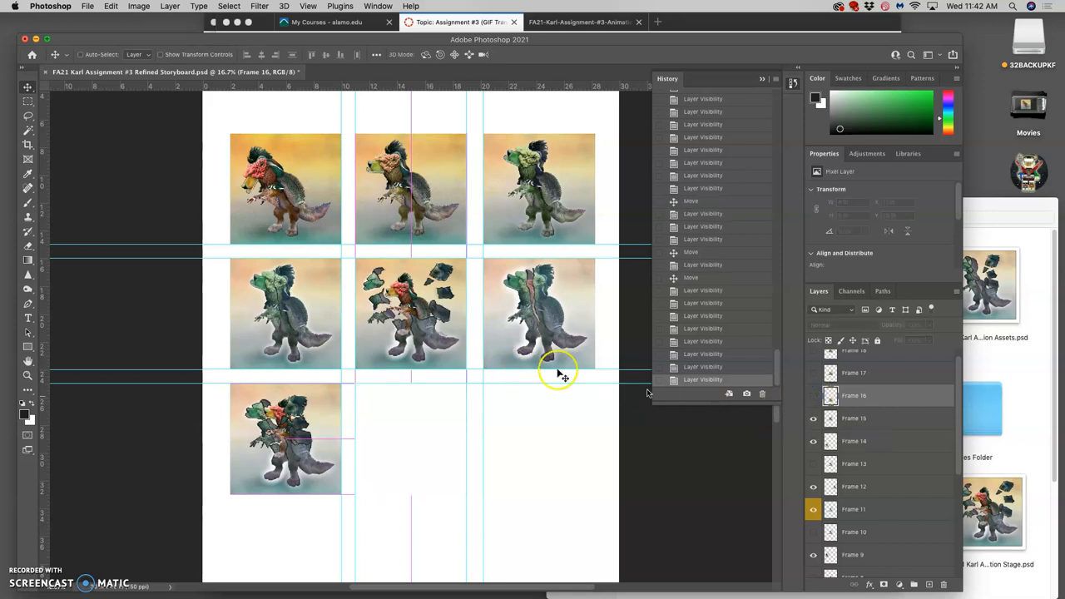
left_click_drag(558, 374, 404, 364)
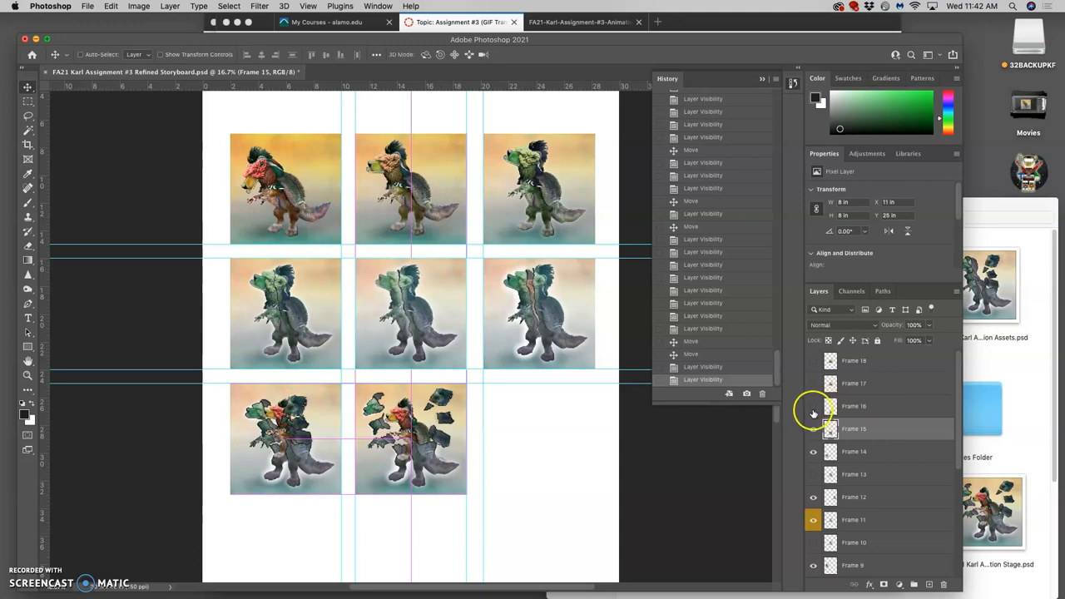
Place Frame 18 in the bottom-right cell and save the storyboard
left_click(812, 383)
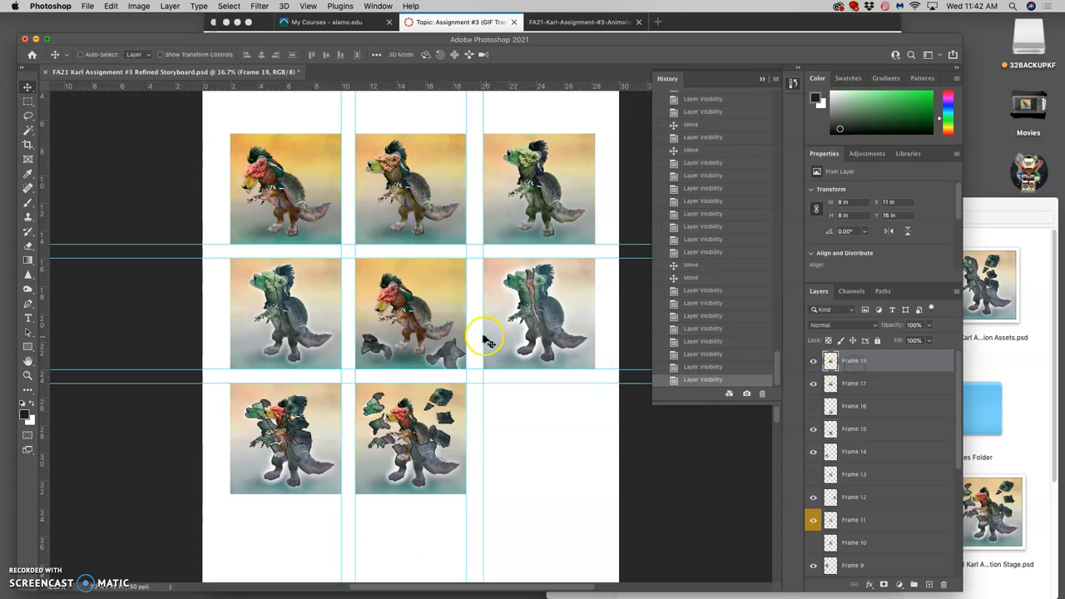
left_click_drag(485, 337, 500, 408)
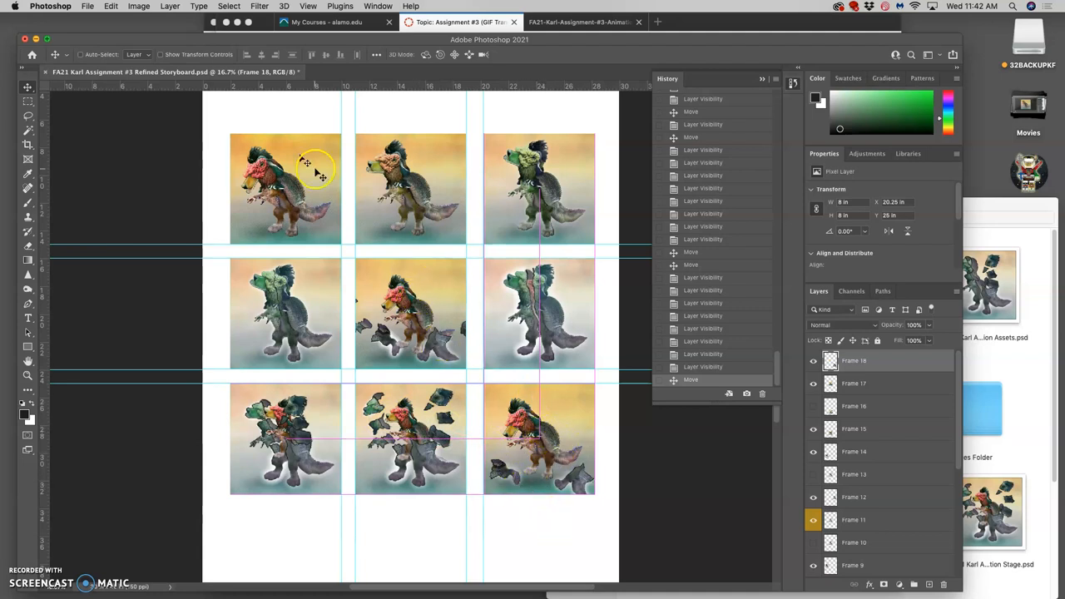
left_click(82, 7)
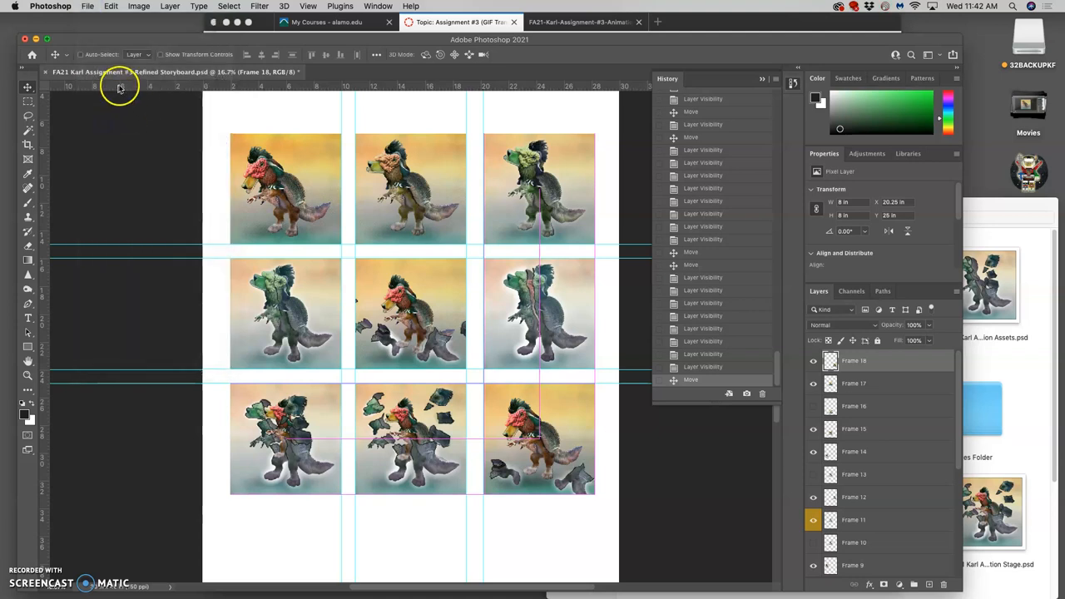
key("cmd+s")
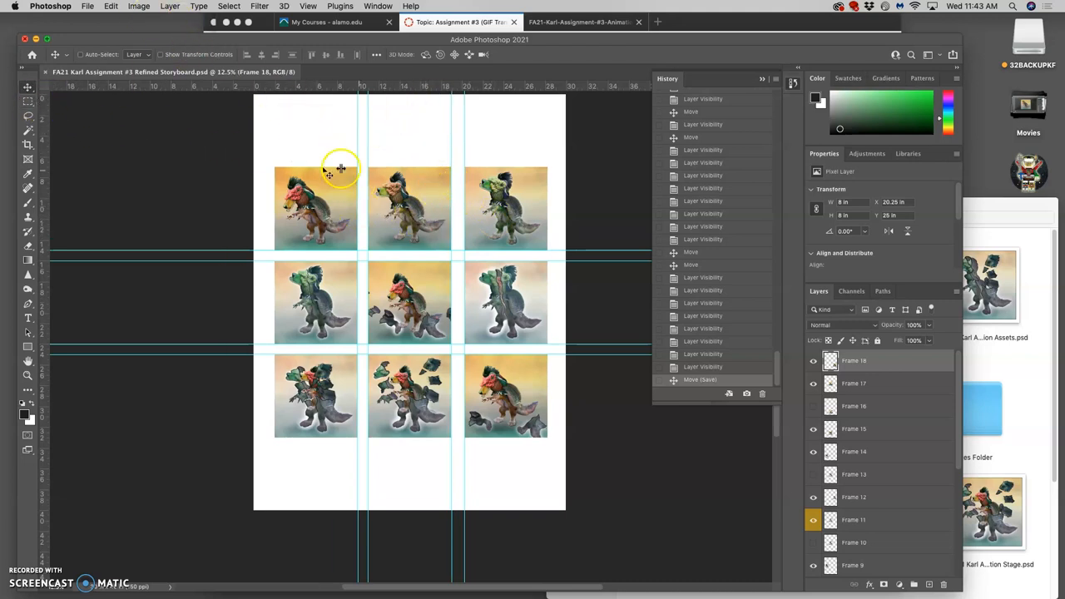
Change the canvas height to 30 inches for a 30x30-inch square, accepting clipping
left_click(116, 6)
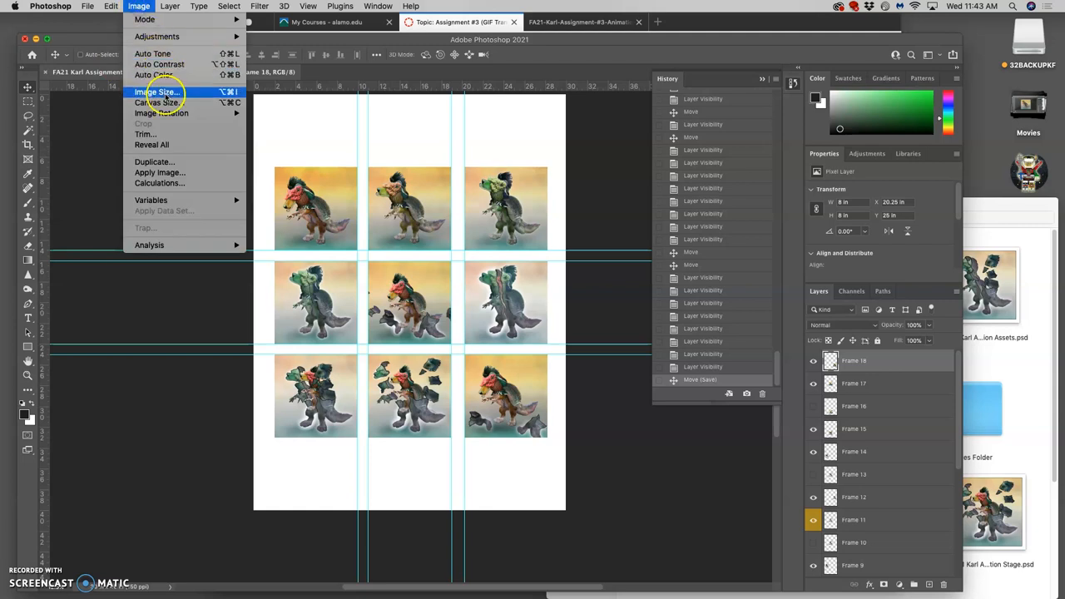
left_click(153, 112)
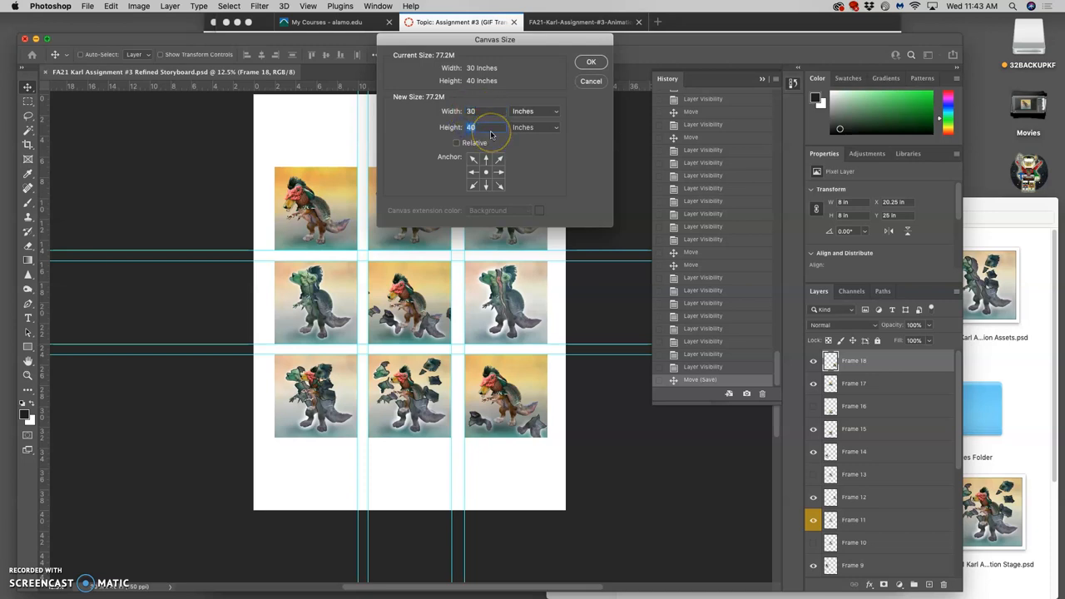
type("30")
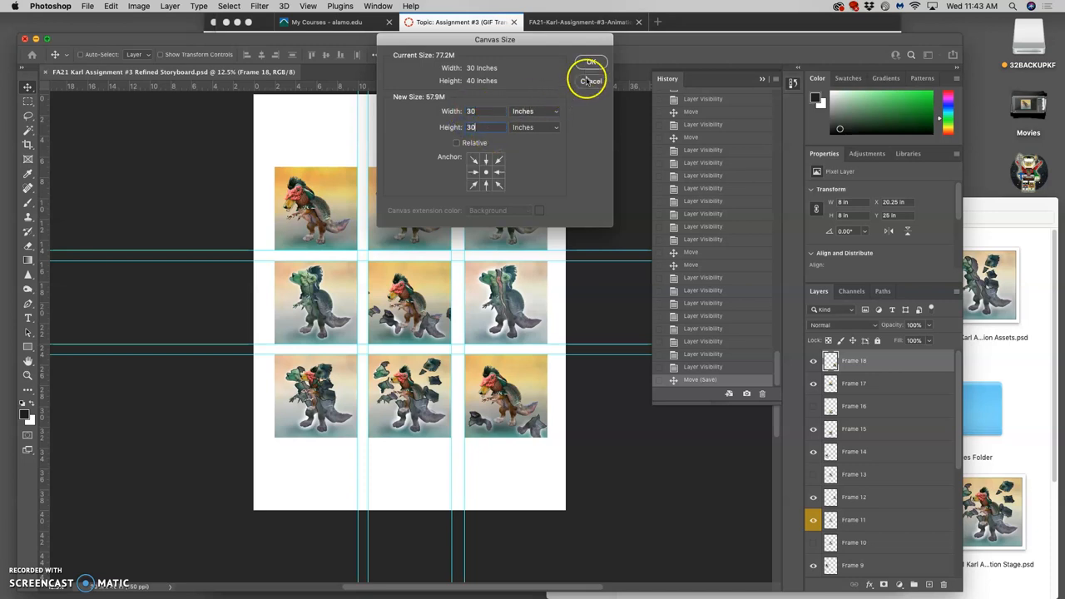
left_click(591, 62)
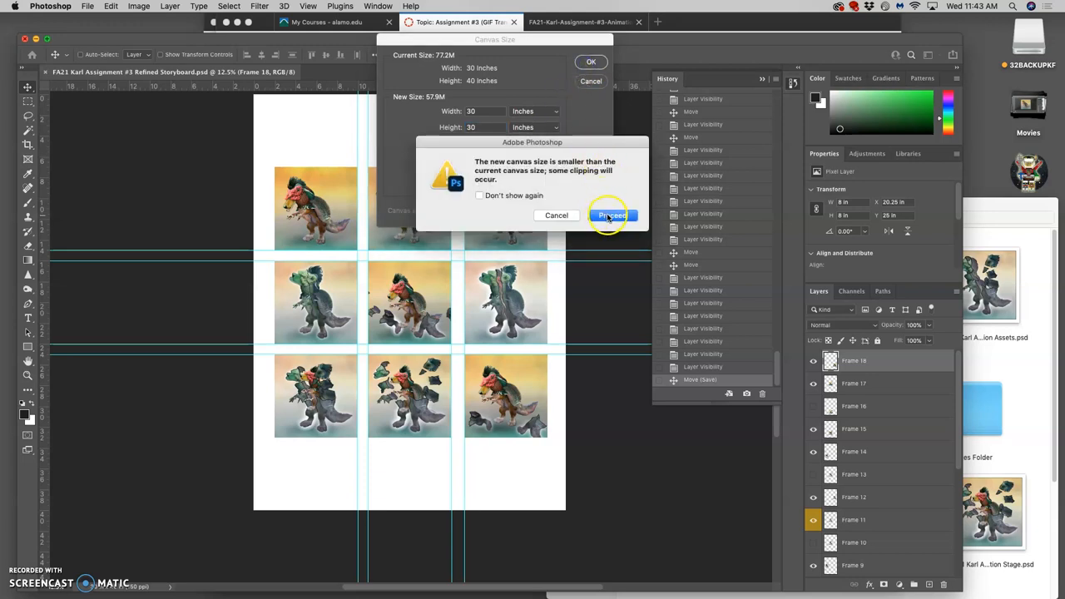
left_click(612, 215)
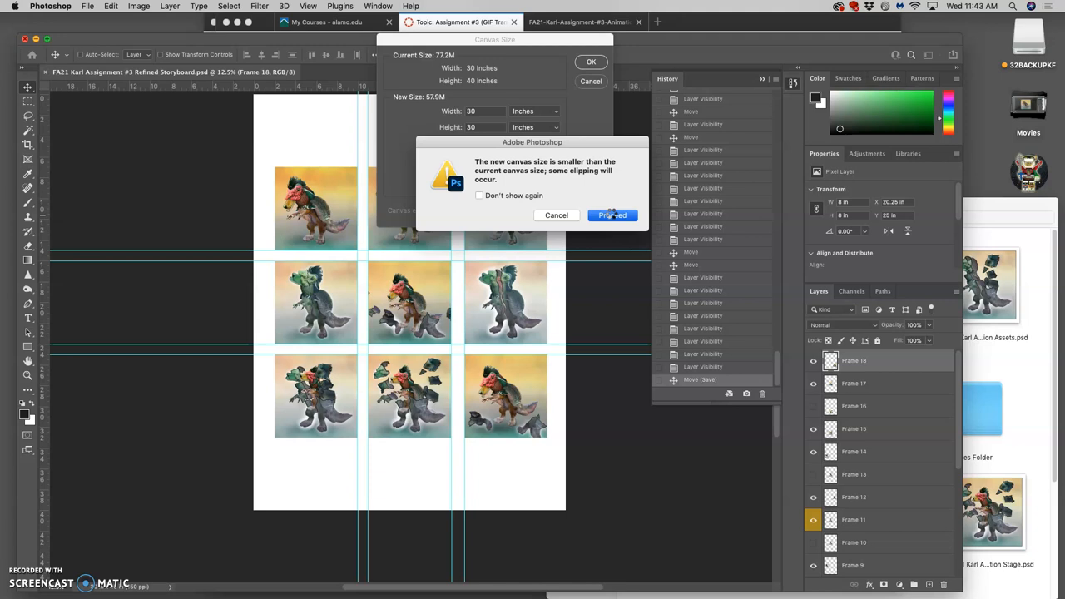
left_click(613, 216)
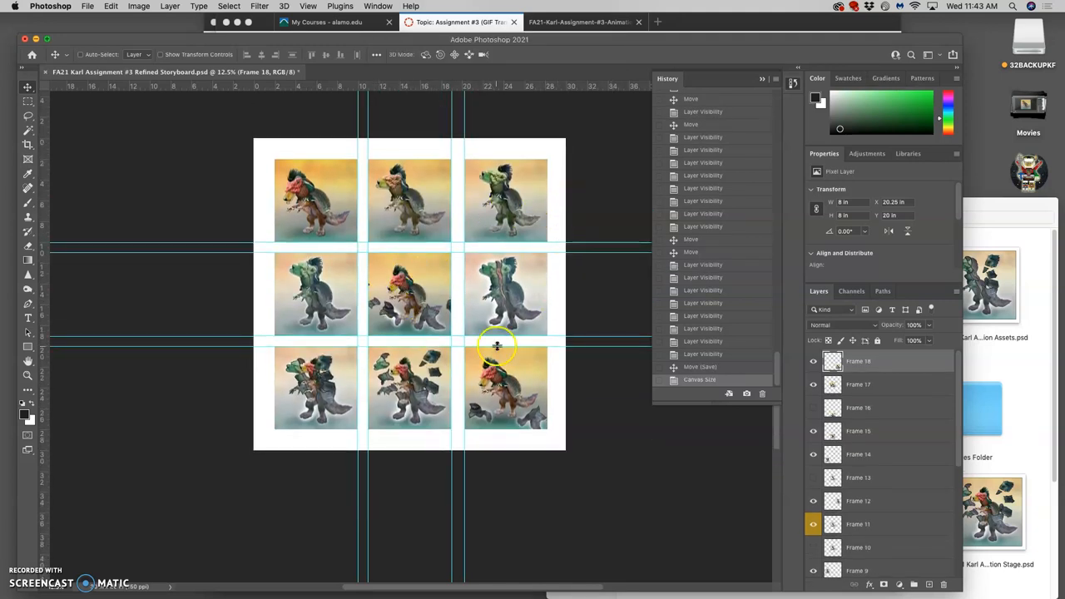
mouse_move(566, 341)
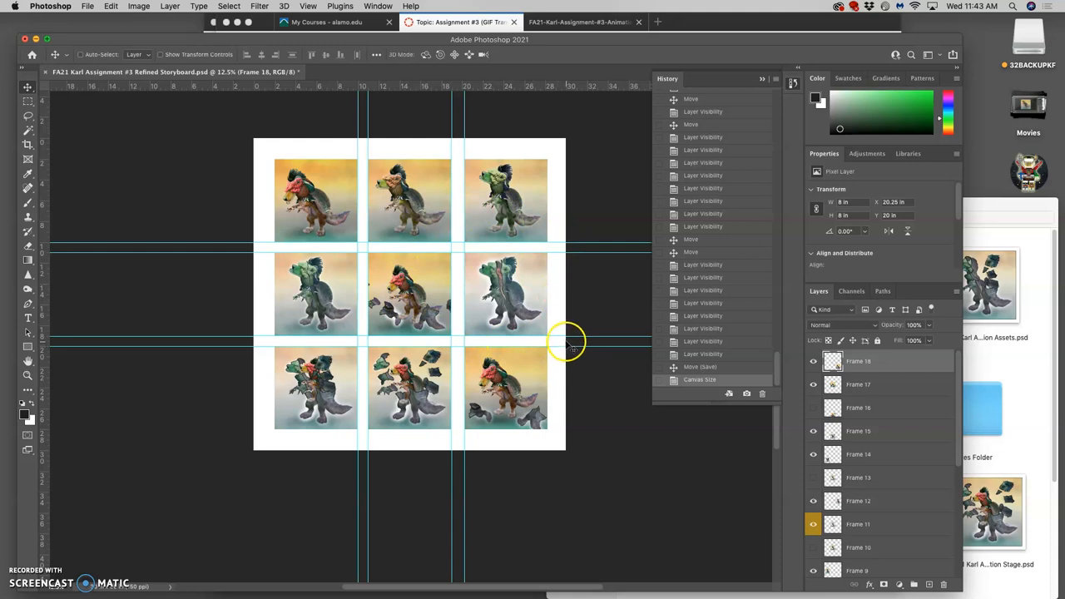
mouse_move(429, 300)
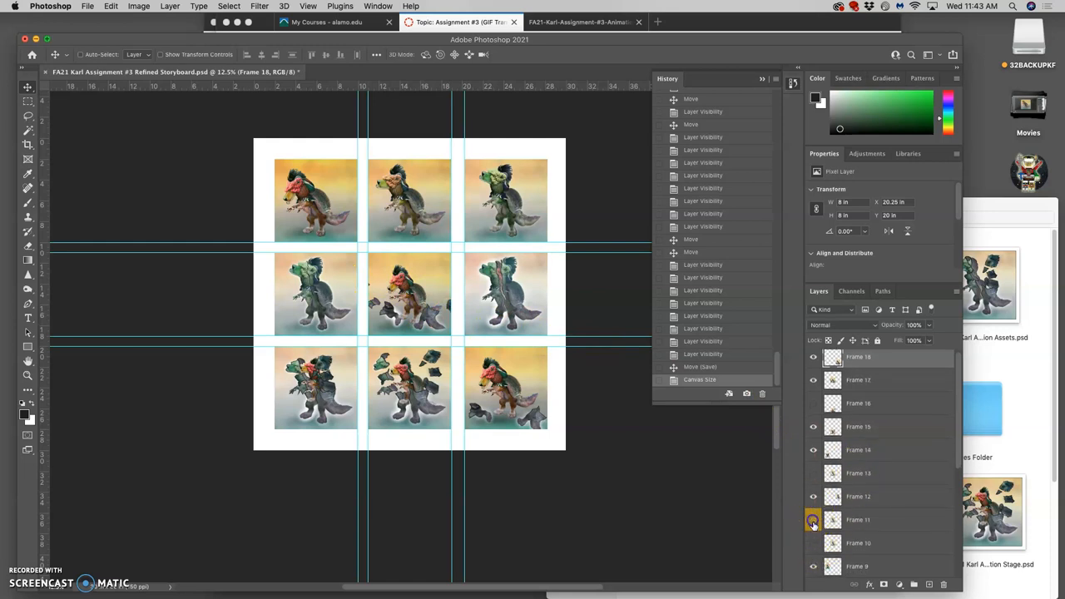
Hide Frame 17 so the middle cell shows the plain green creature
left_click(811, 519)
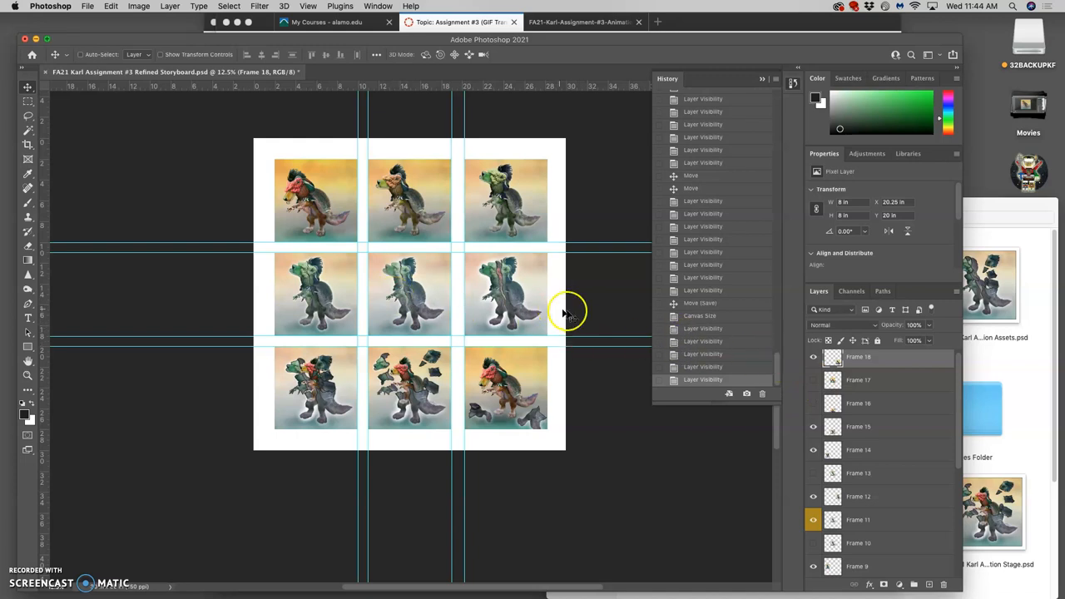
Save the storyboard, try Save a Copy, and dismiss the background-save alert
left_click(83, 7)
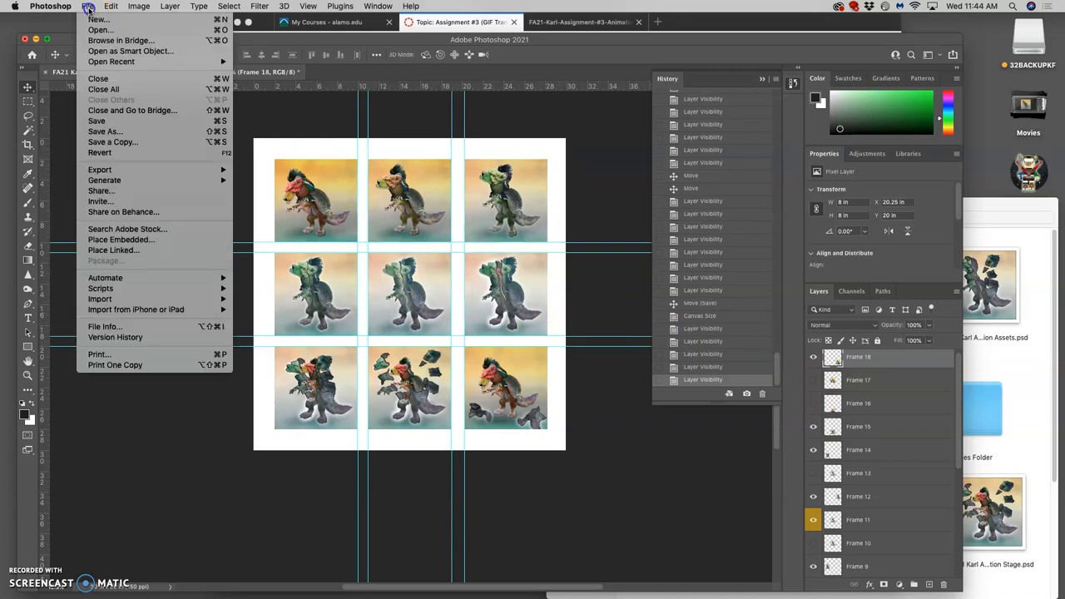
mouse_move(96, 120)
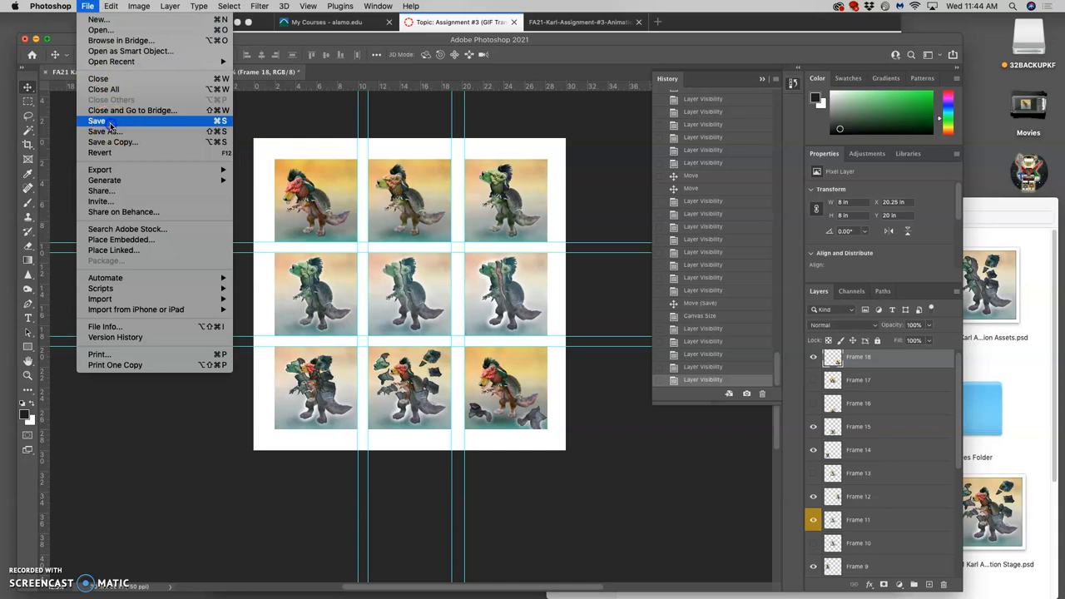
left_click(96, 121)
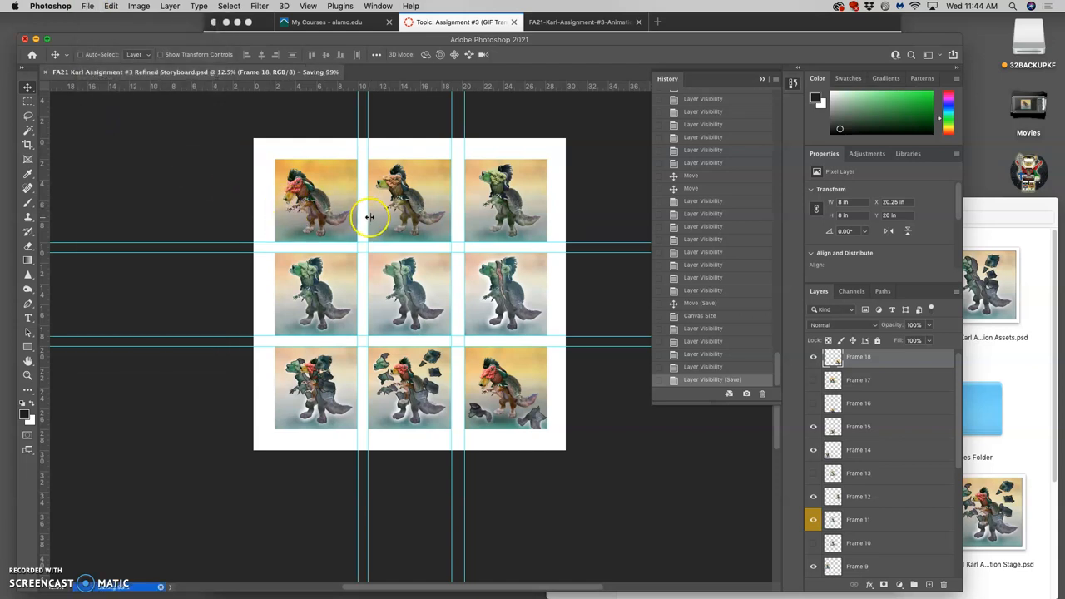
mouse_move(215, 91)
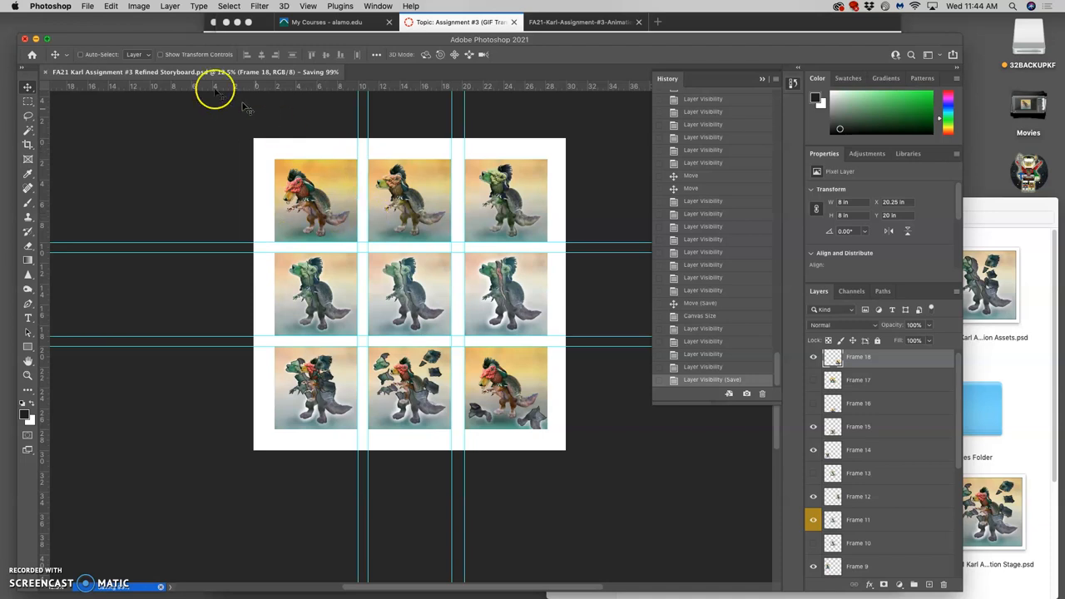
left_click(86, 7)
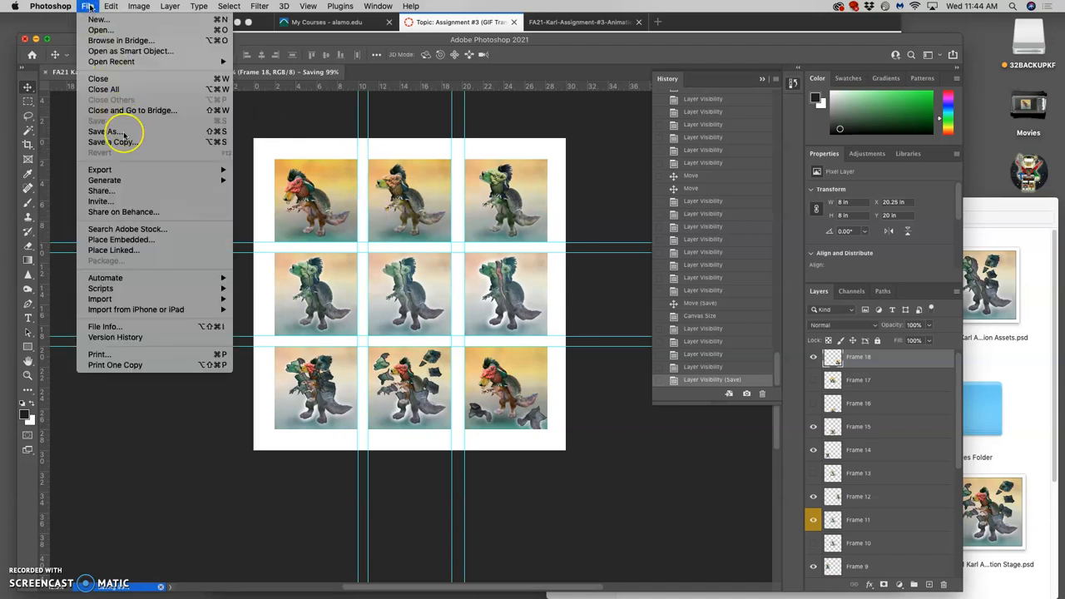
mouse_move(117, 141)
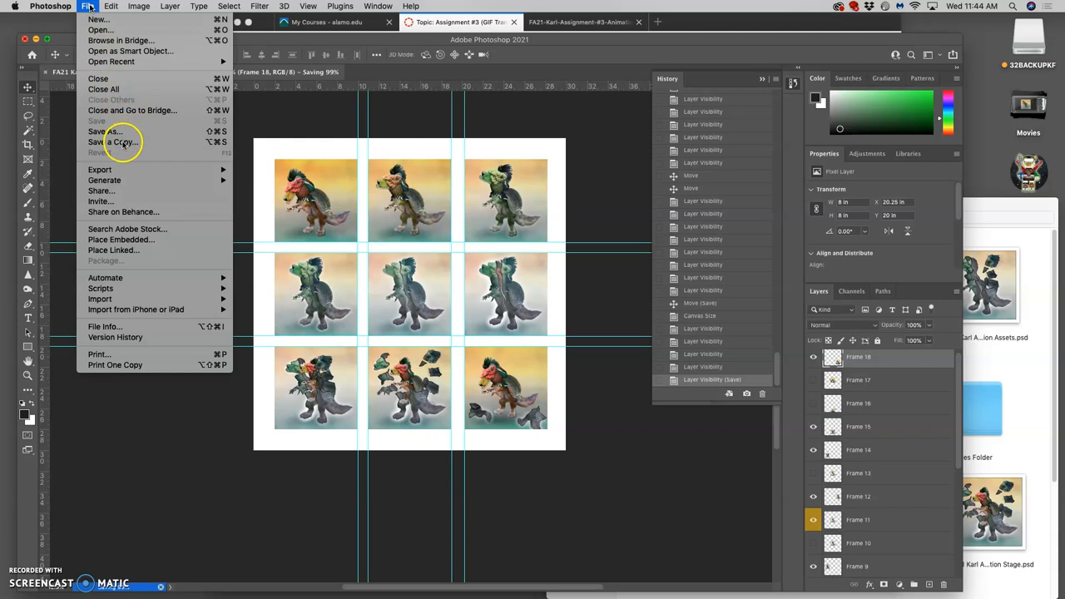
left_click(111, 141)
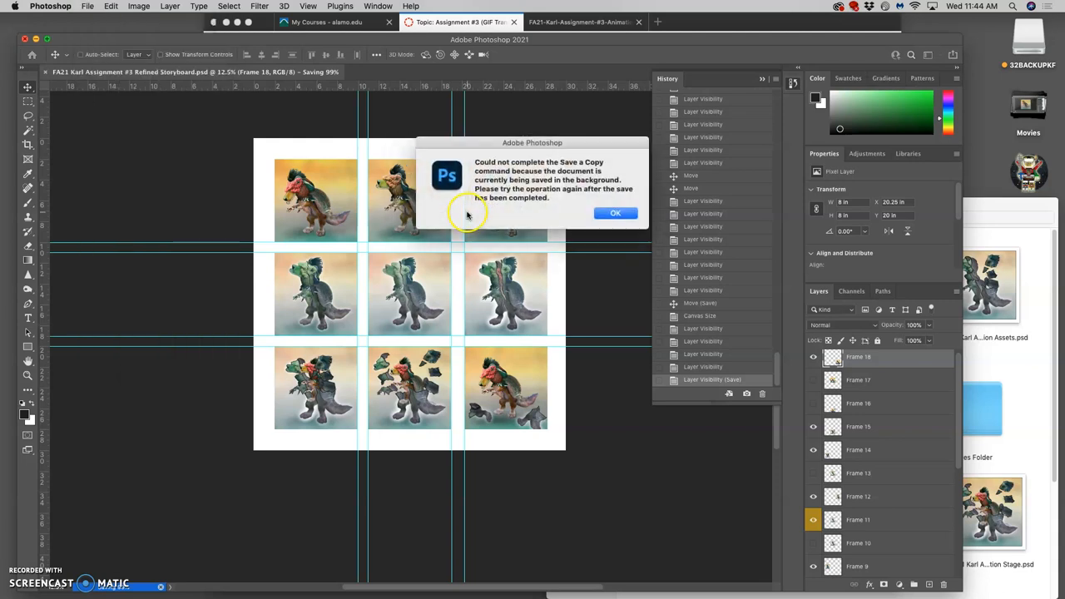
left_click(615, 213)
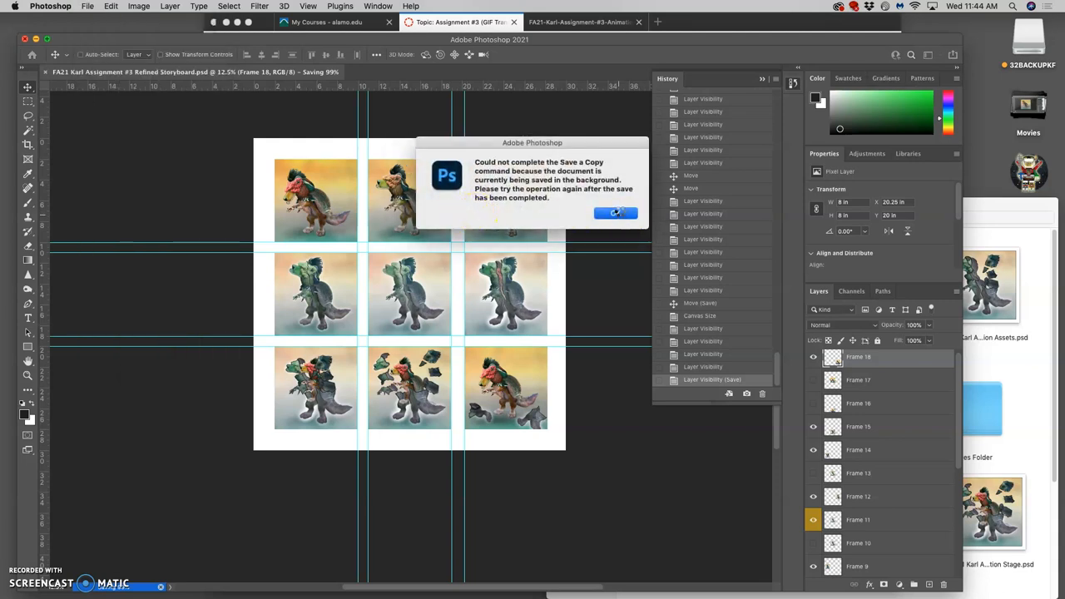
left_click(615, 213)
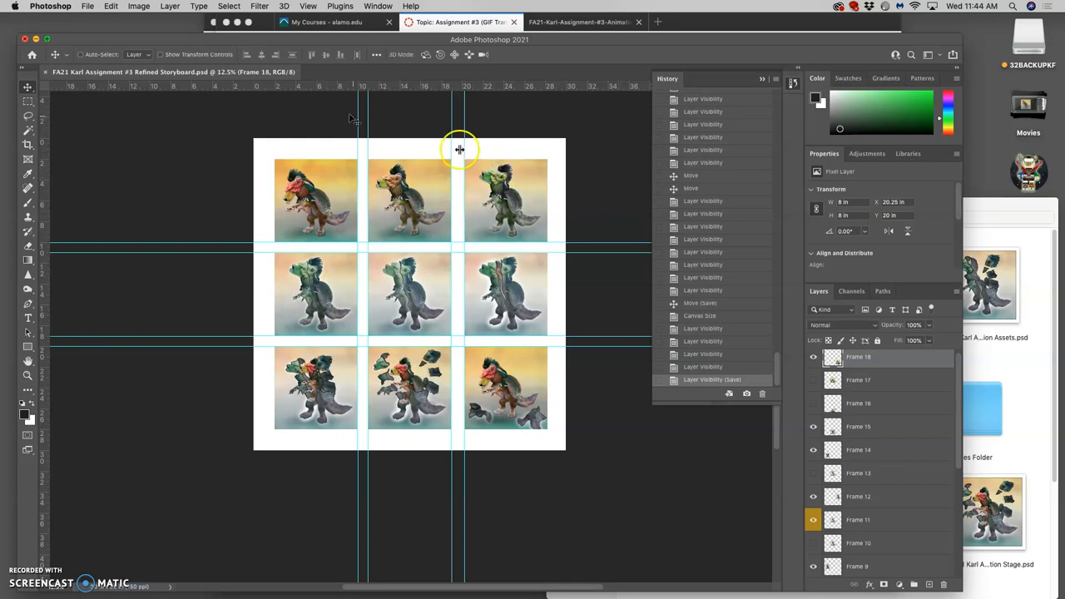
Save a JPEG copy of the storyboard and confirm the JPEG options
left_click(83, 7)
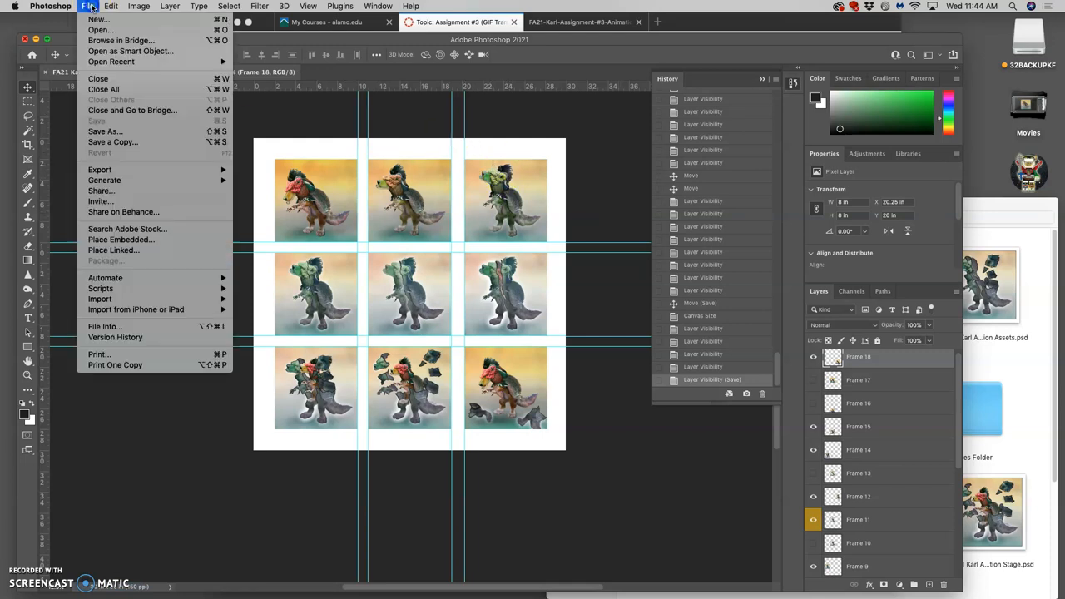
mouse_move(112, 142)
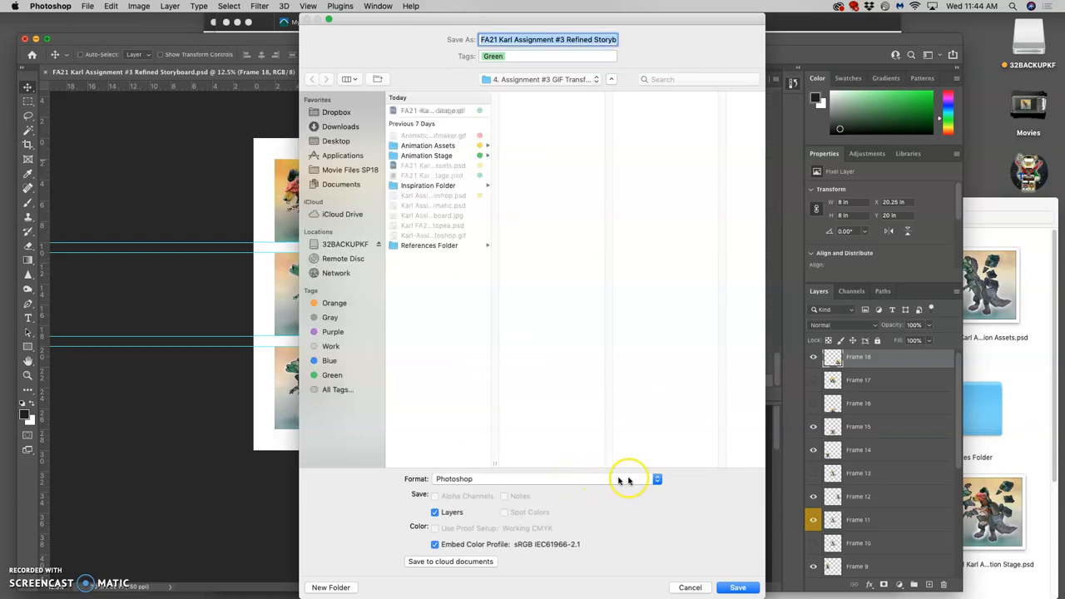
left_click(656, 479)
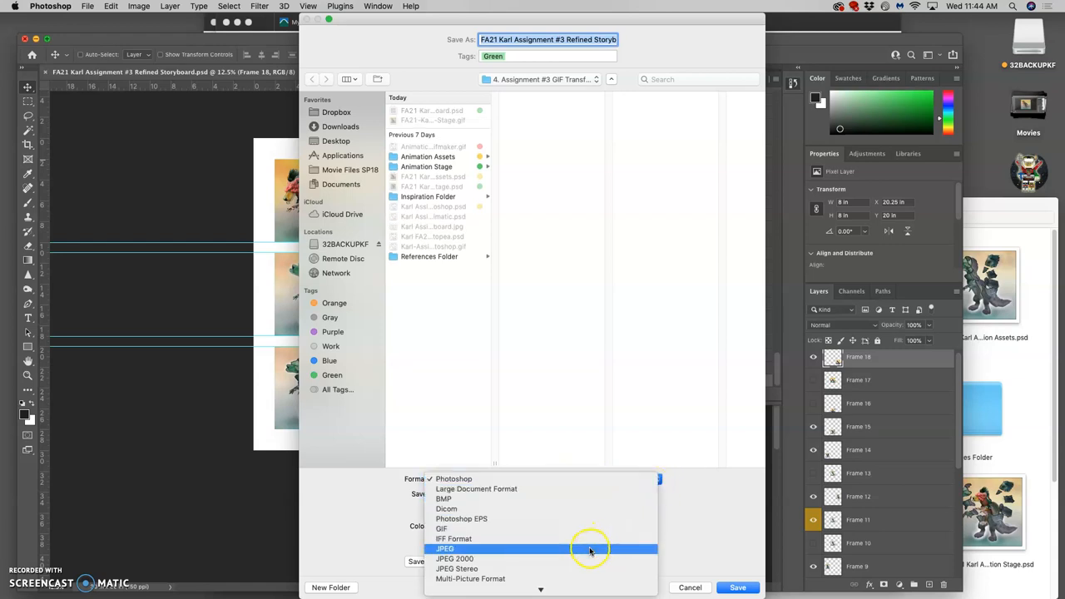
left_click(439, 547)
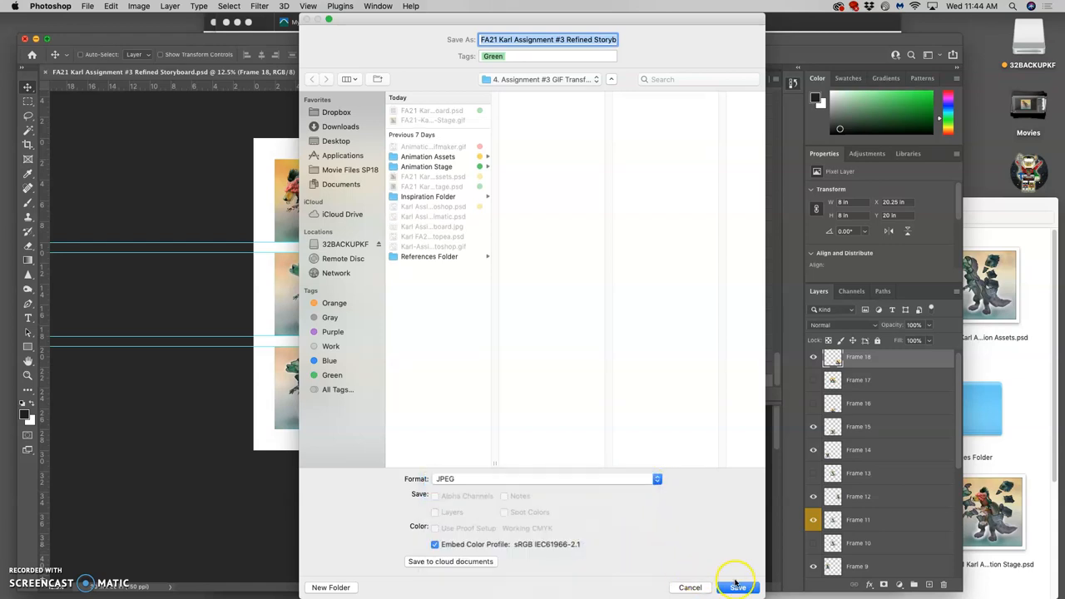
left_click(742, 588)
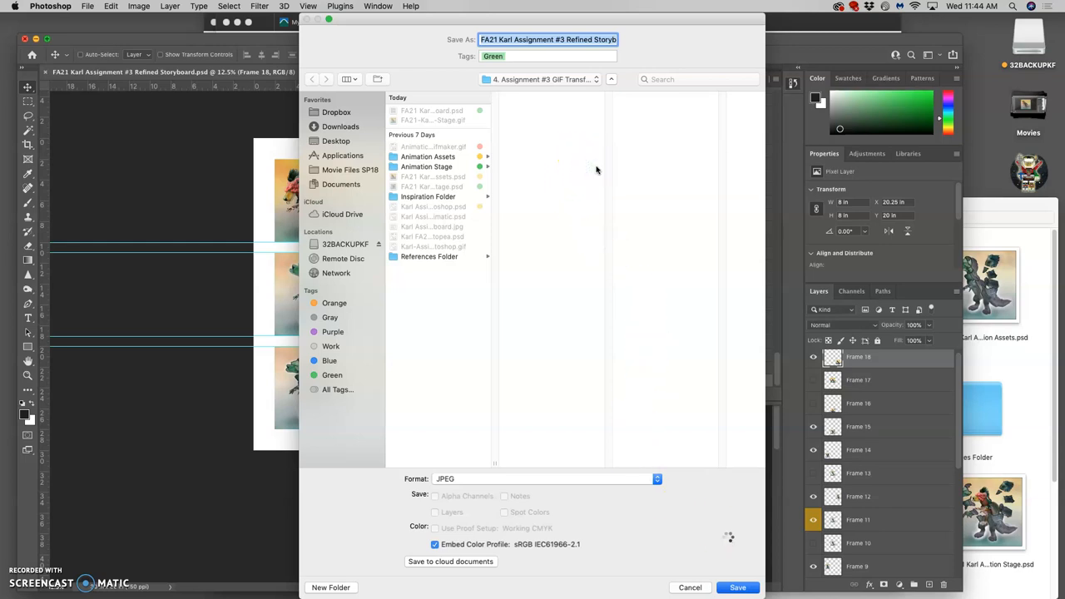
left_click(743, 588)
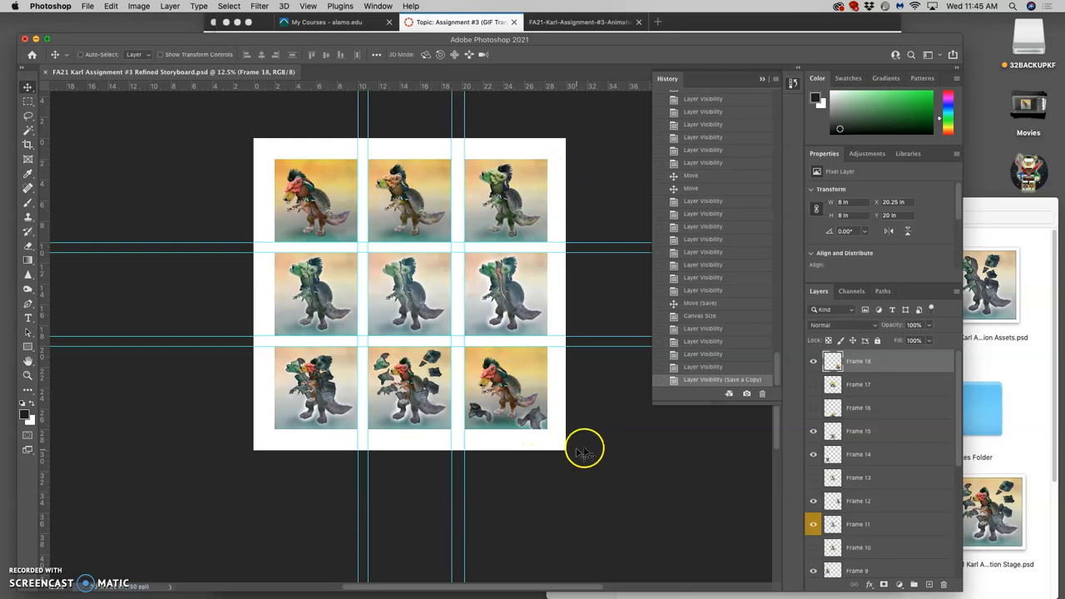
mouse_move(601, 442)
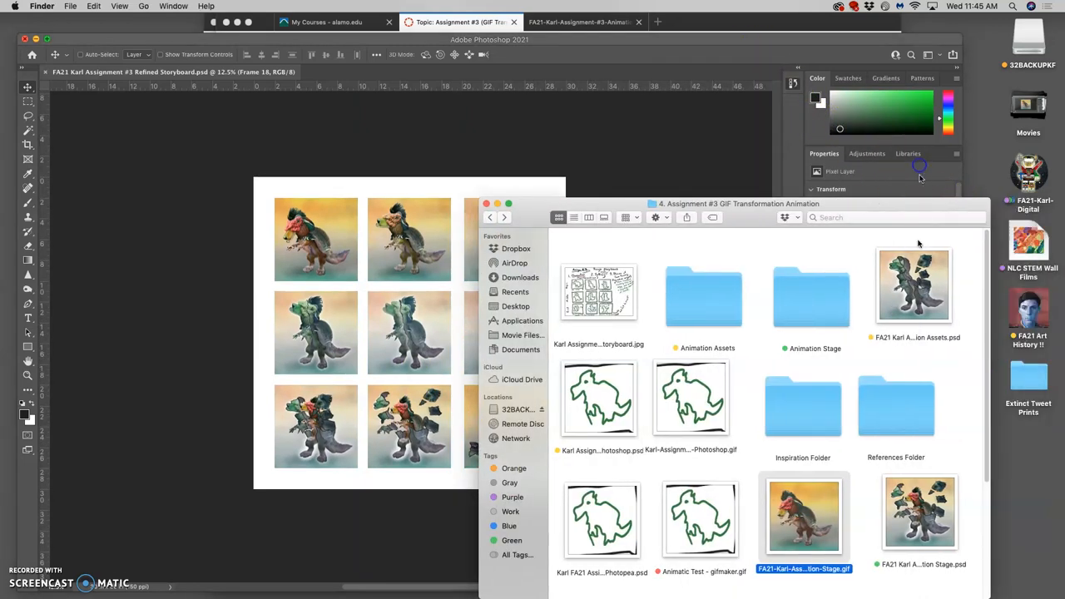
Tag storyboard copy.jpg and Animation-Stage.gif orange in the Assignment #3 folder
scroll("down", 3)
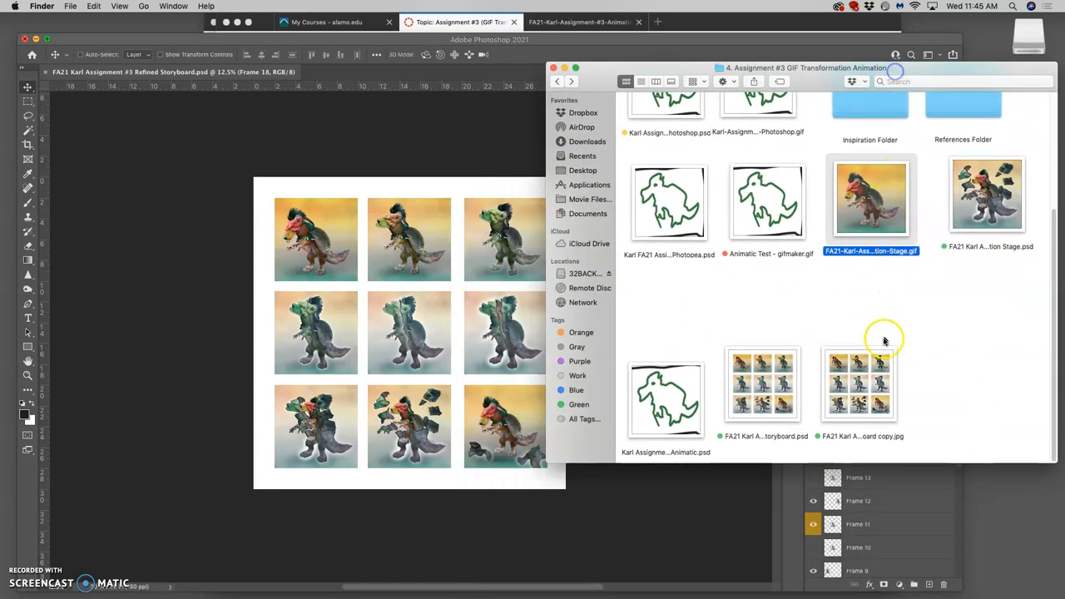
right_click(859, 383)
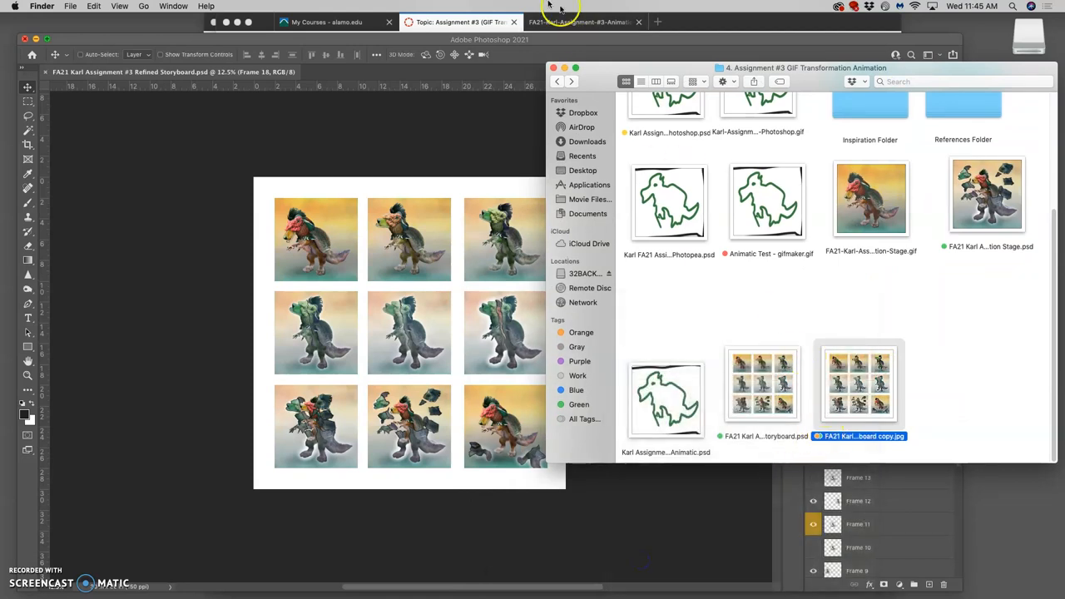
mouse_move(969, 222)
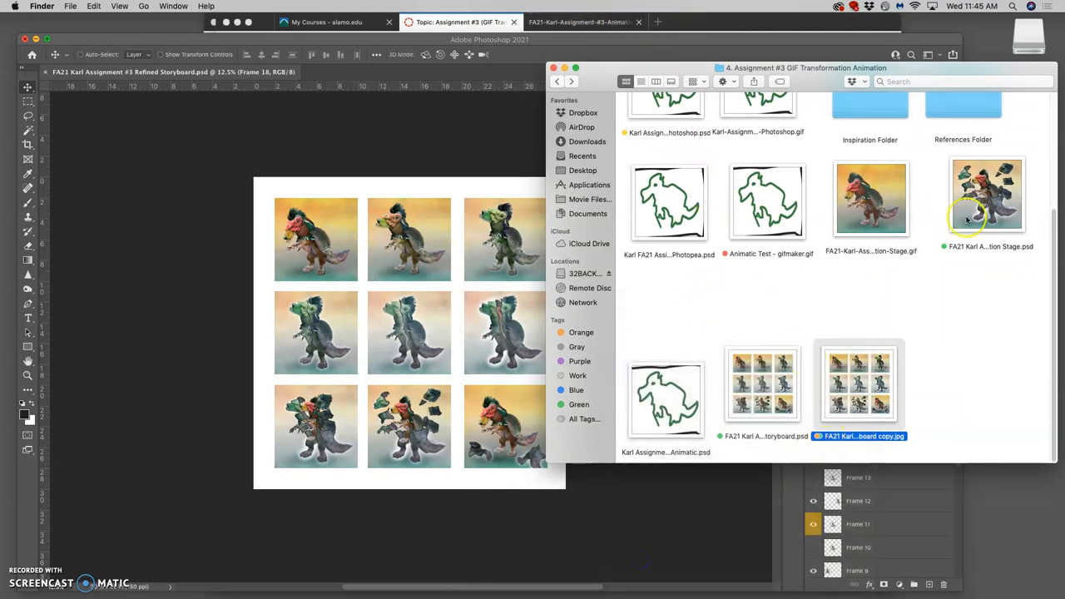
right_click(873, 198)
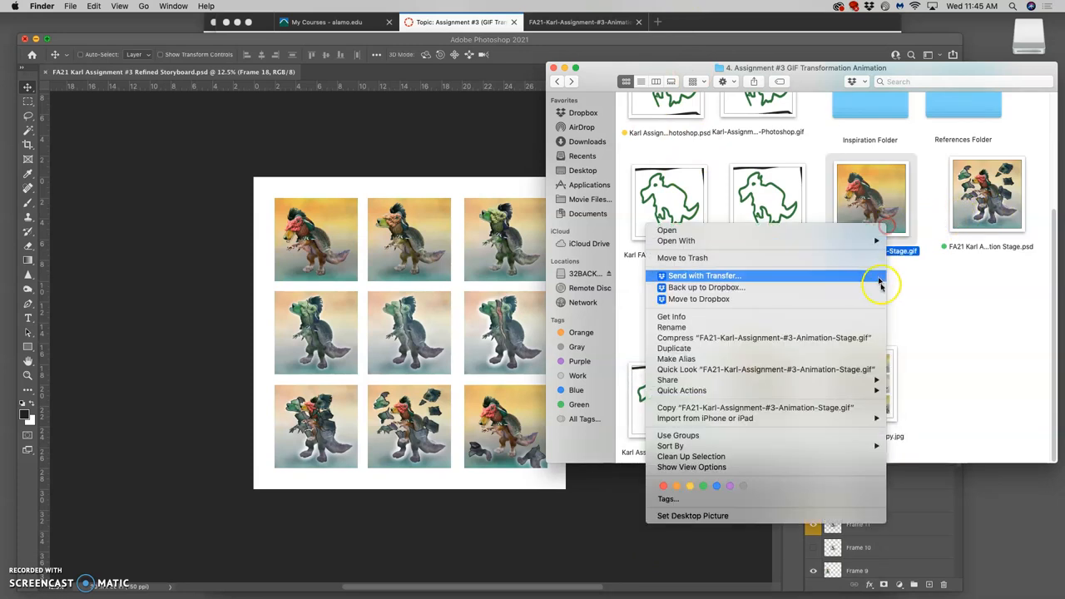
left_click(873, 200)
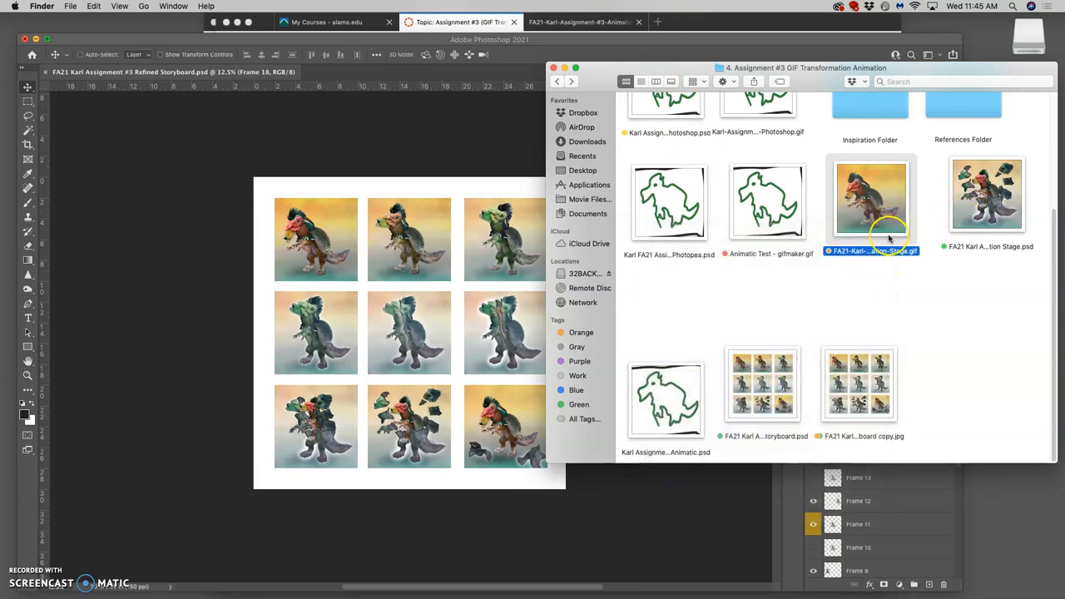
mouse_move(920, 323)
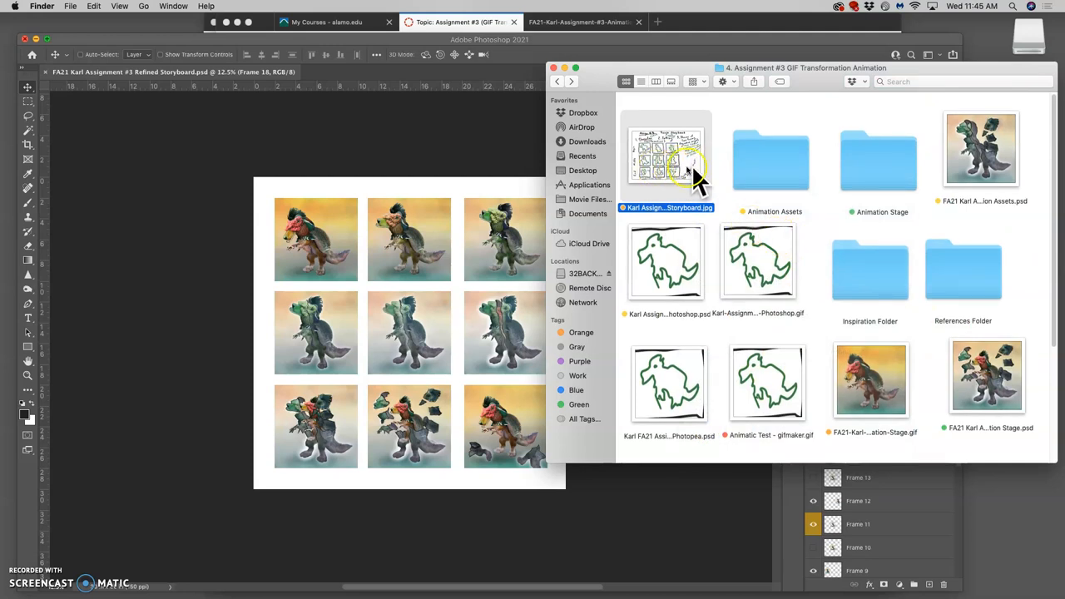
scroll("down", 3)
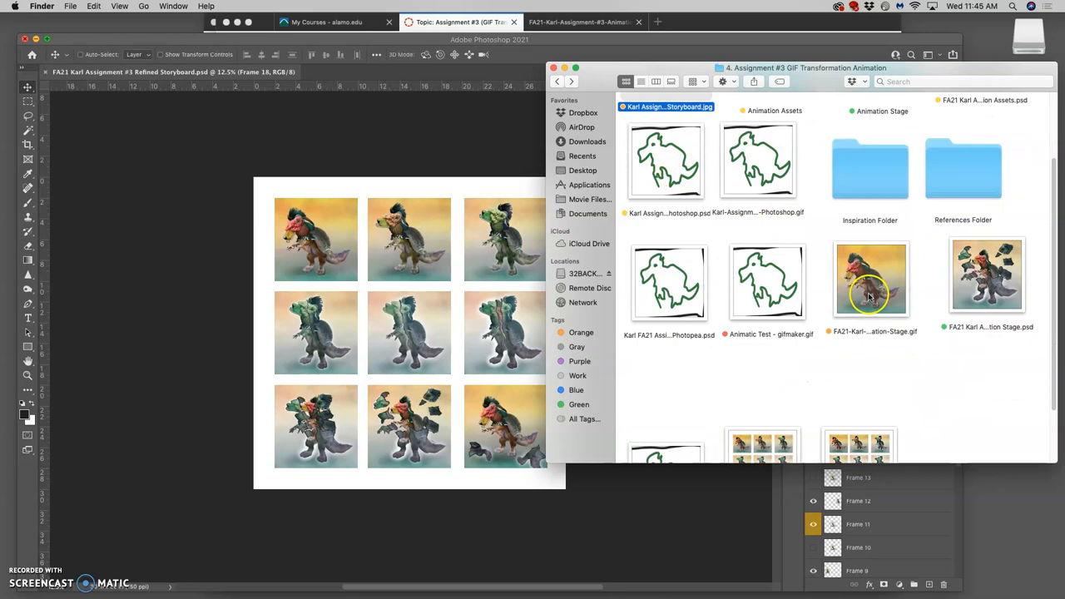
scroll("down", 3)
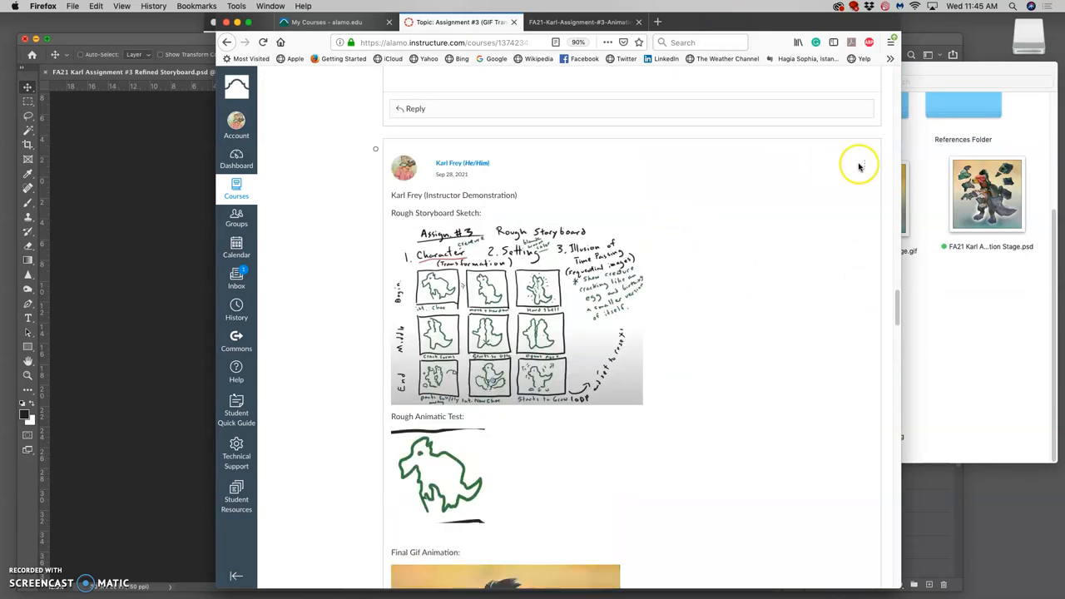
Open the Canvas discussion post for editing
left_click(864, 163)
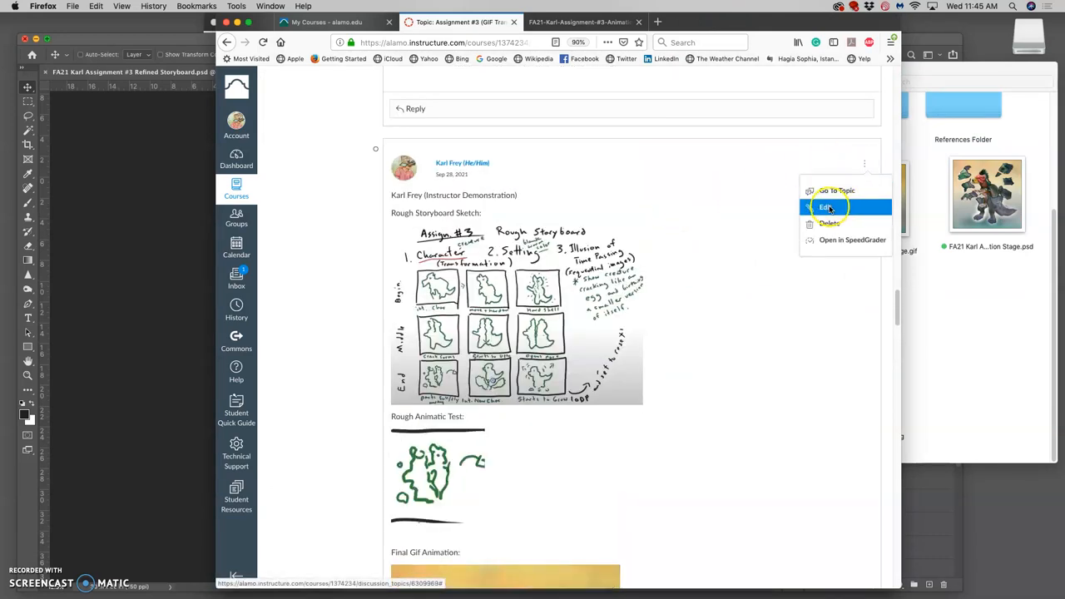
left_click(824, 207)
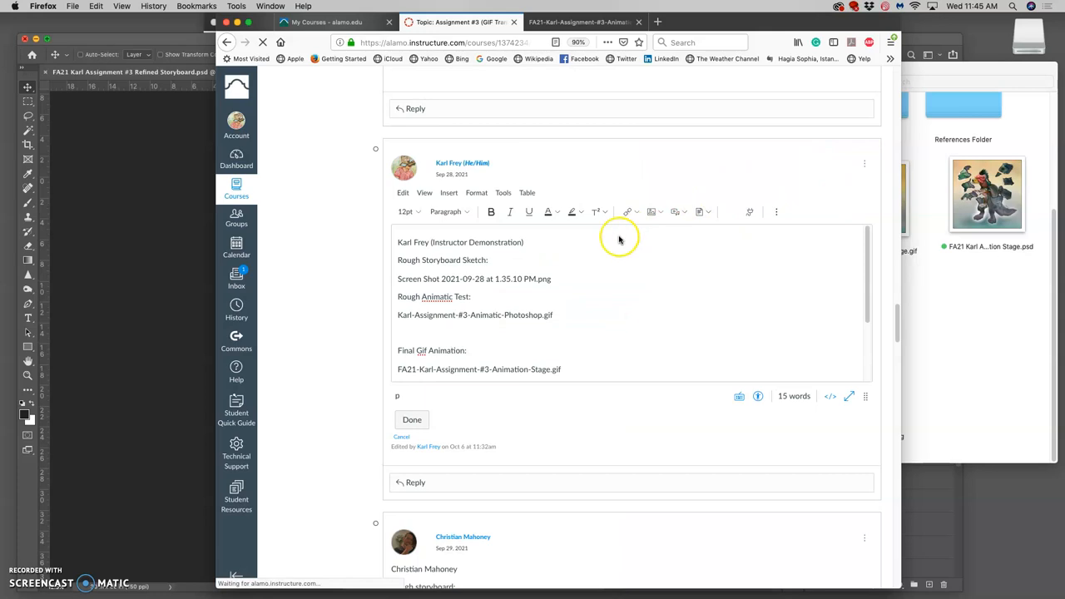
scroll("down", 3)
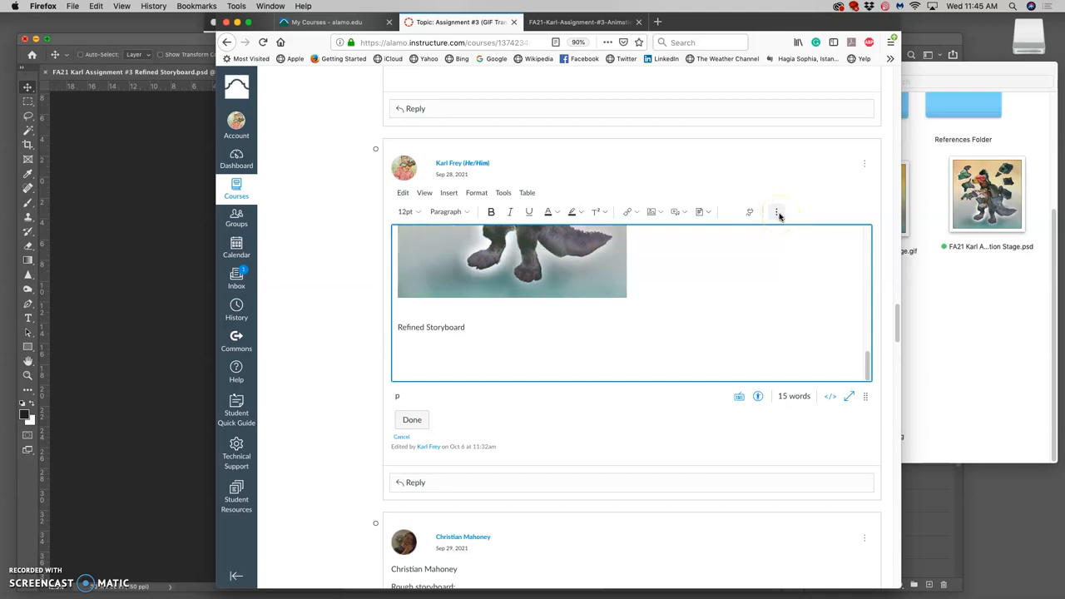
Upload storyboard copy.jpg under the Refined Storyboard heading and save the post
left_click(655, 212)
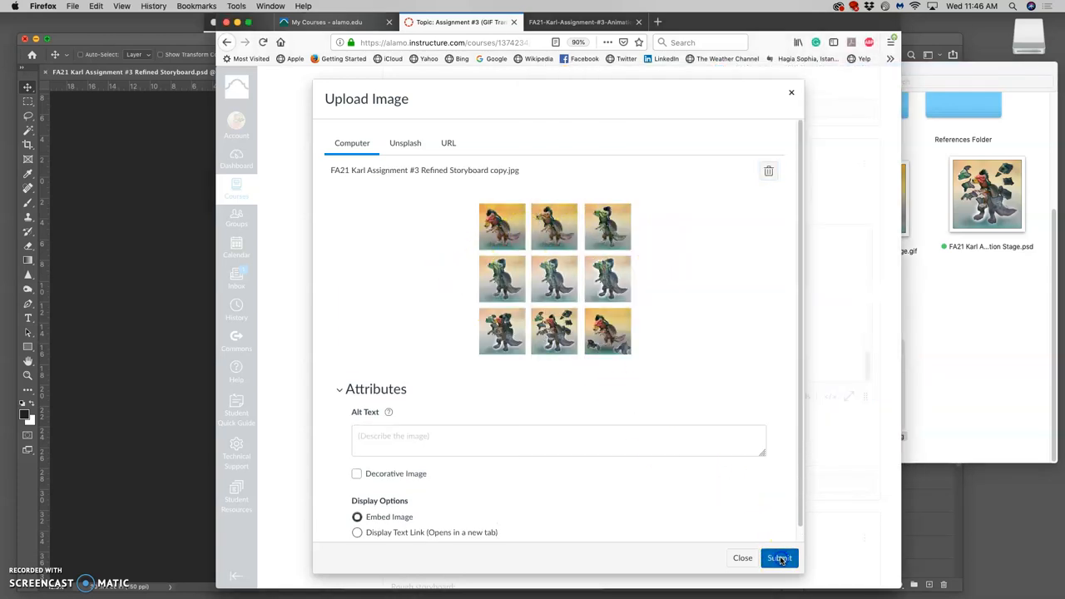
left_click(780, 558)
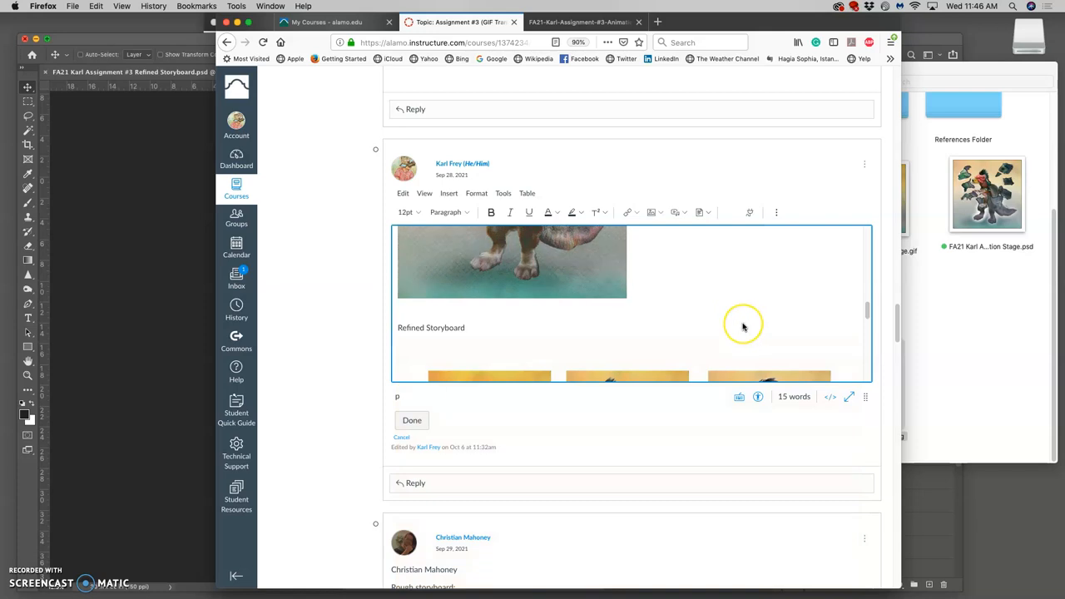
left_click(709, 351)
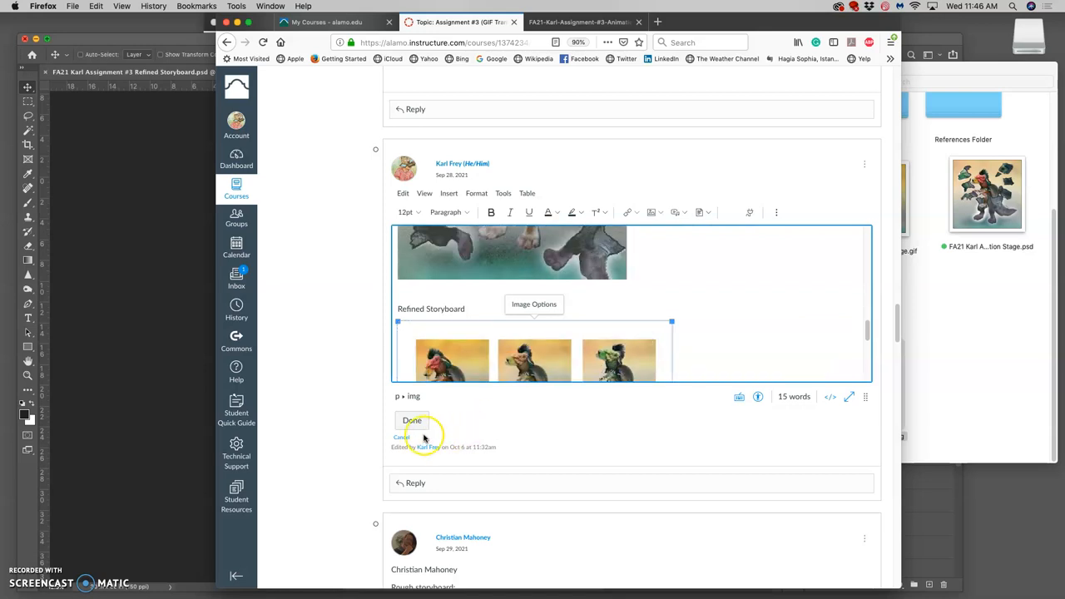
left_click(412, 419)
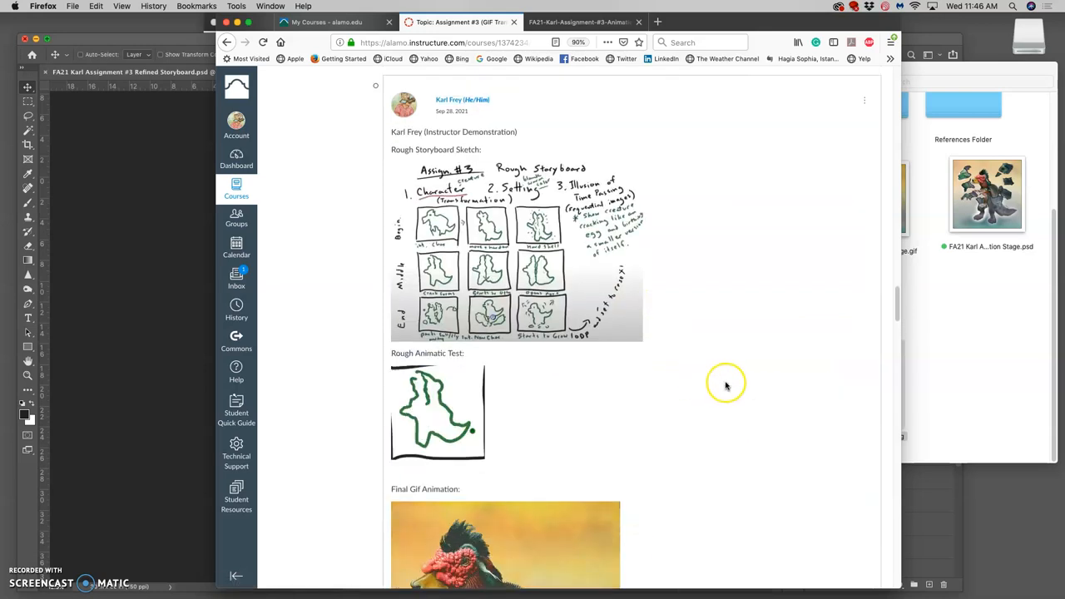
scroll("down", 3)
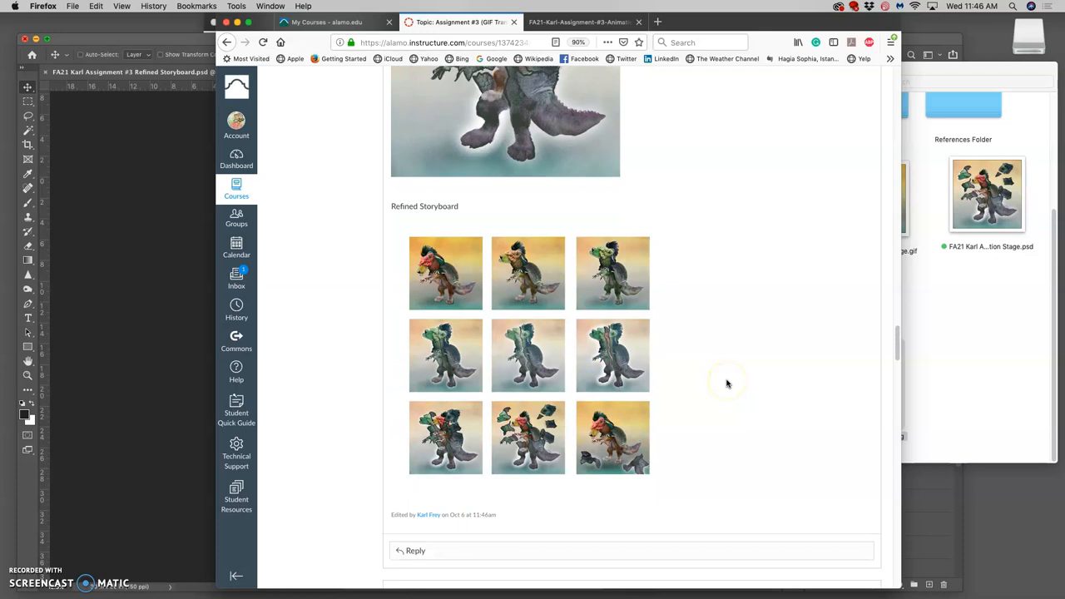